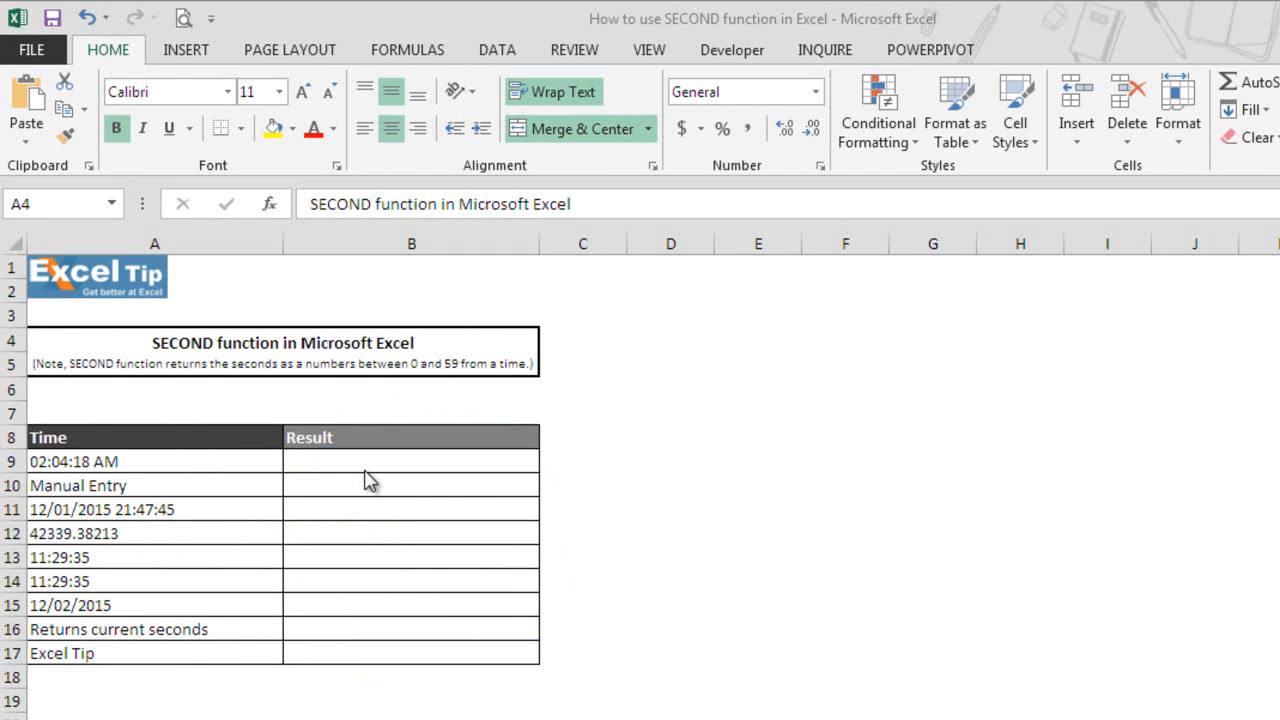
- Enter =SECOND(A9) in B9 to get 18 from 02:04:18 AM
click(412, 460)
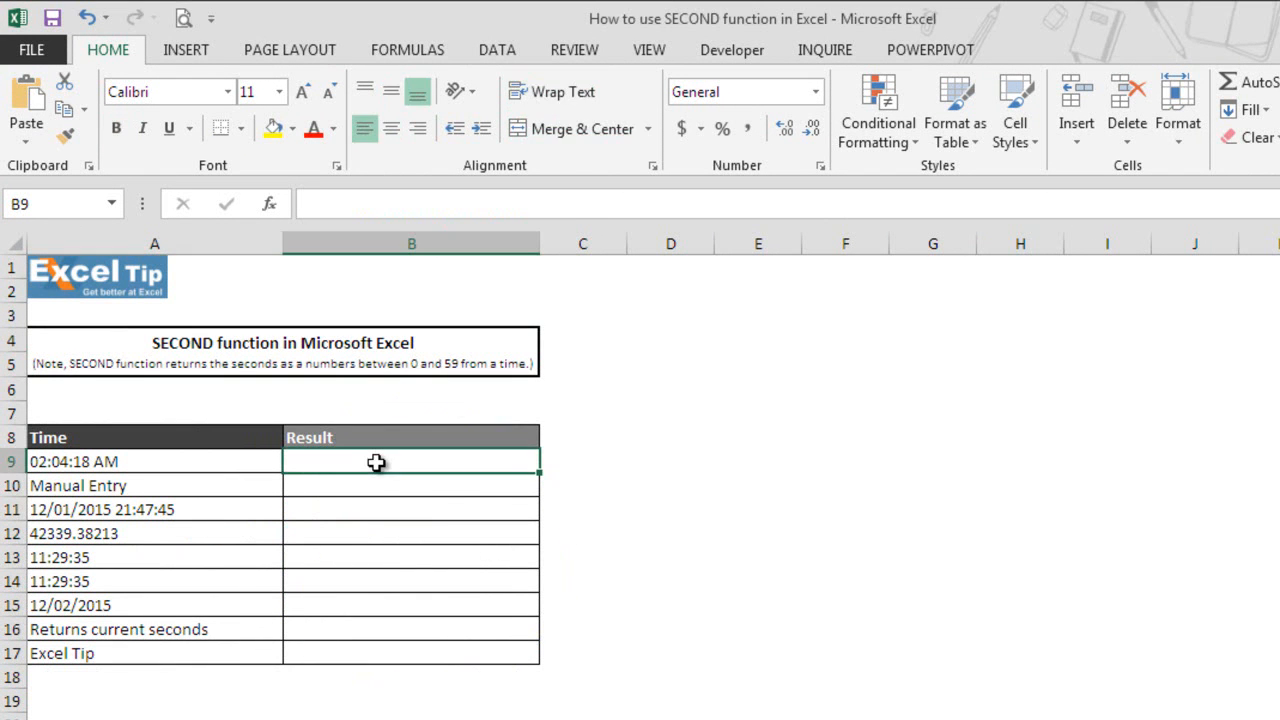
text(=second)
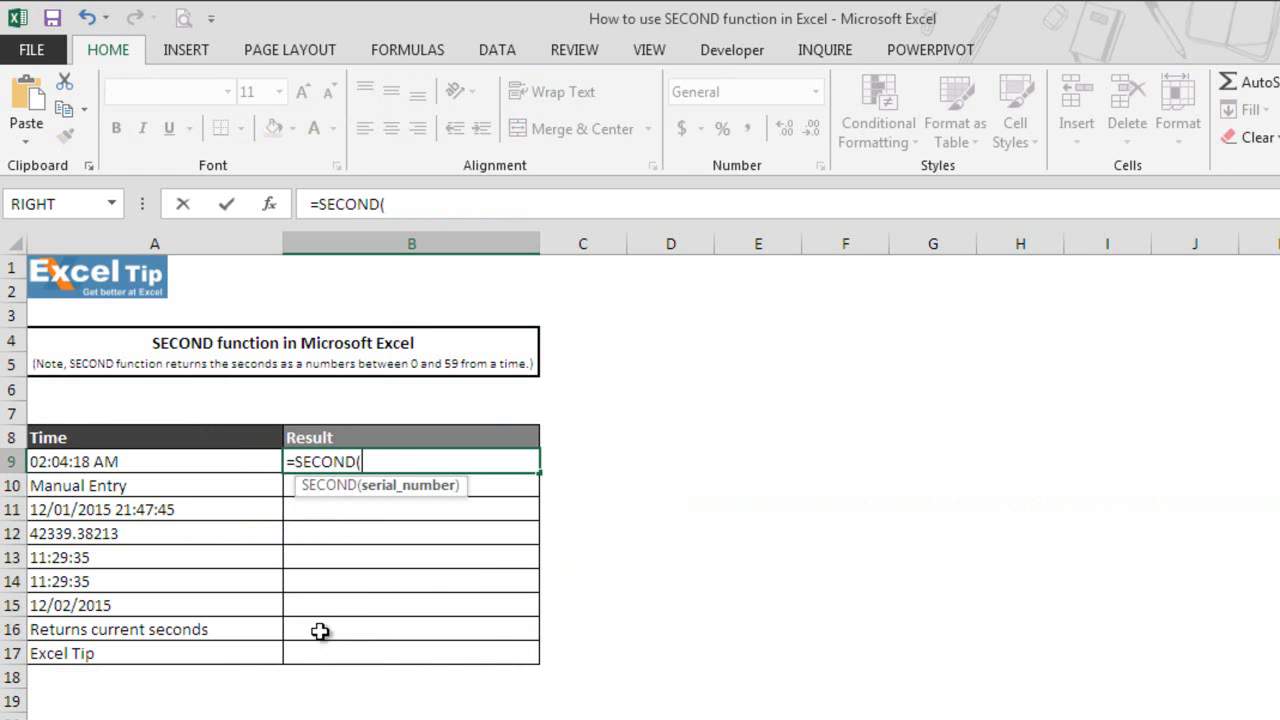
click(154, 460)
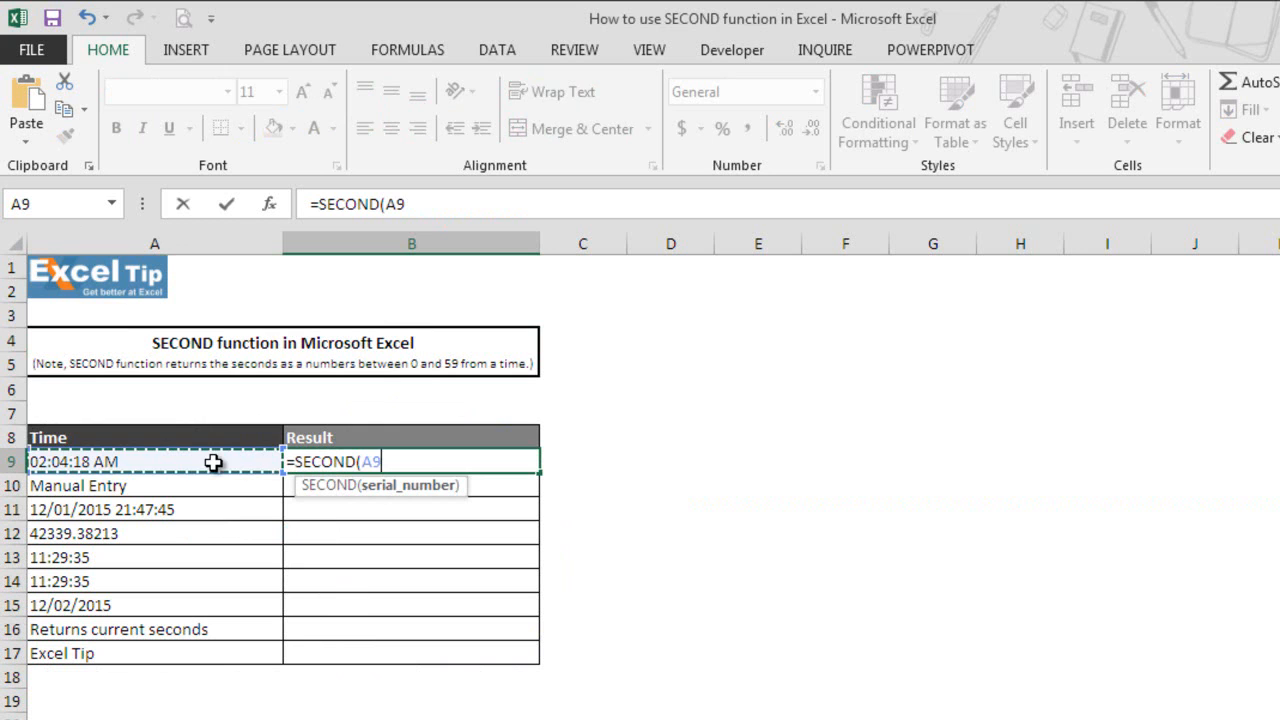
mouse_move(50, 482)
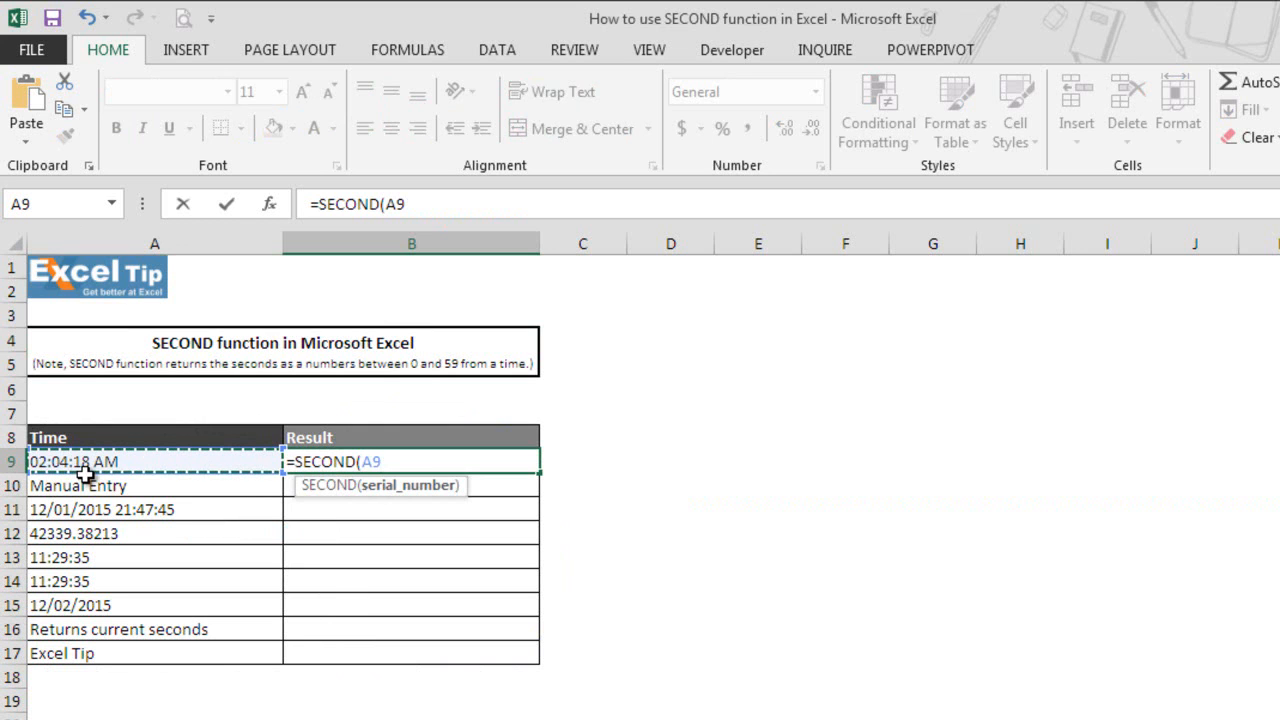
text())
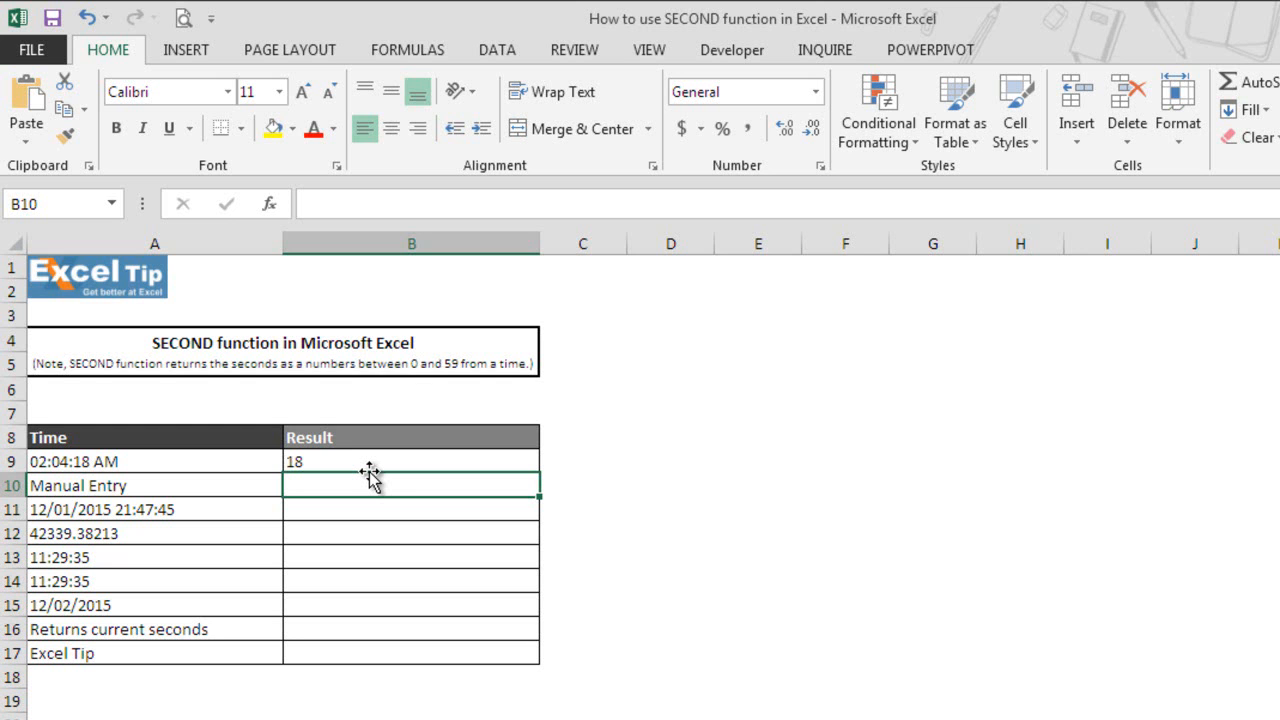
mouse_move(370, 512)
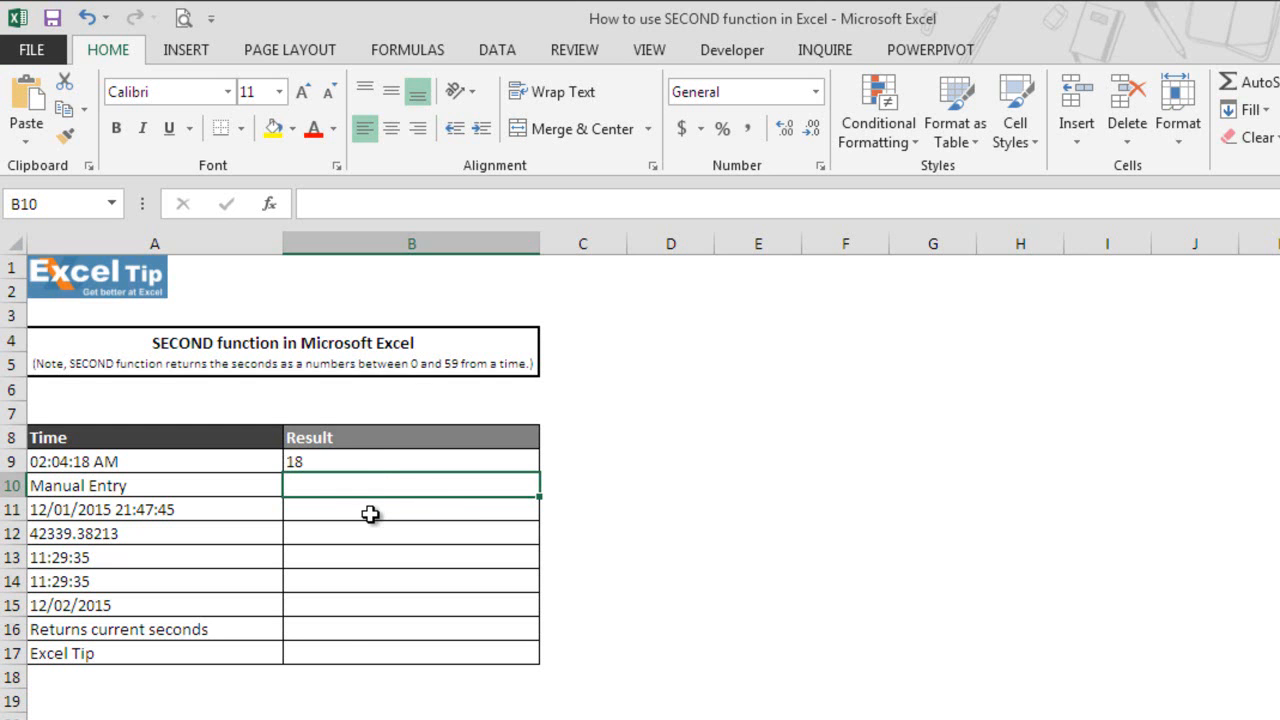
- Enter =SECOND("02:04:18") in B10 with the time typed as text, returning 18
text(=secon)
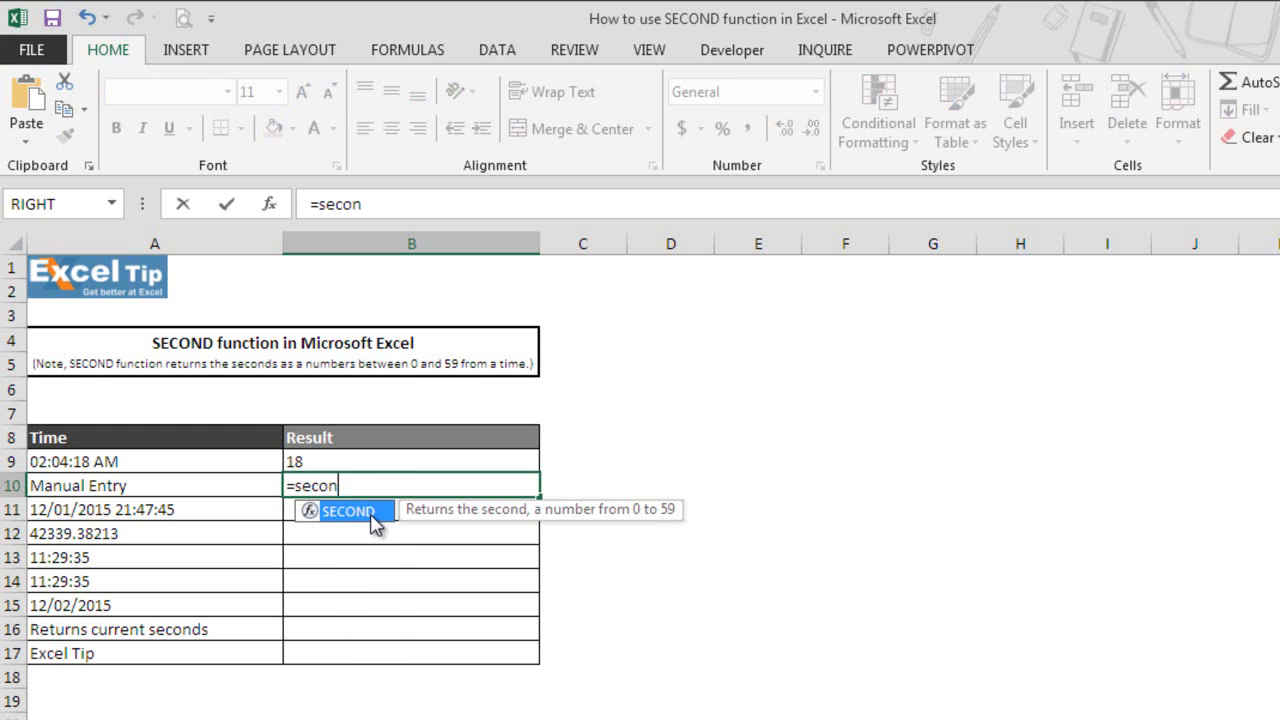
mouse_move(392, 588)
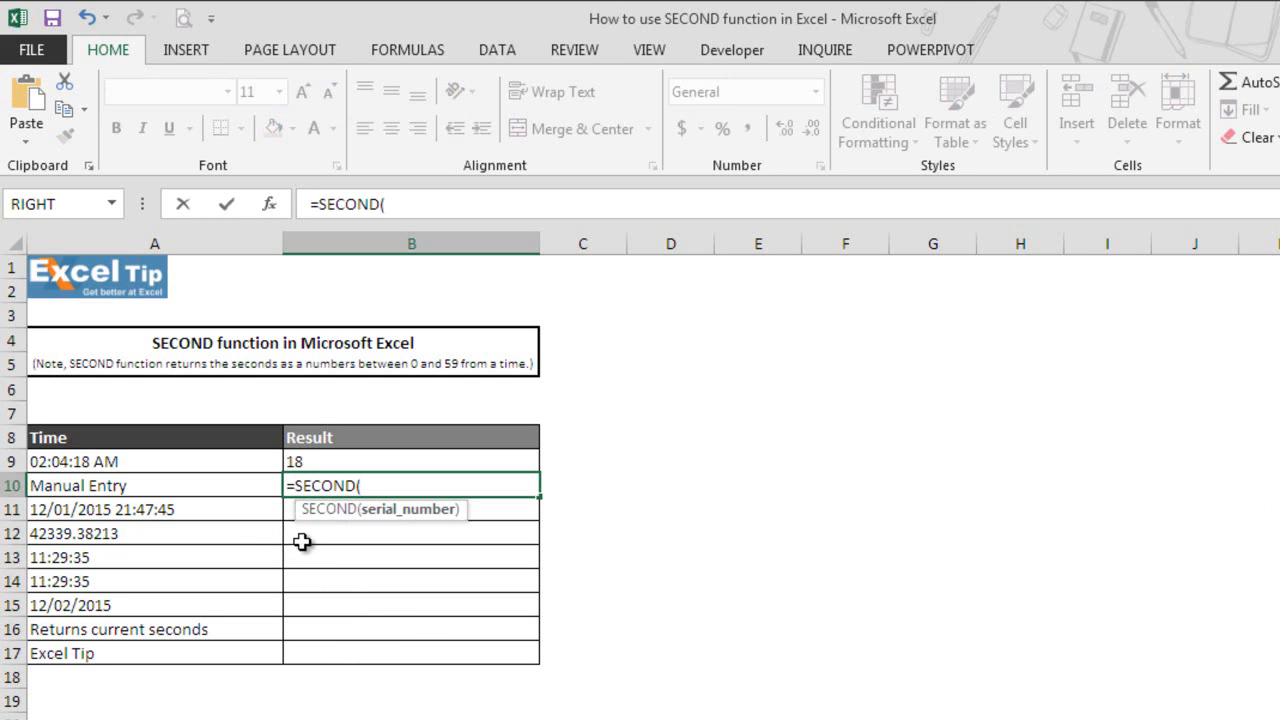
mouse_move(428, 528)
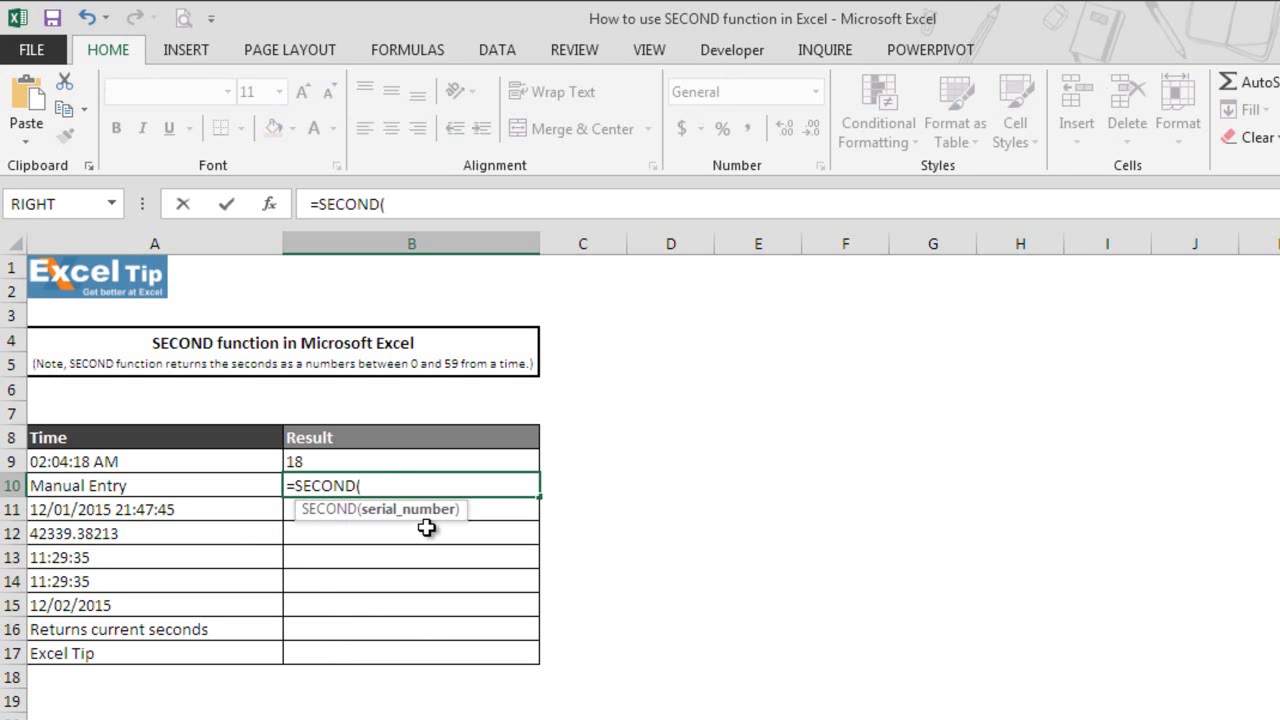
text("02)
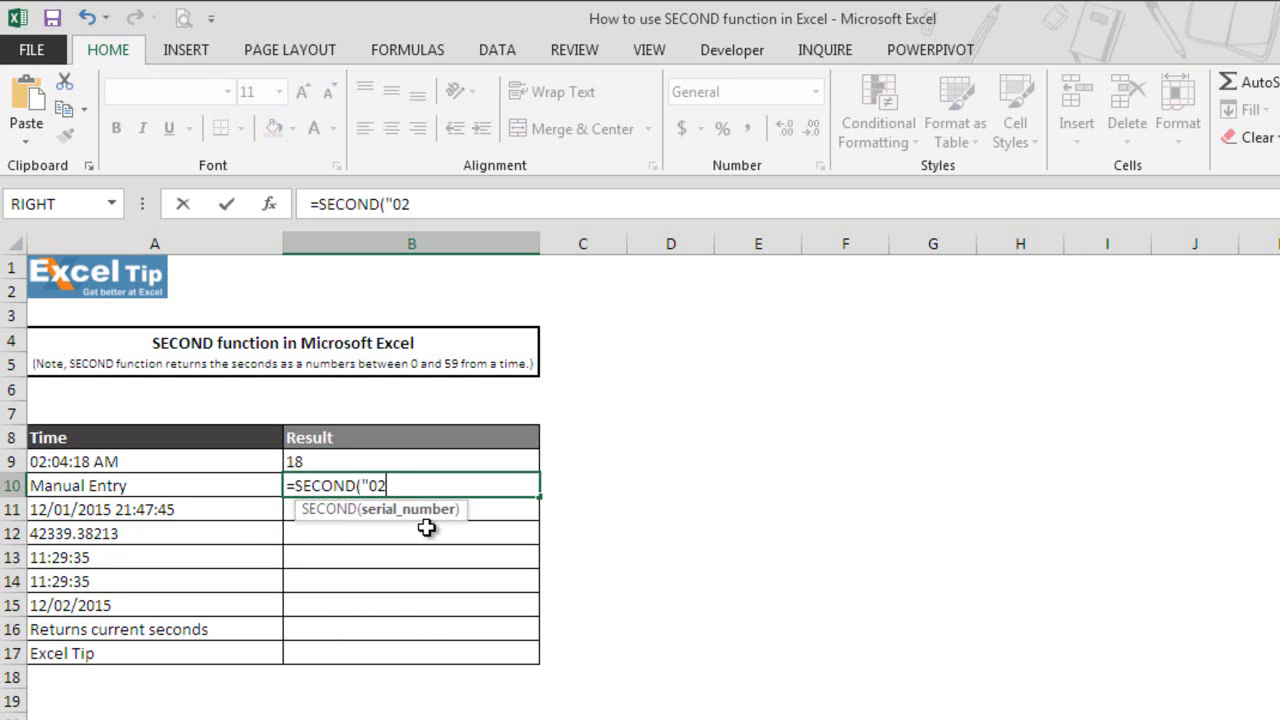
text(:04)
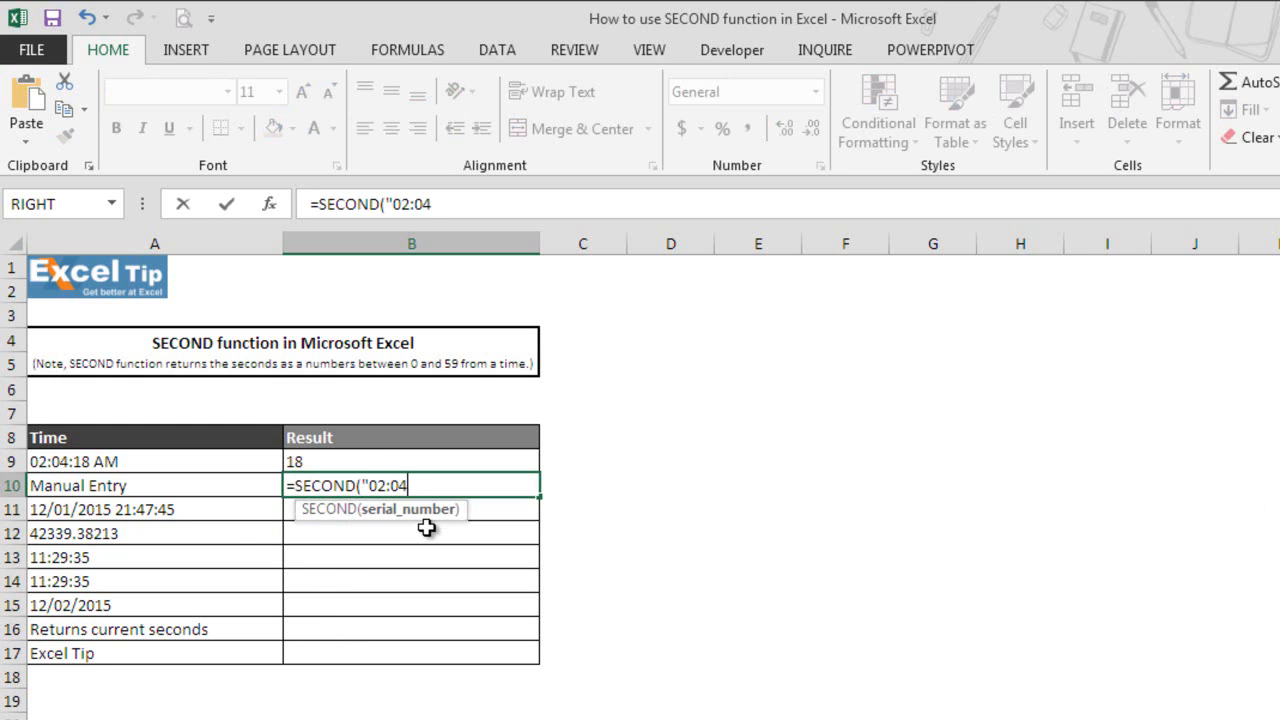
text(:)
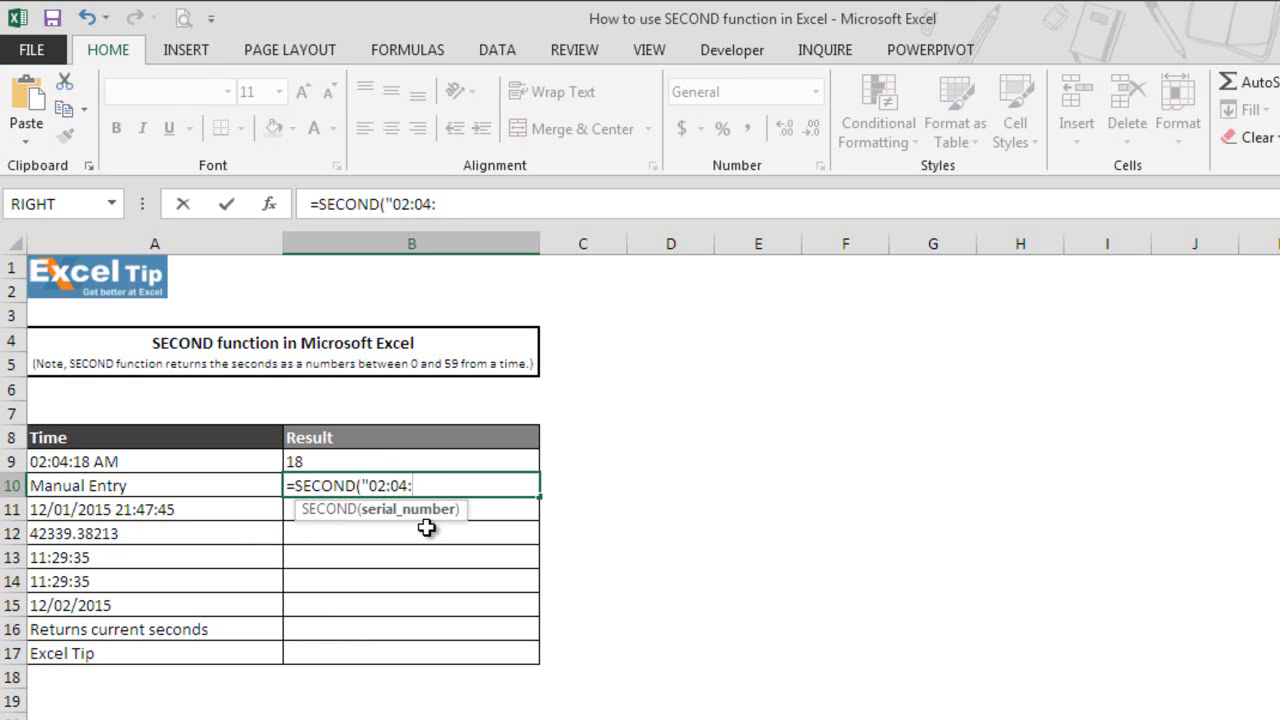
text(18")
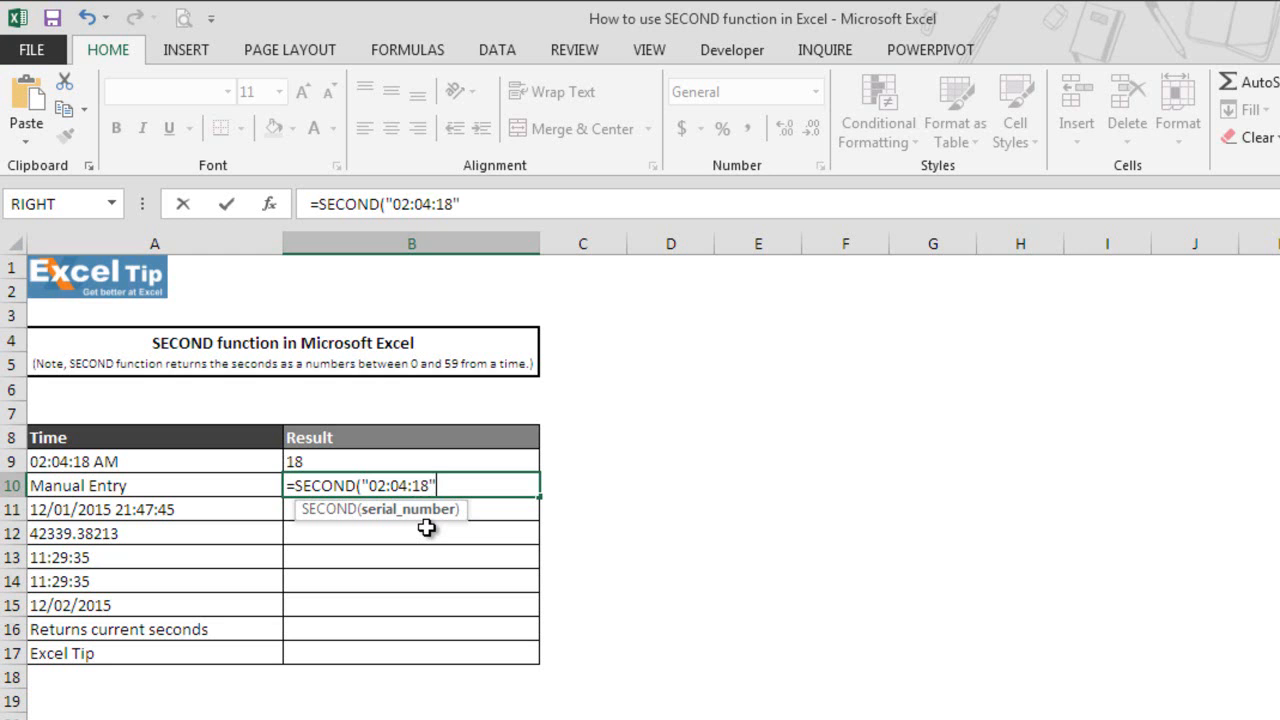
key(Return)
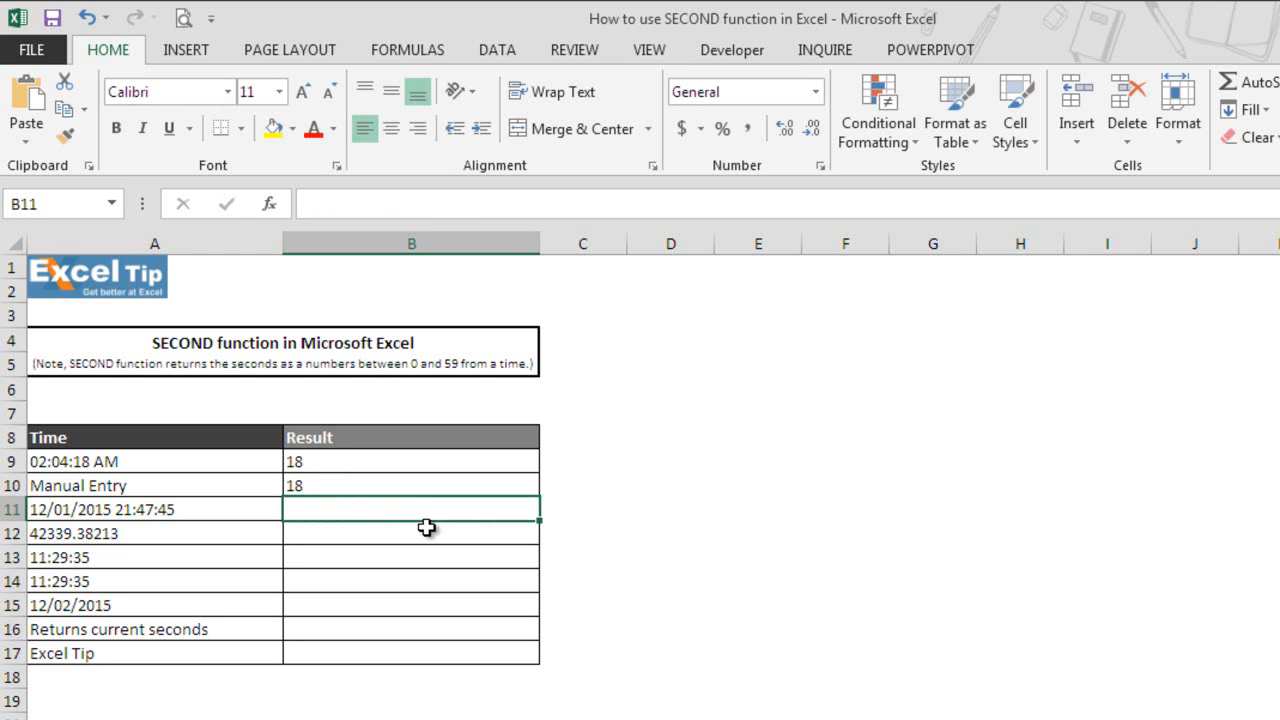
mouse_move(378, 488)
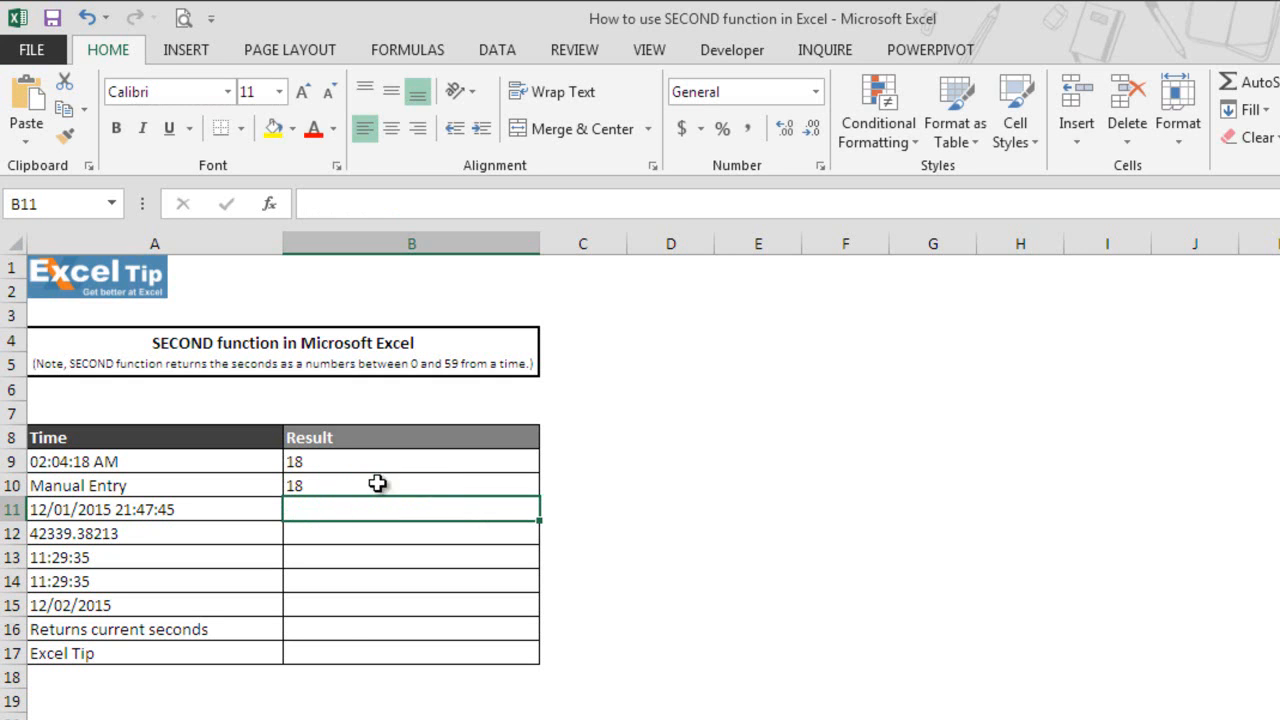
mouse_move(396, 488)
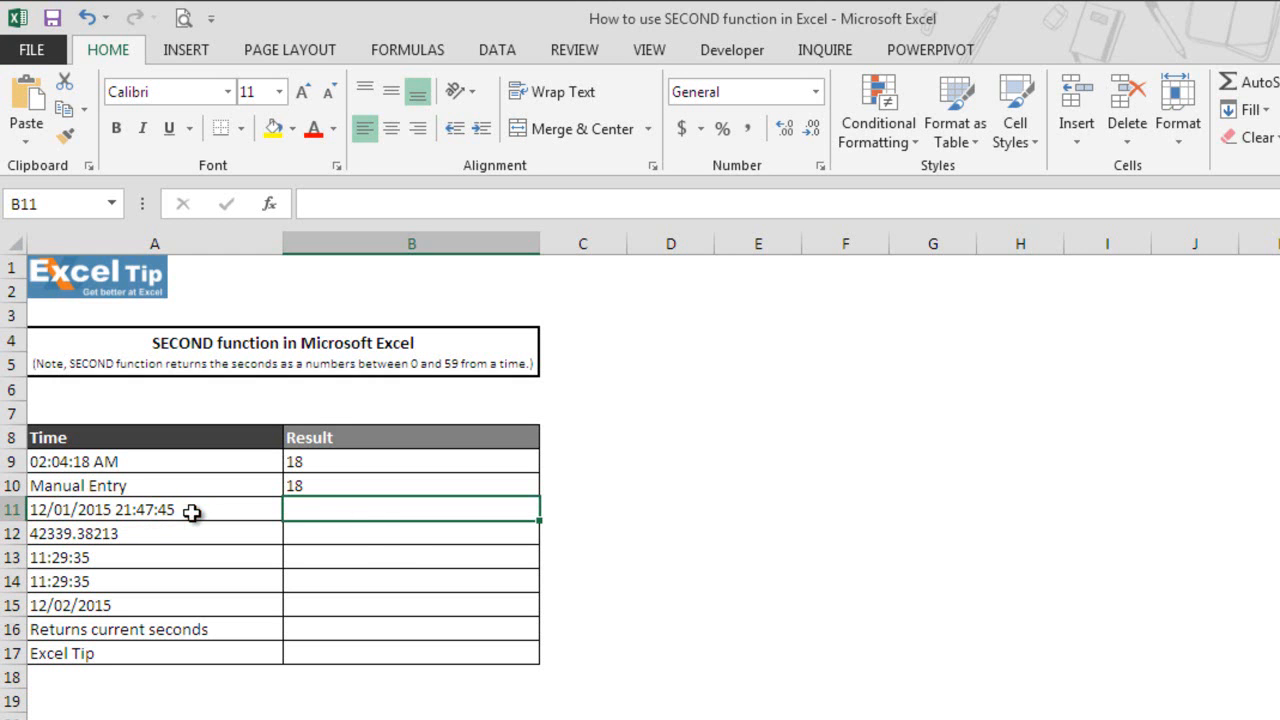
- Enter =SECOND(A11) in B11 to get 45 from 12/01/2015 21:47:45
text(=)
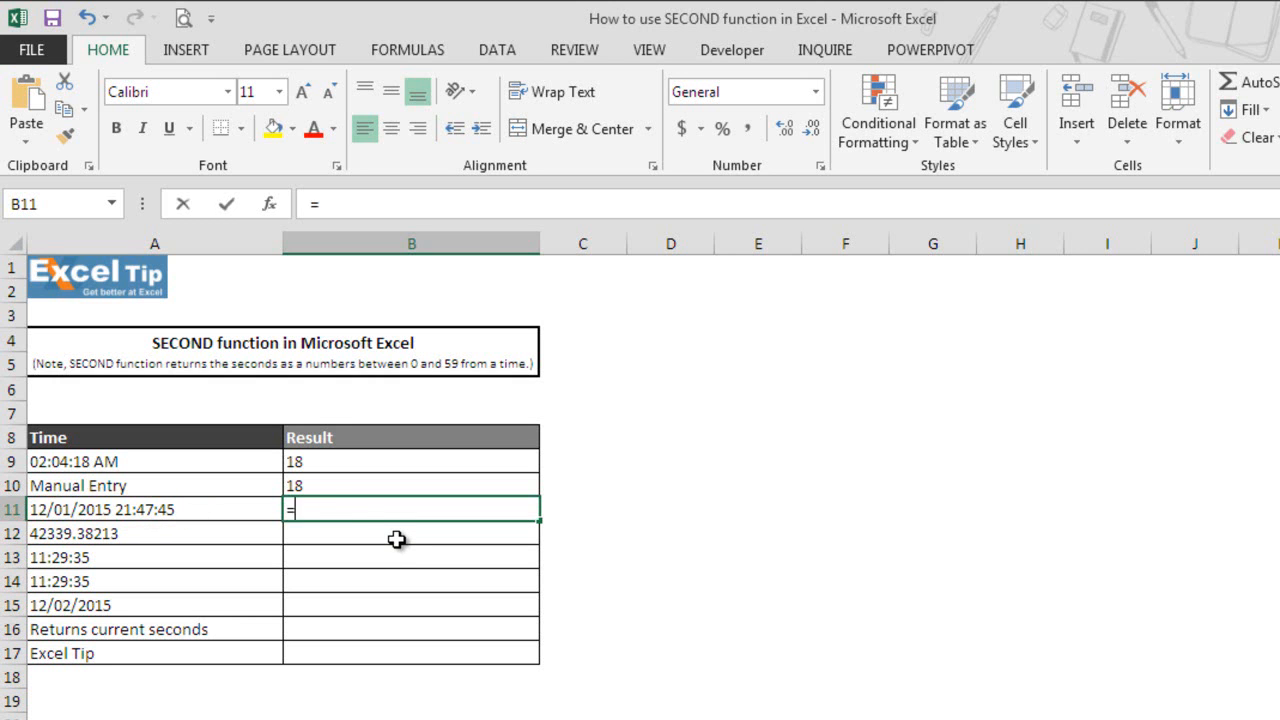
text(second)
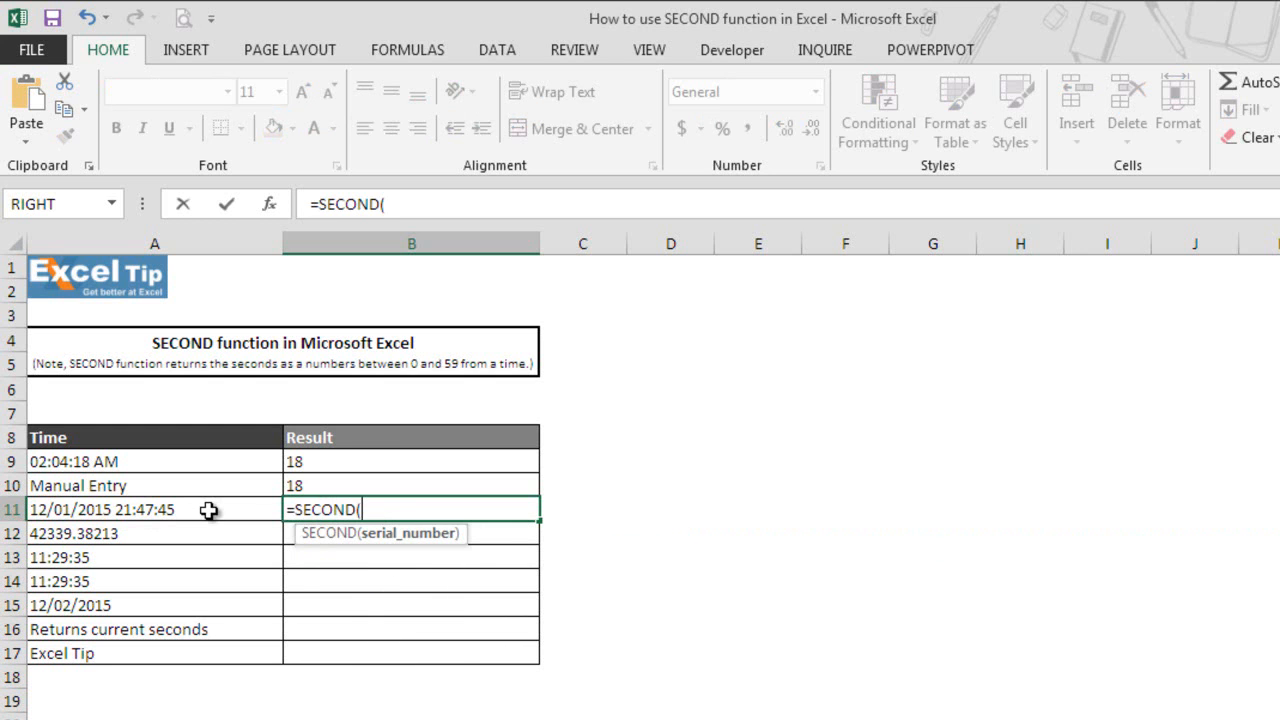
click(154, 510)
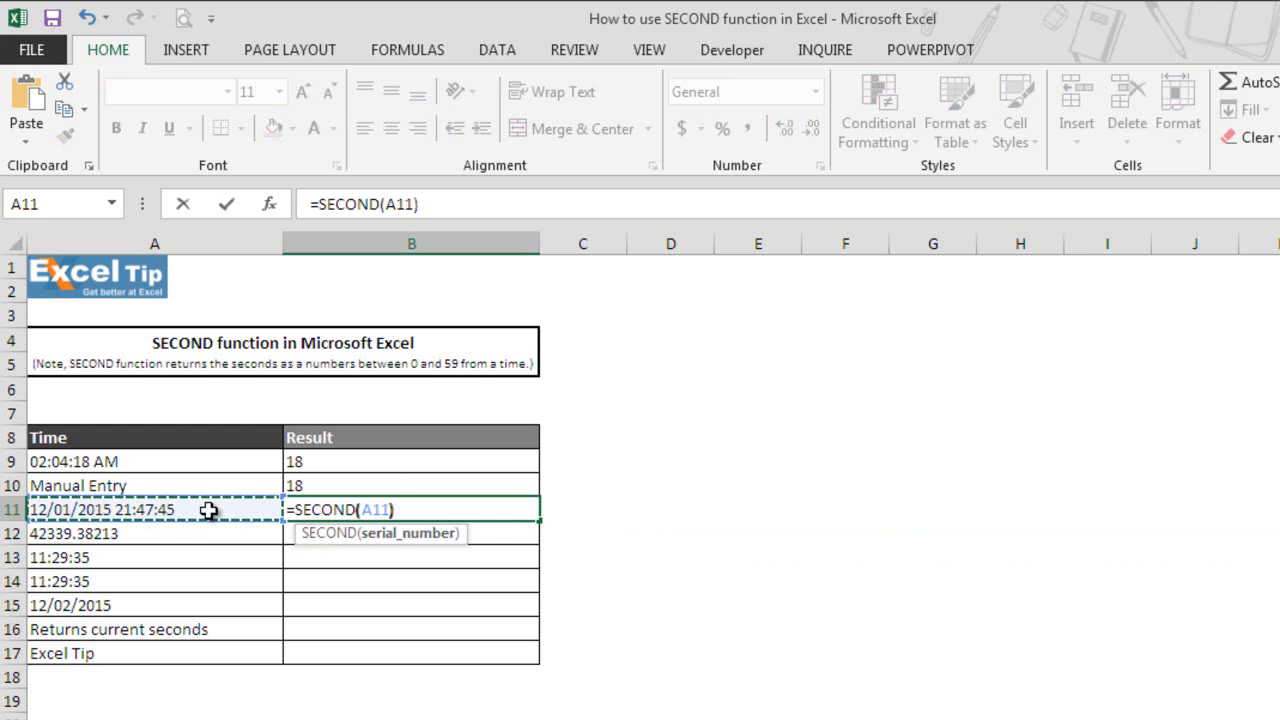
key(Return)
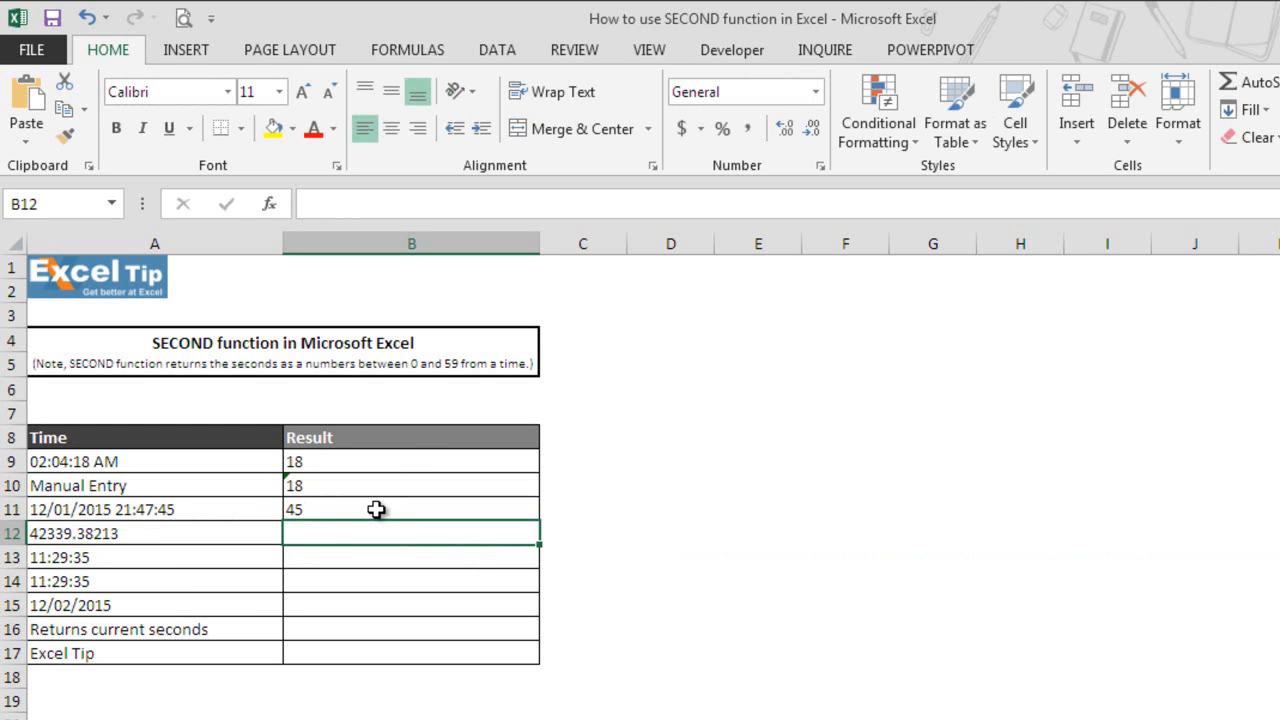
mouse_move(216, 514)
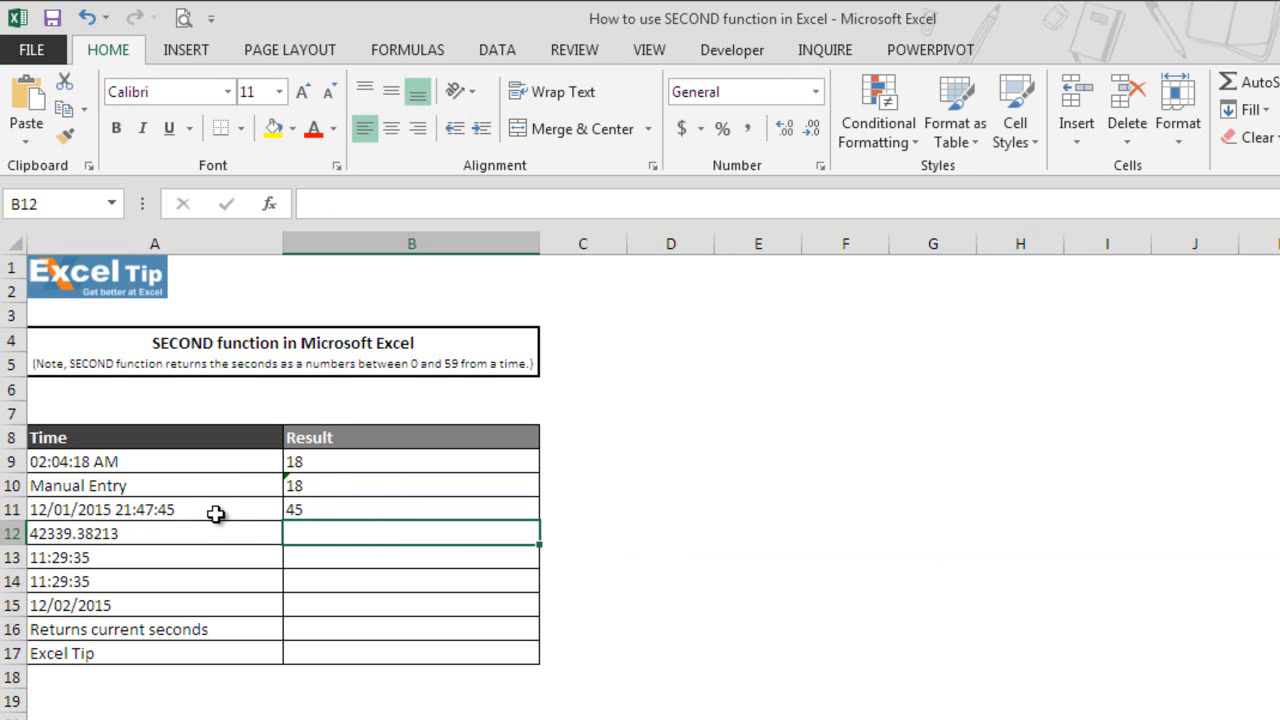
mouse_move(348, 528)
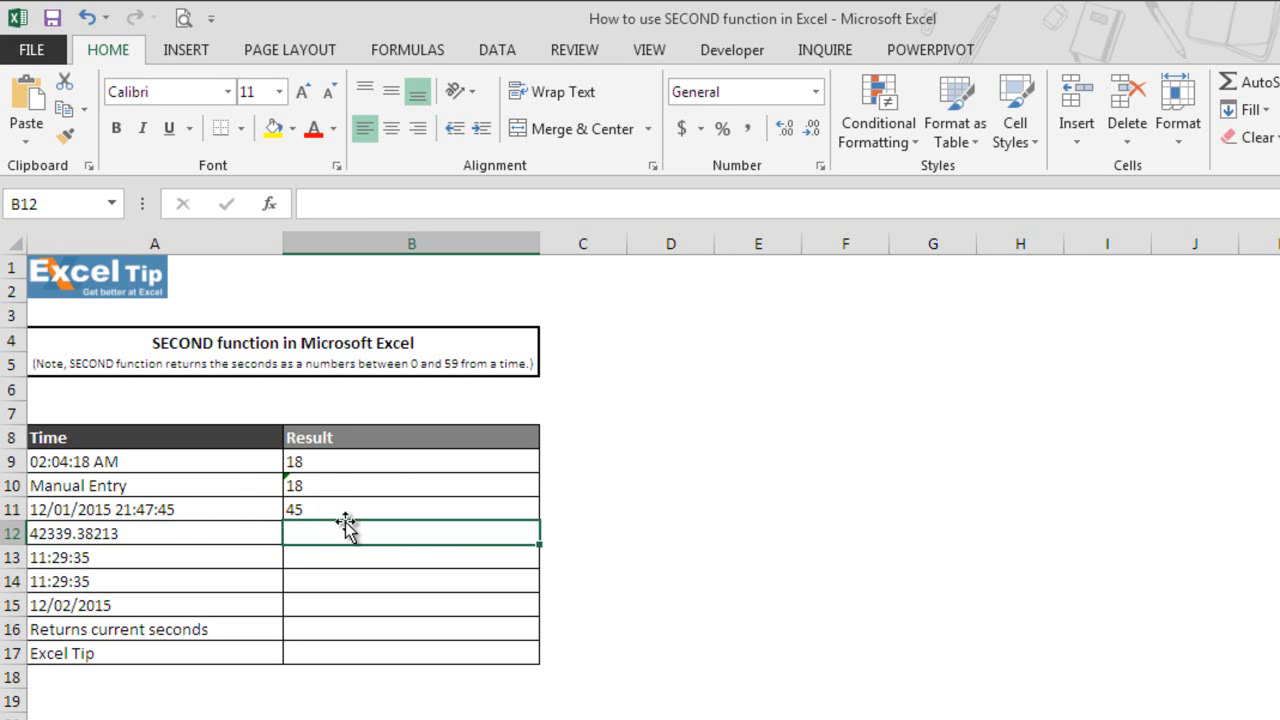
mouse_move(350, 512)
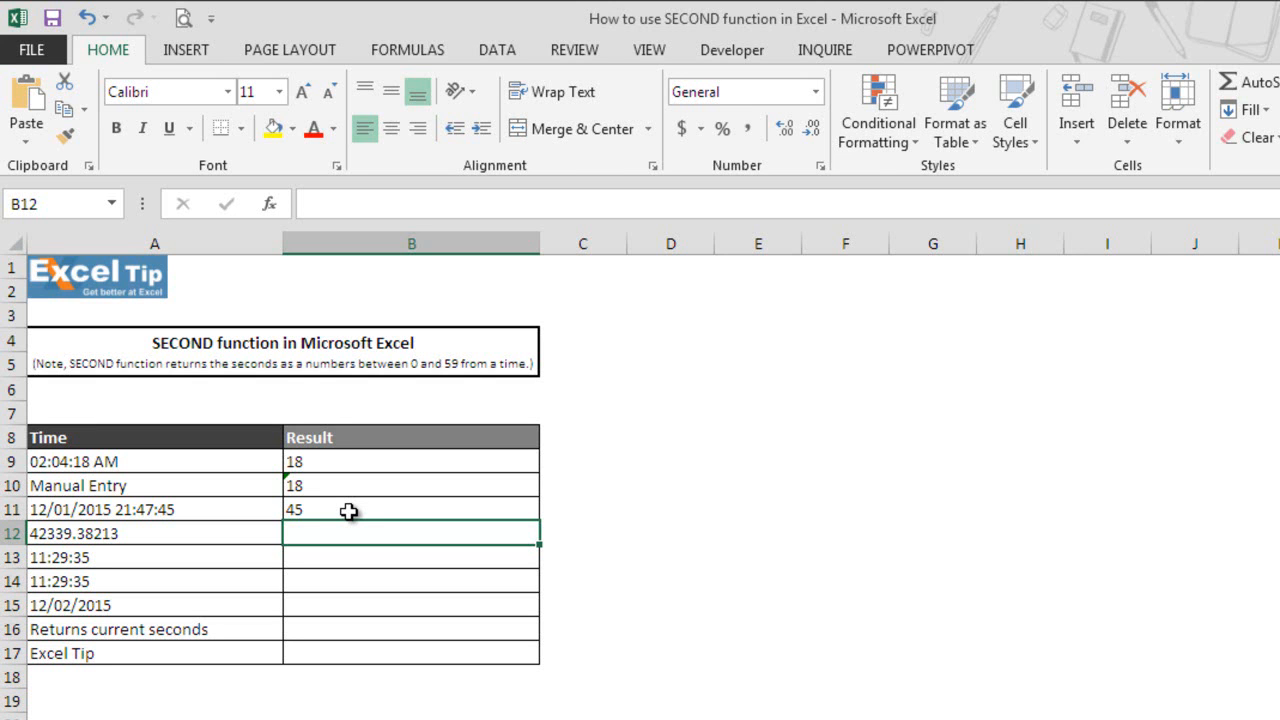
mouse_move(384, 560)
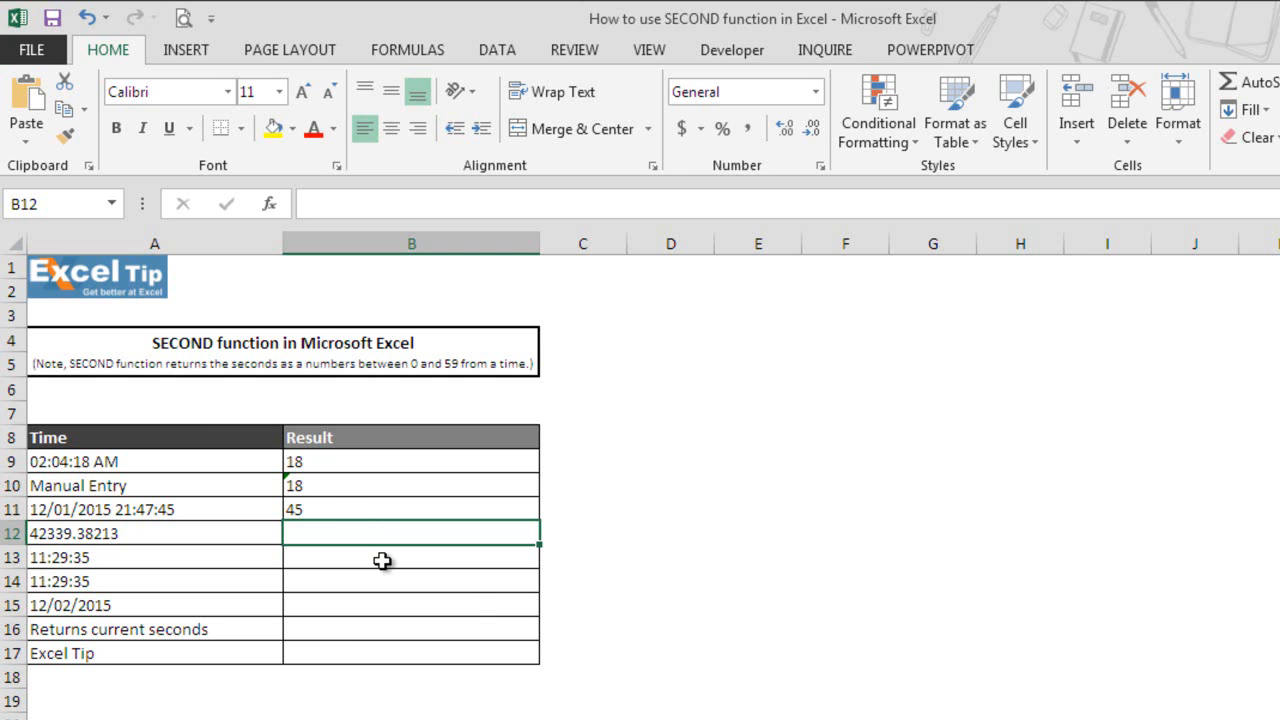
text(=second)
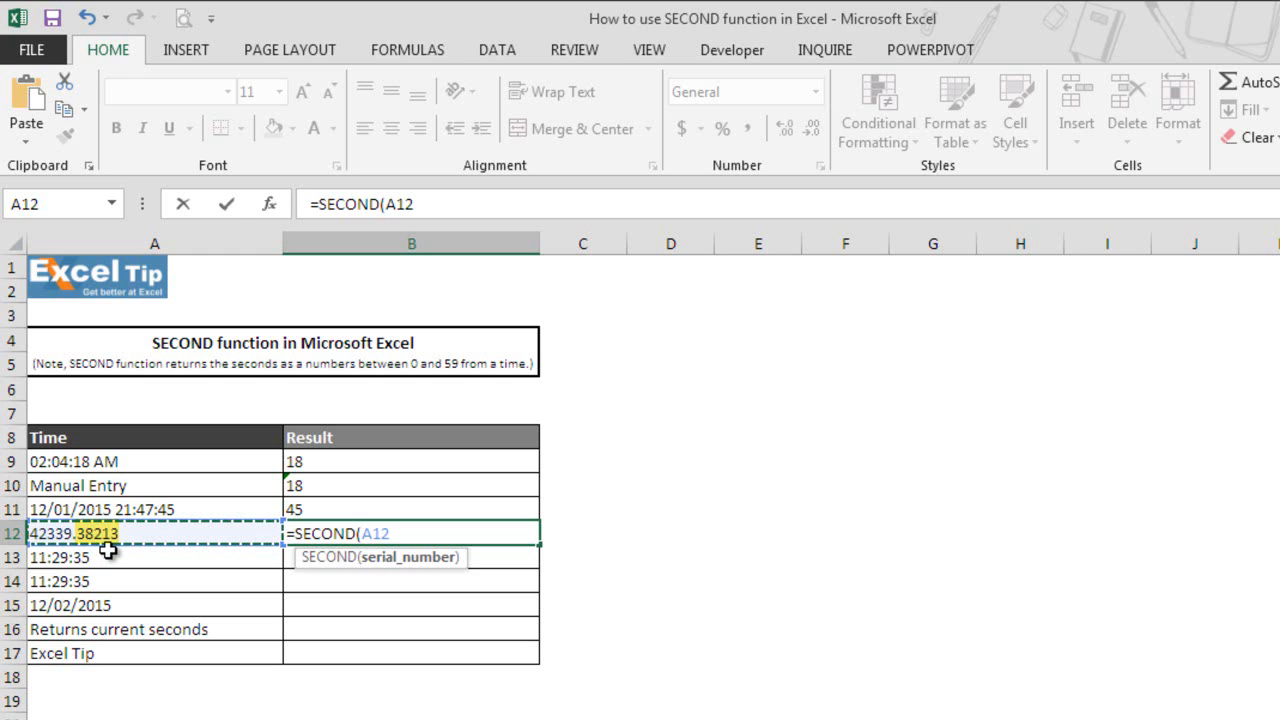
key(Return)
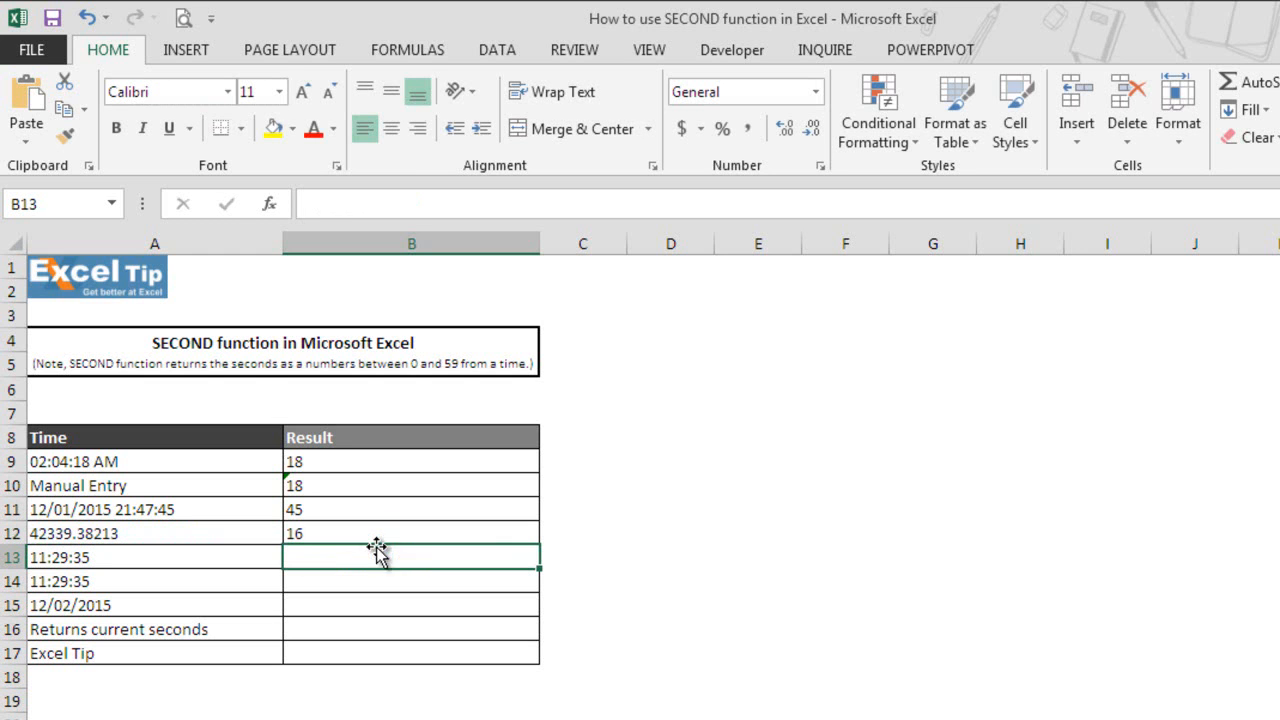
mouse_move(420, 548)
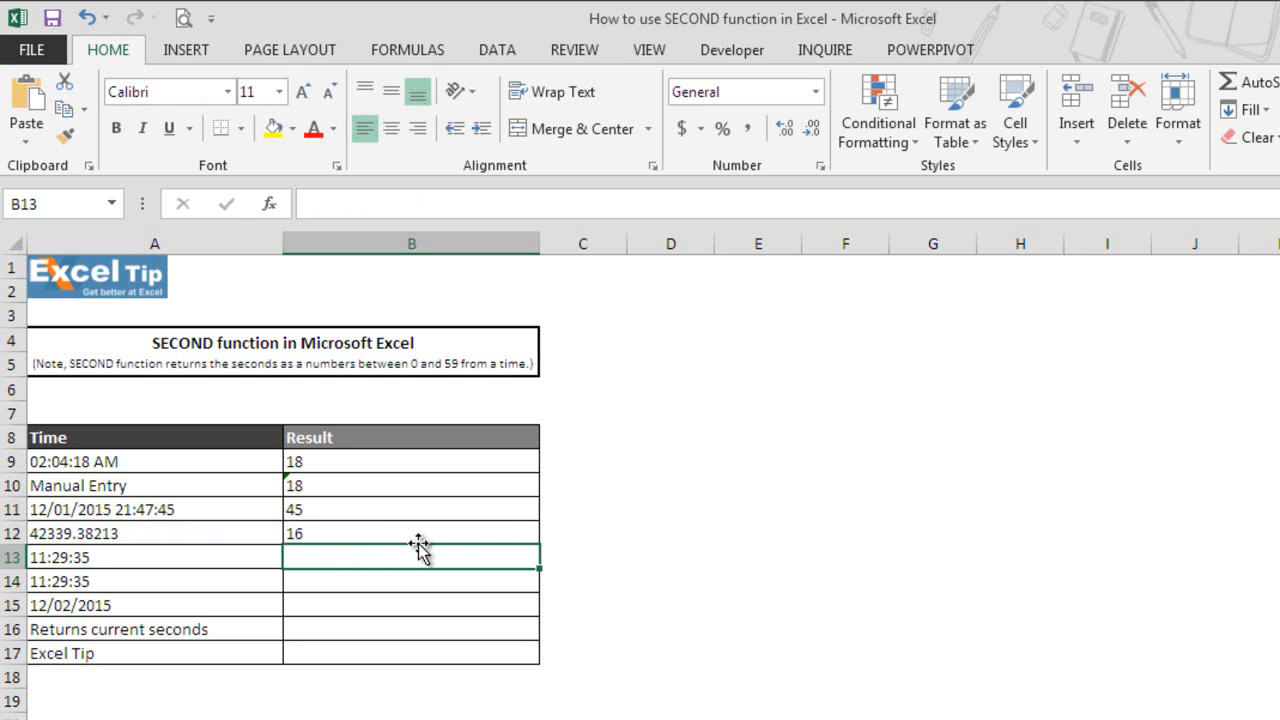
mouse_move(400, 536)
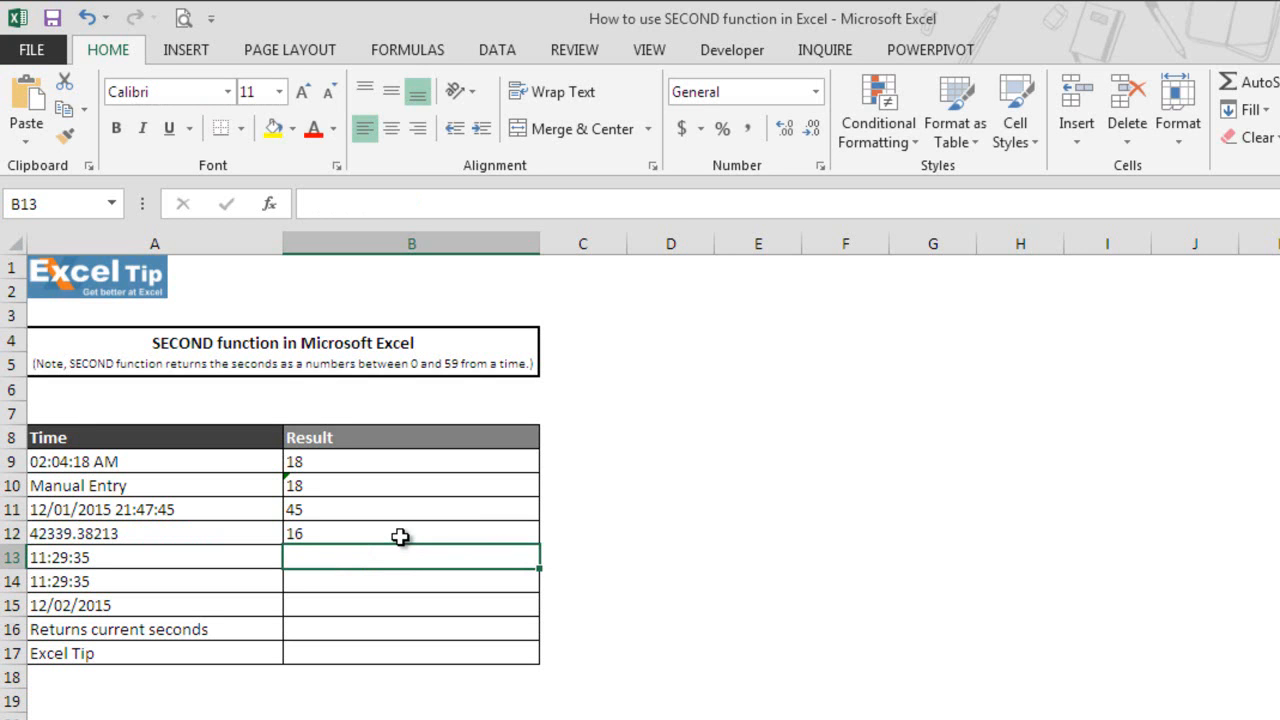
mouse_move(368, 534)
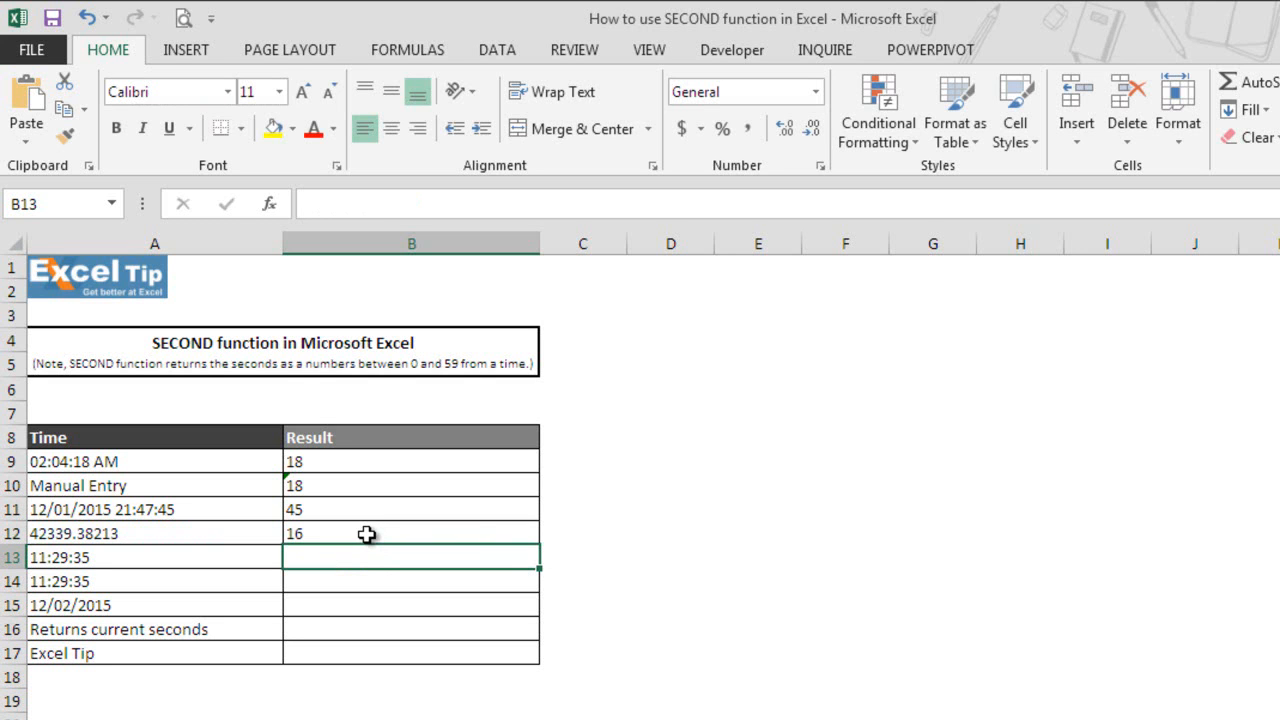
mouse_move(184, 532)
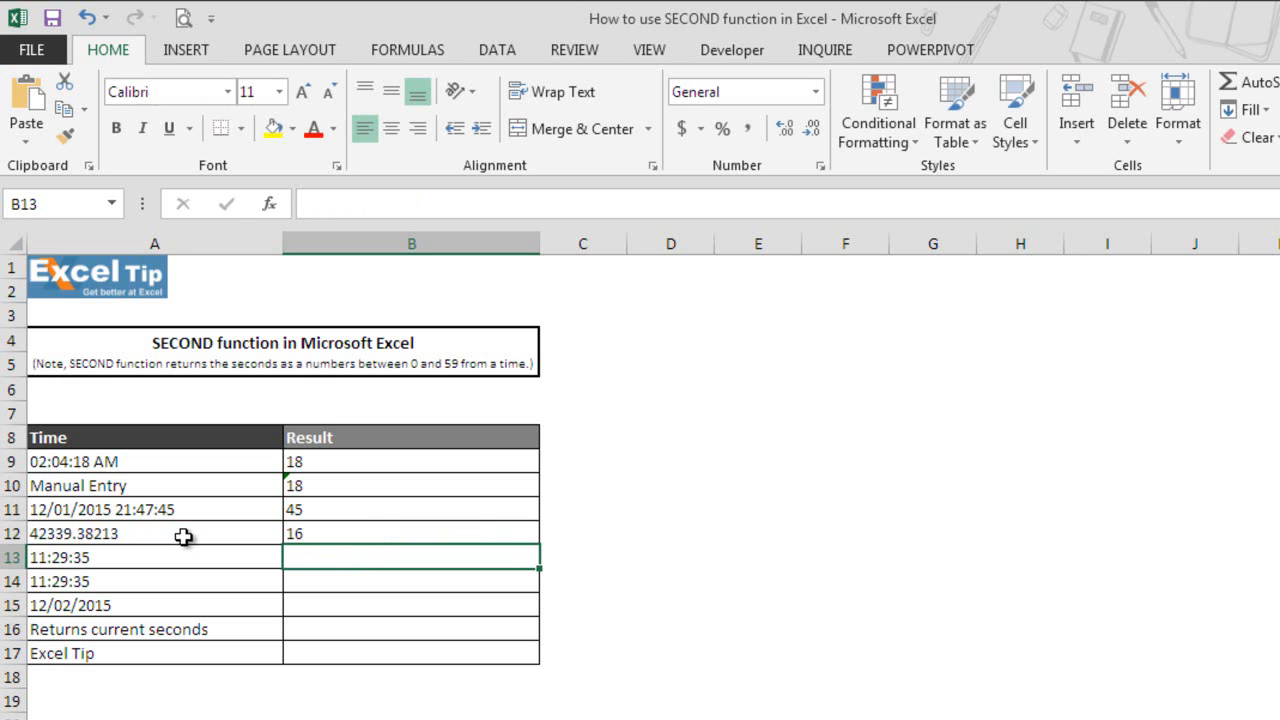
- Format A12 with the custom mm/dd/yyyy h:mm:ss type to show 12/01/2015 9:10:16, then undo it
click(154, 532)
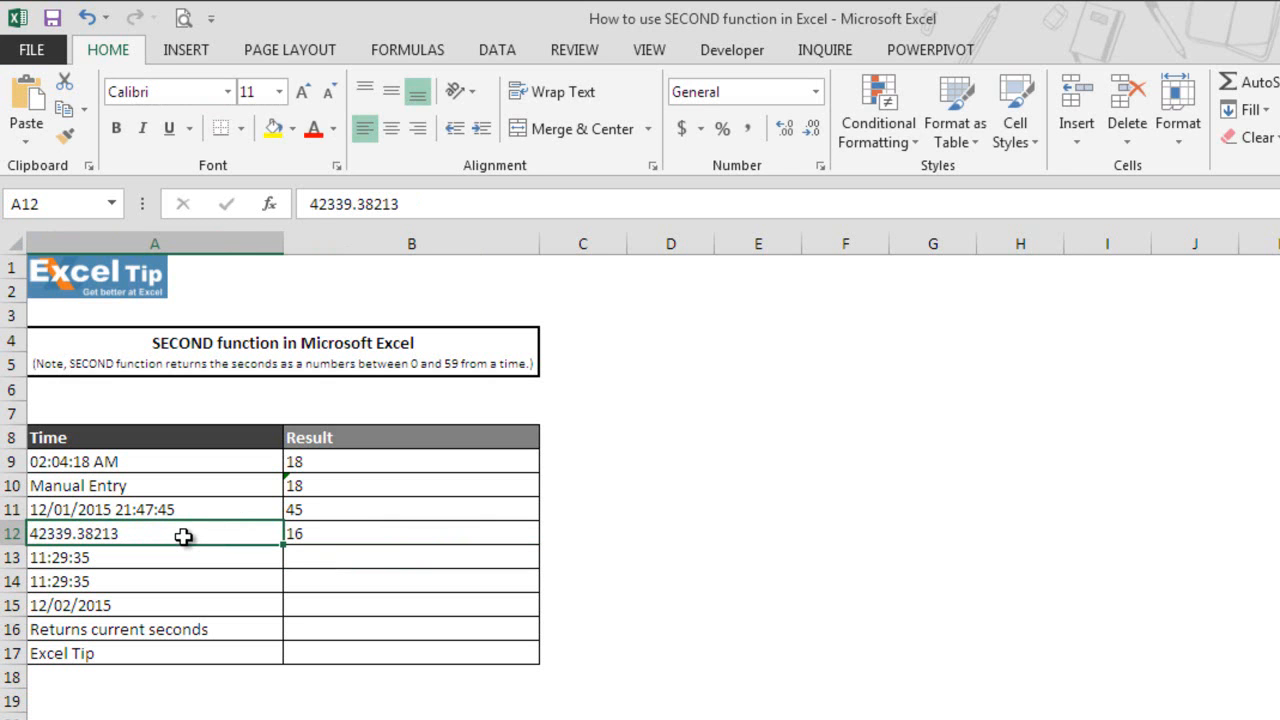
key(ctrl+1)
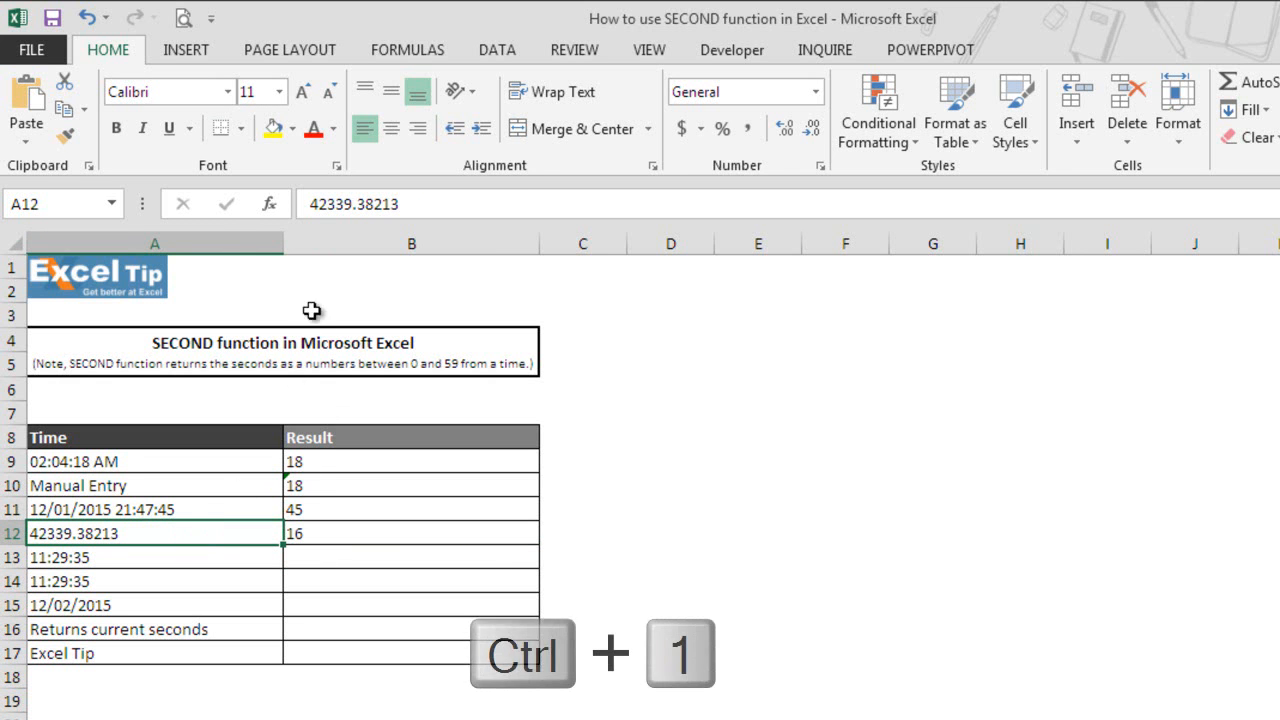
key(ctrl+1)
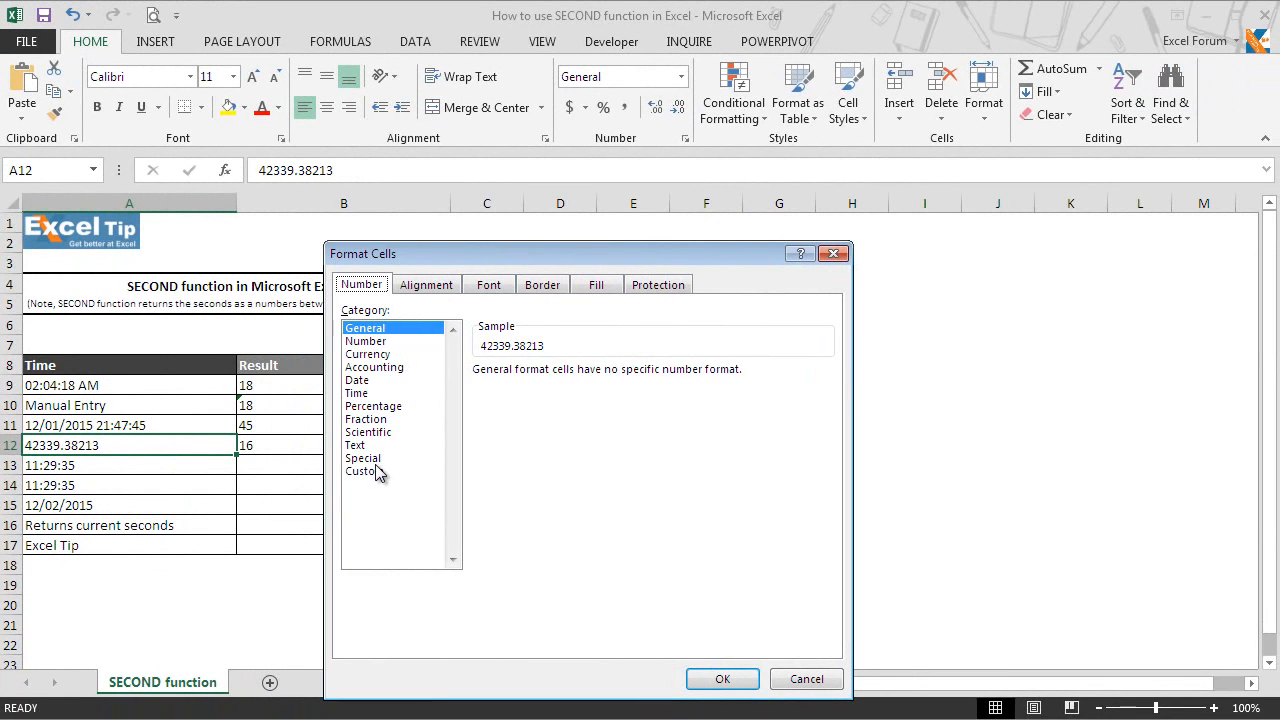
click(364, 472)
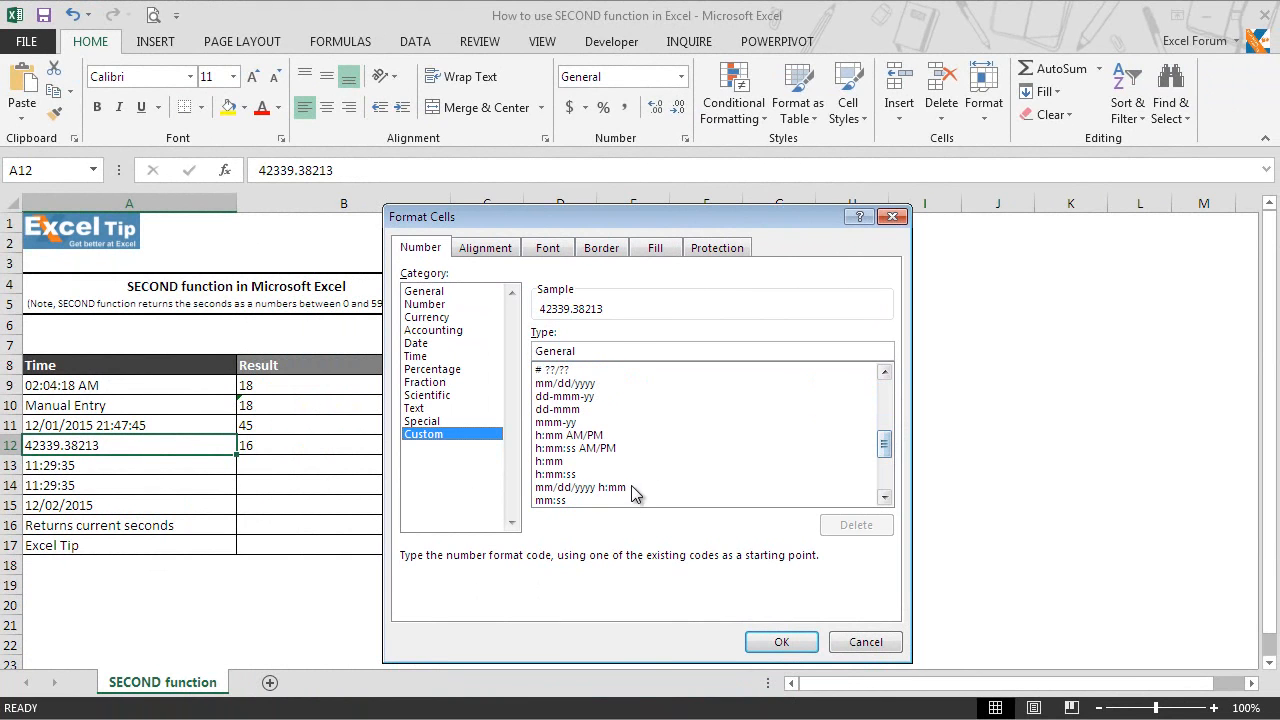
click(580, 488)
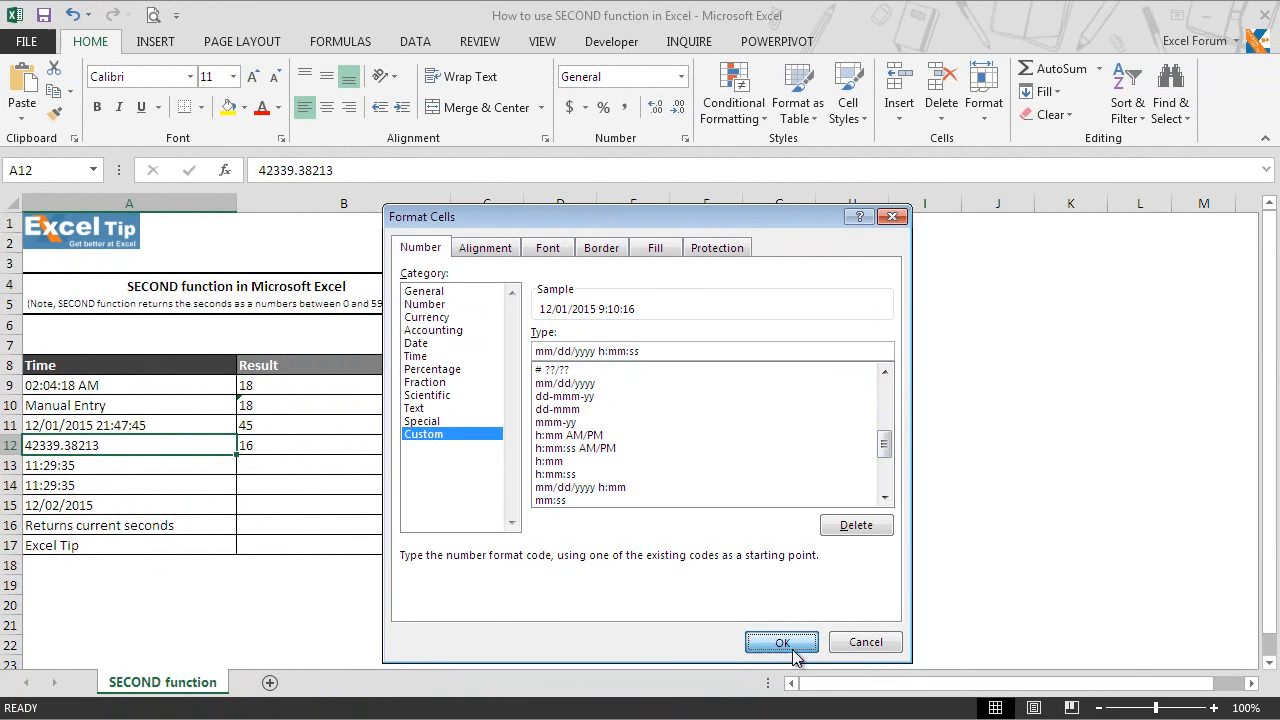
click(780, 642)
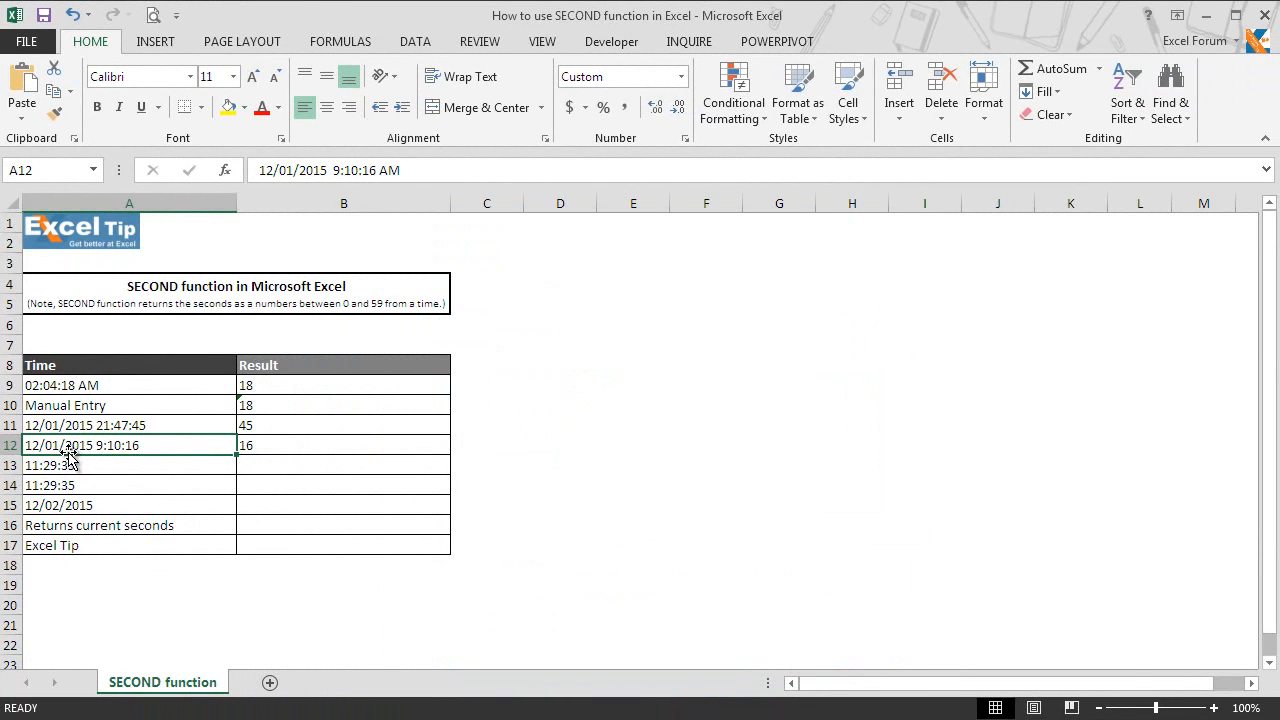
mouse_move(106, 462)
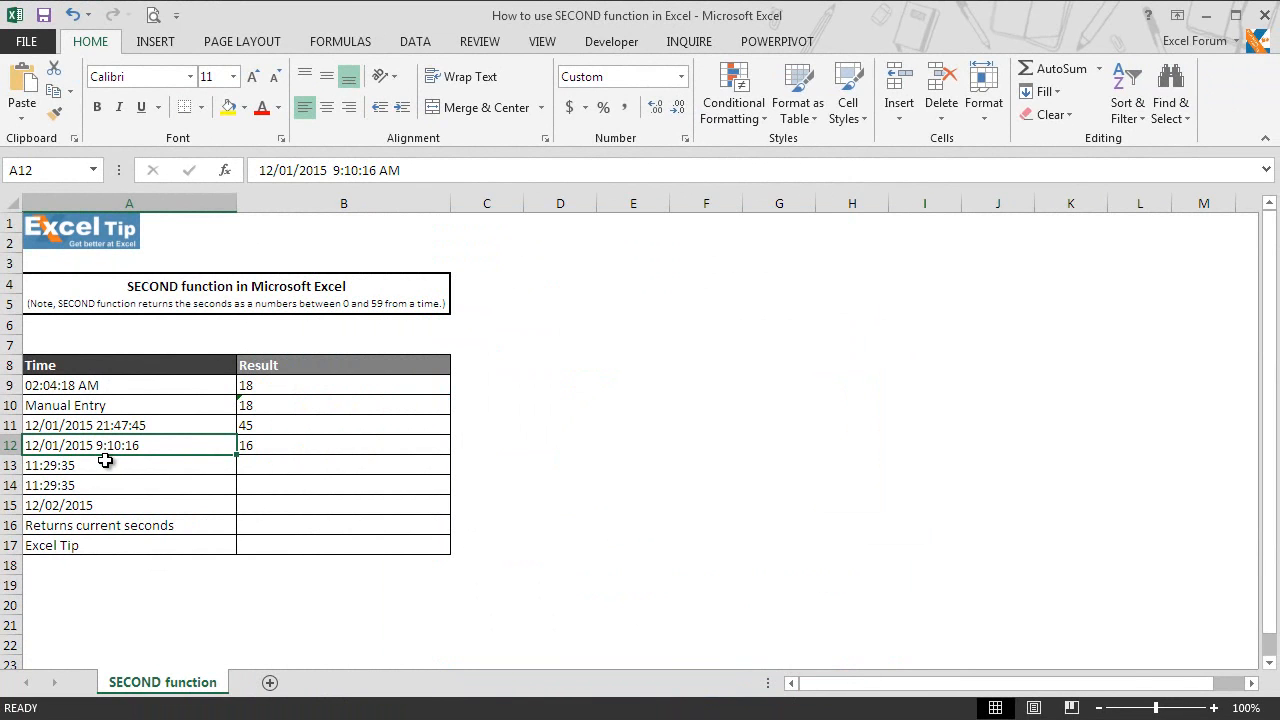
mouse_move(132, 460)
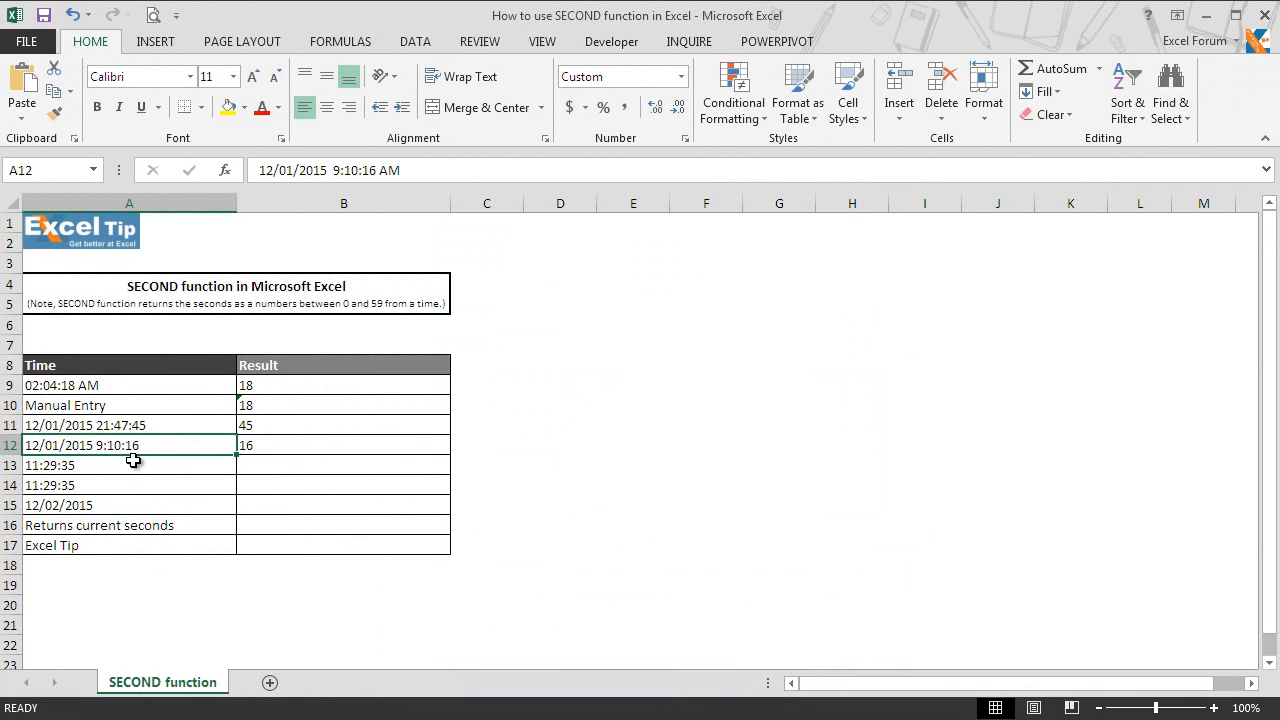
key(ctrl+z)
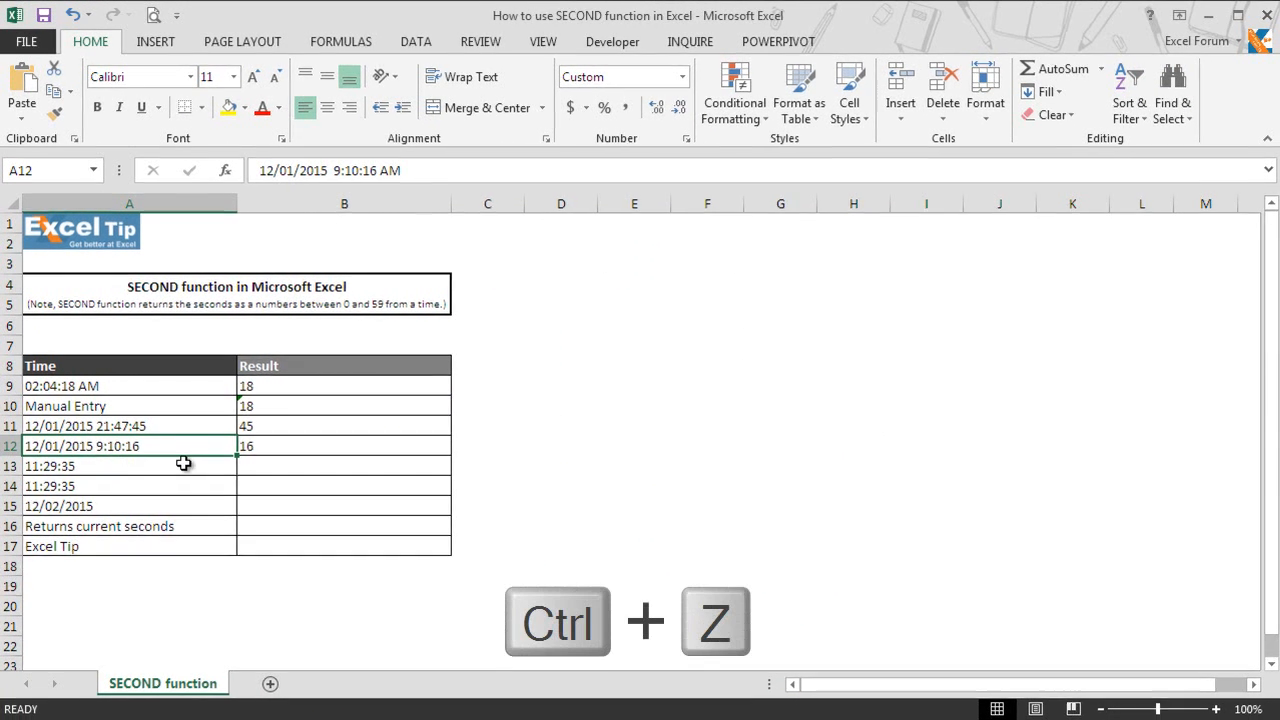
- Undo the custom format so A12 shows 42339.38213, then inspect the 11:29:35 example
key(ctrl+z)
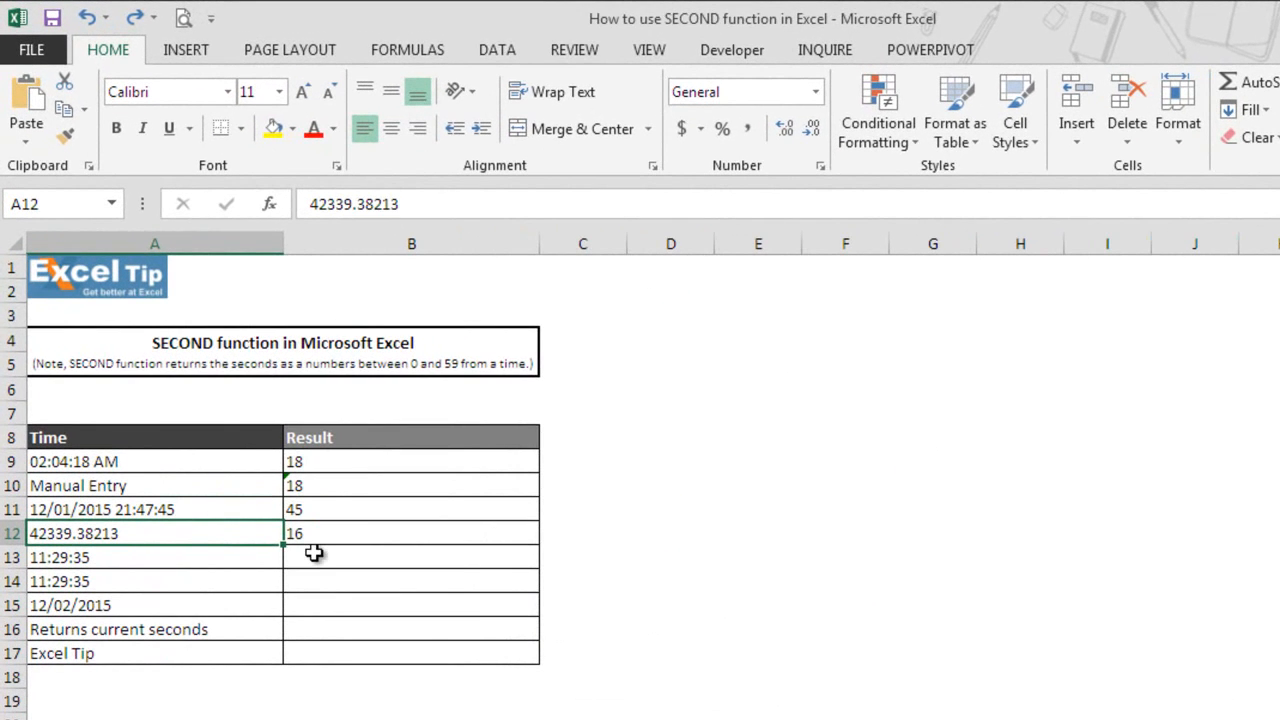
click(412, 556)
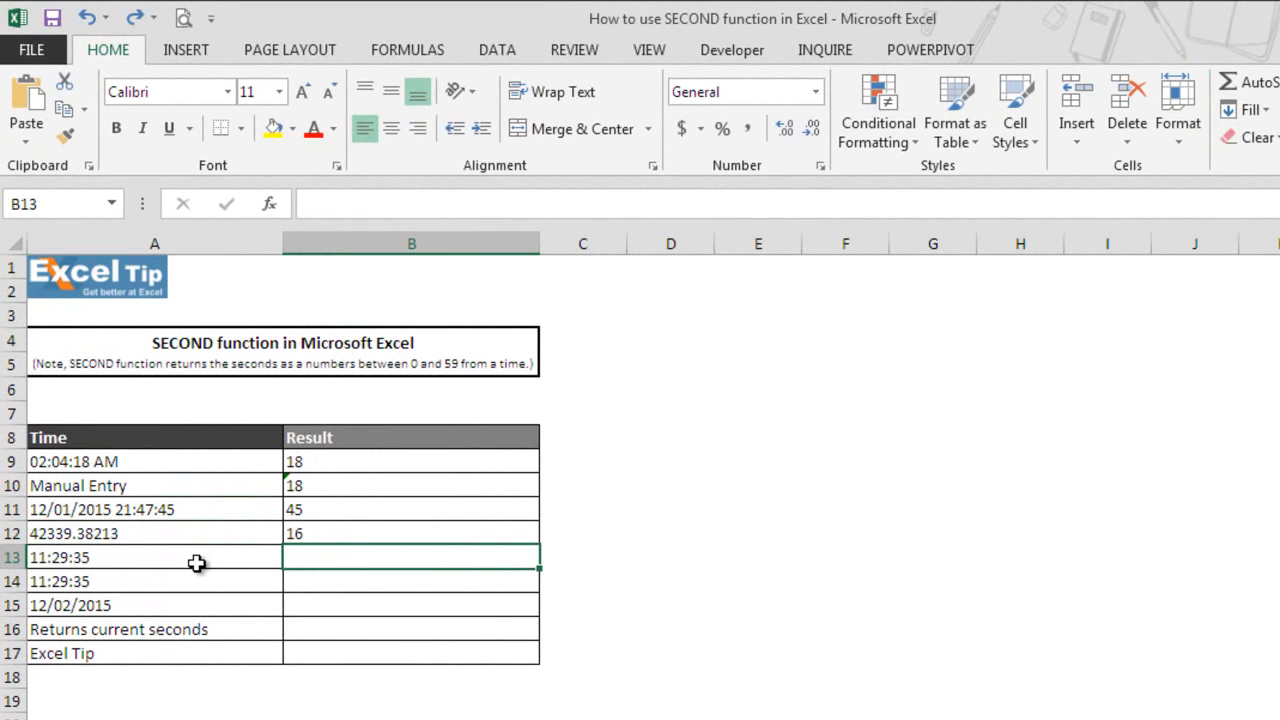
mouse_move(180, 564)
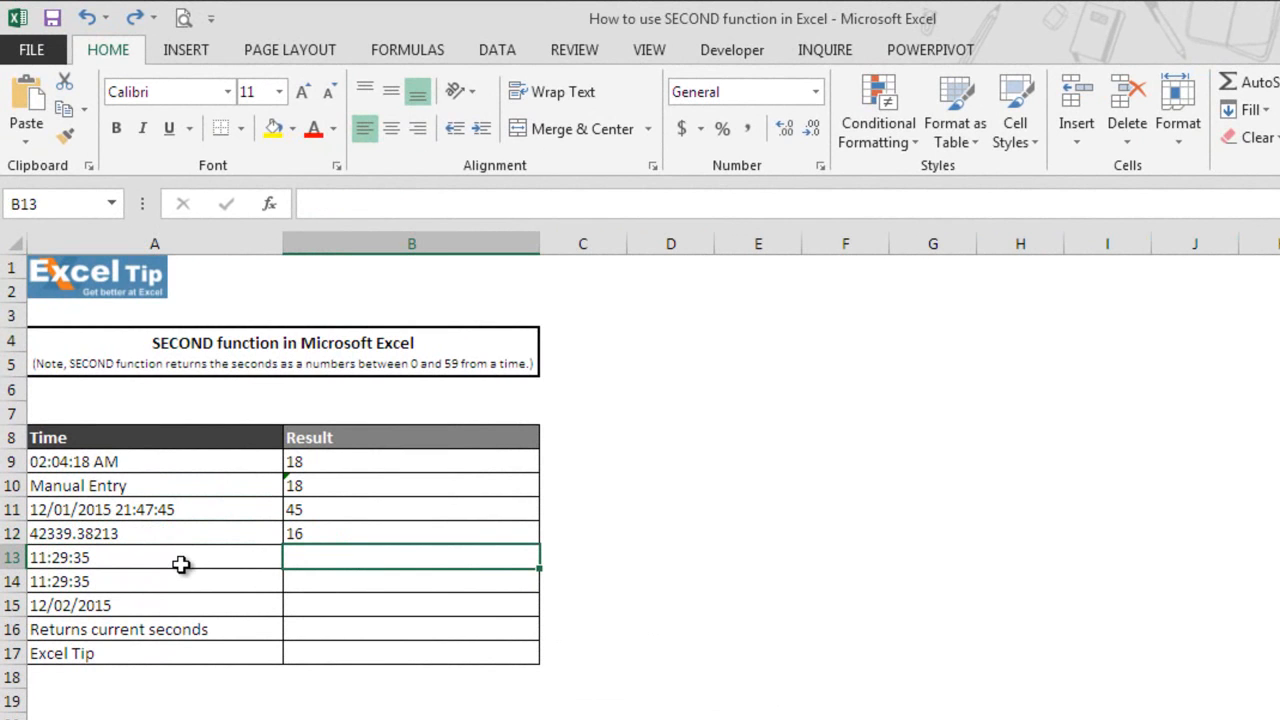
mouse_move(272, 558)
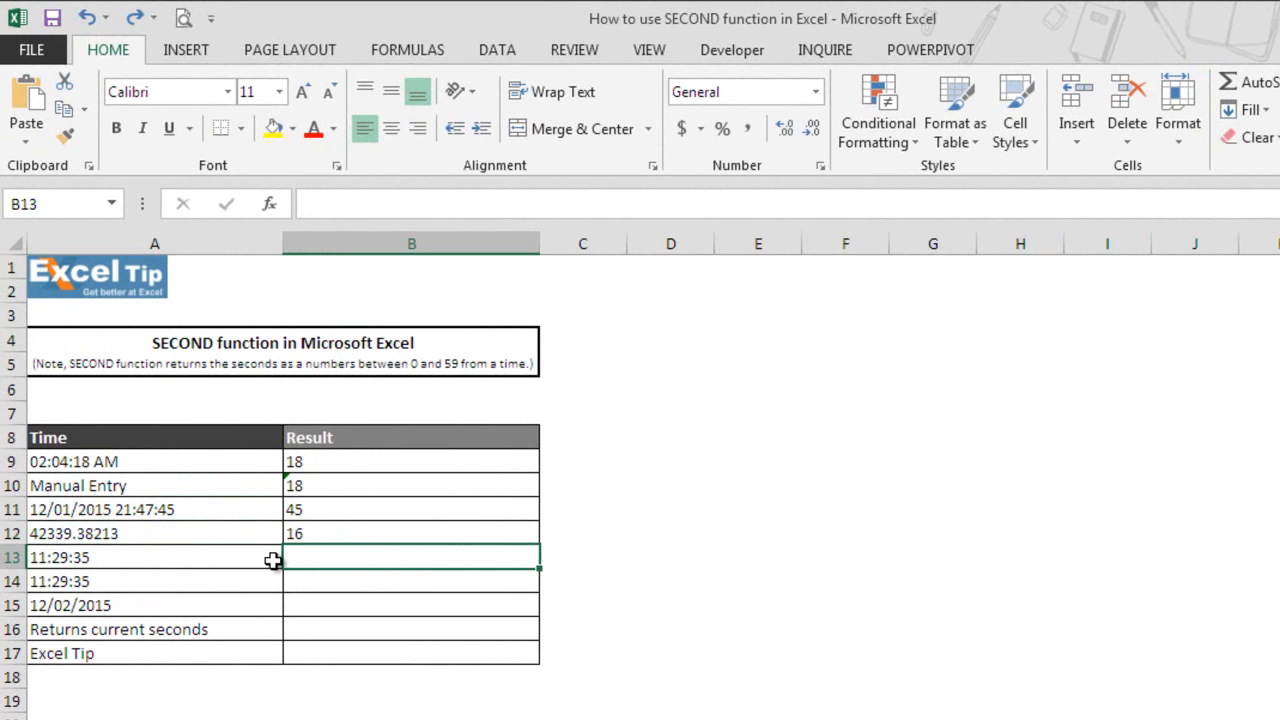
mouse_move(314, 564)
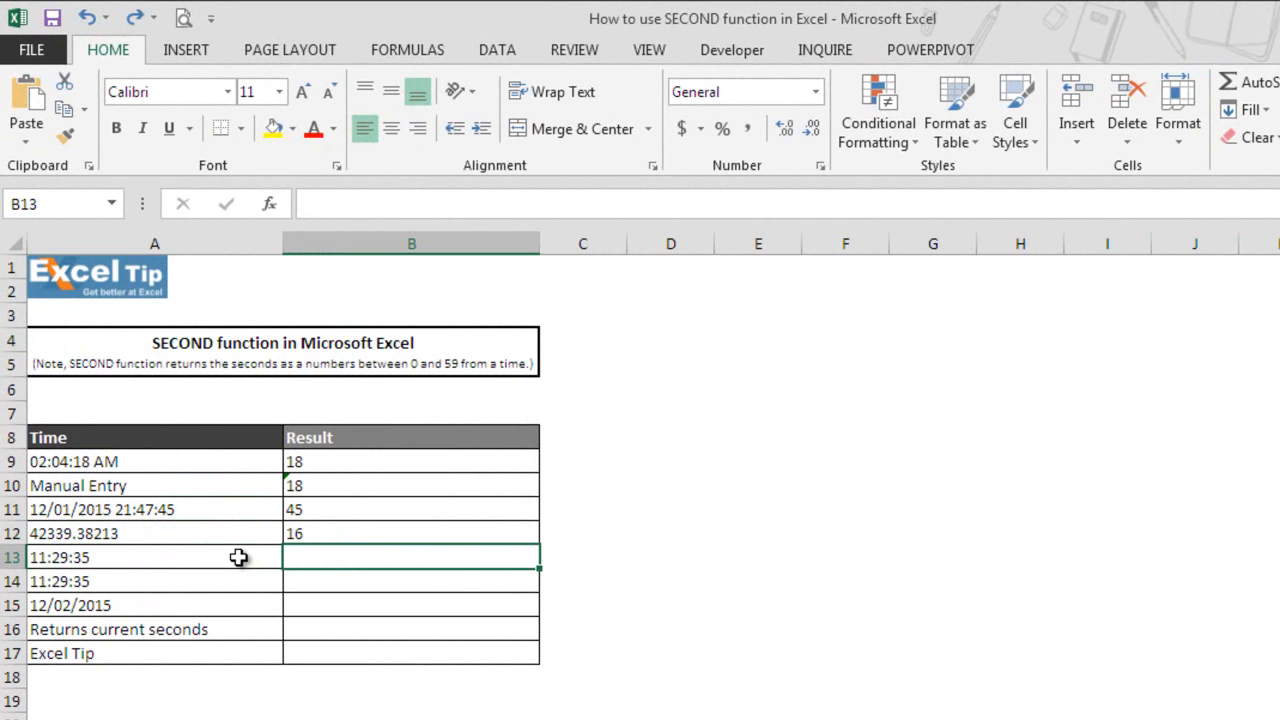
click(156, 556)
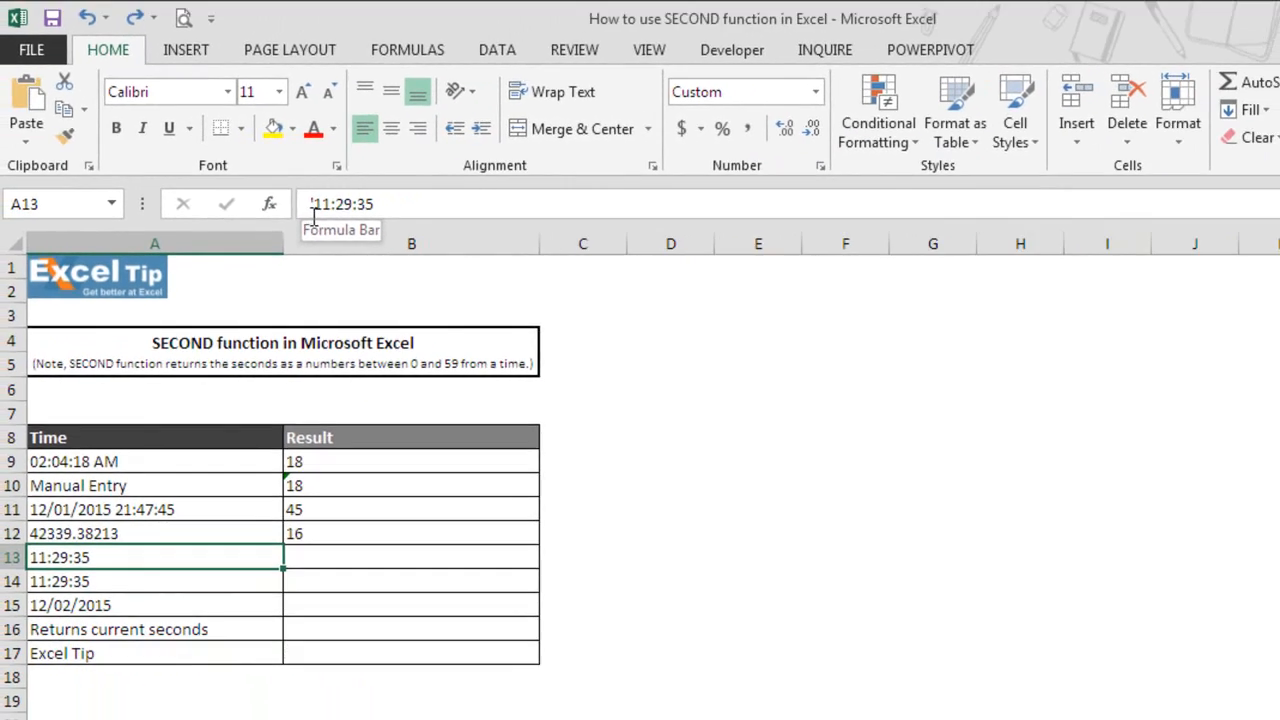
- Enter =SECOND(A13) in B13 to get 35 from 11:29:35
click(412, 556)
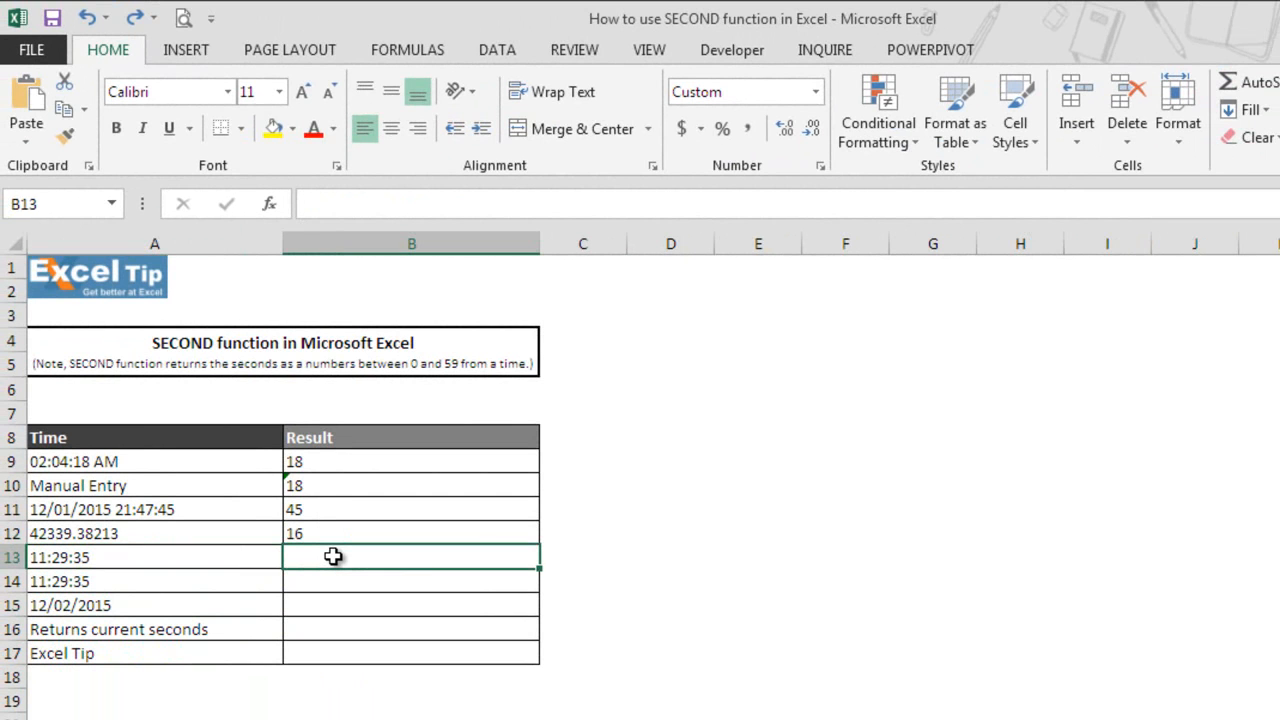
text(=second)
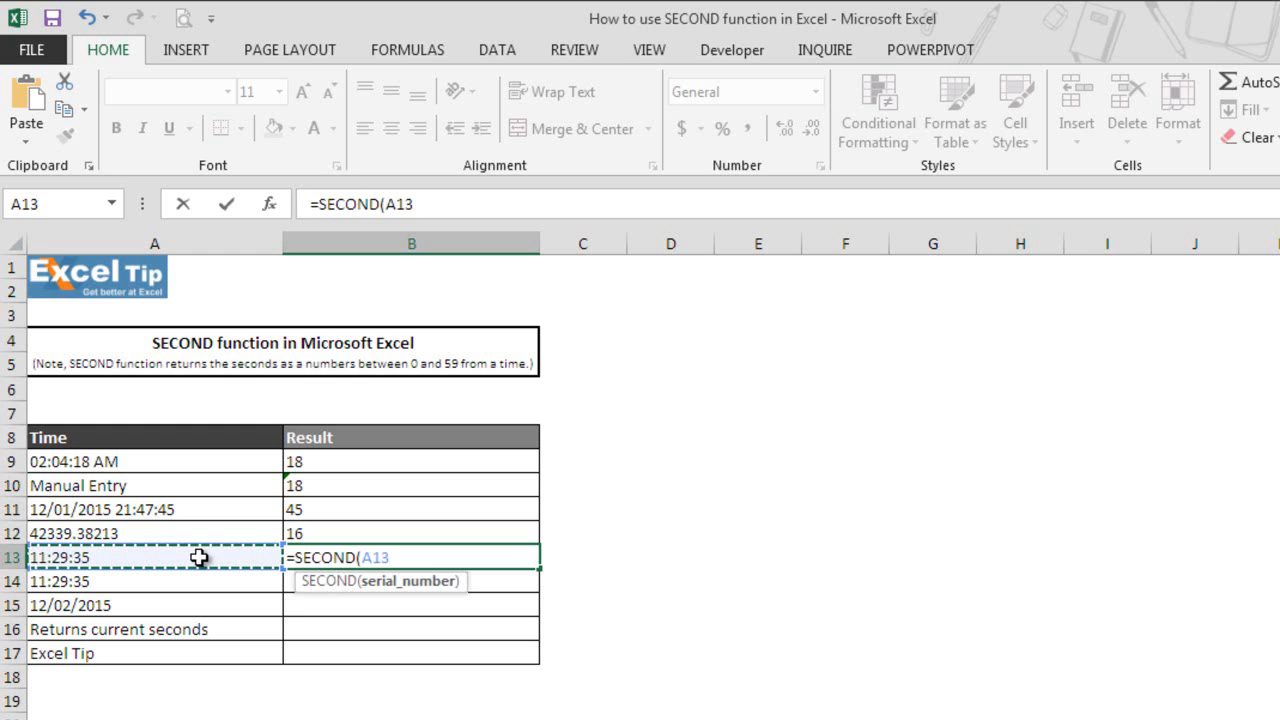
key(Return)
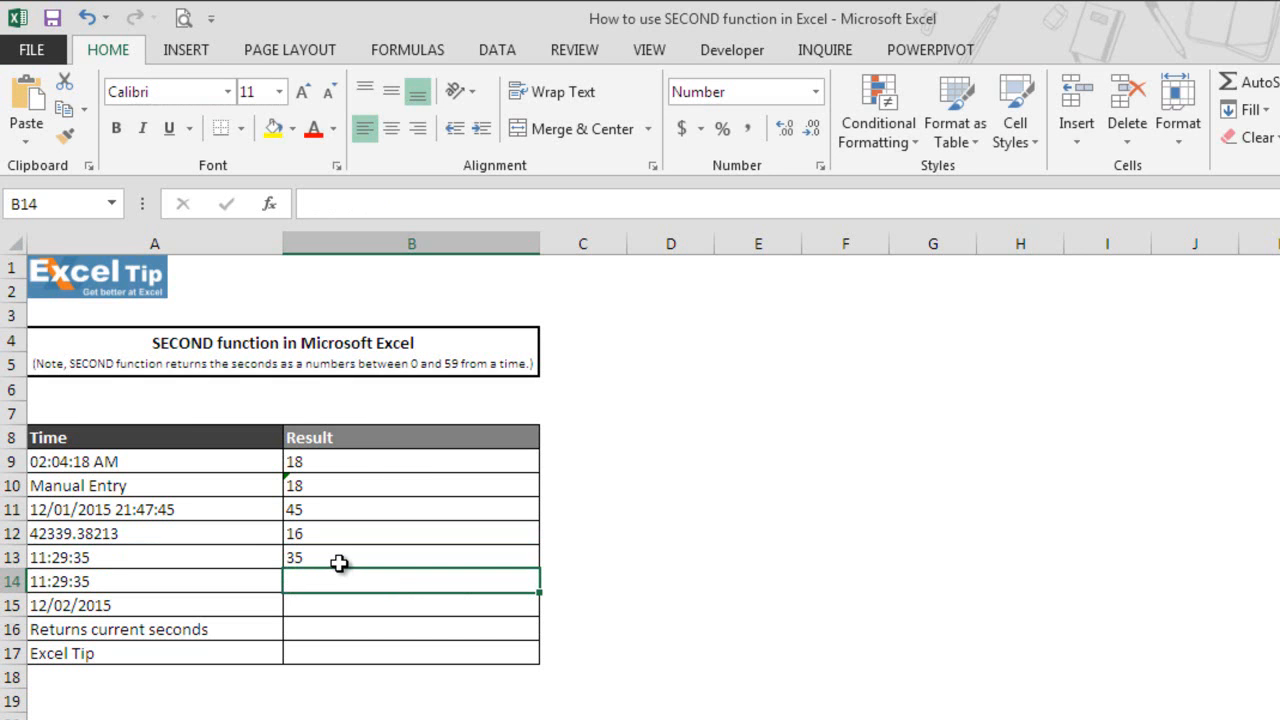
mouse_move(156, 568)
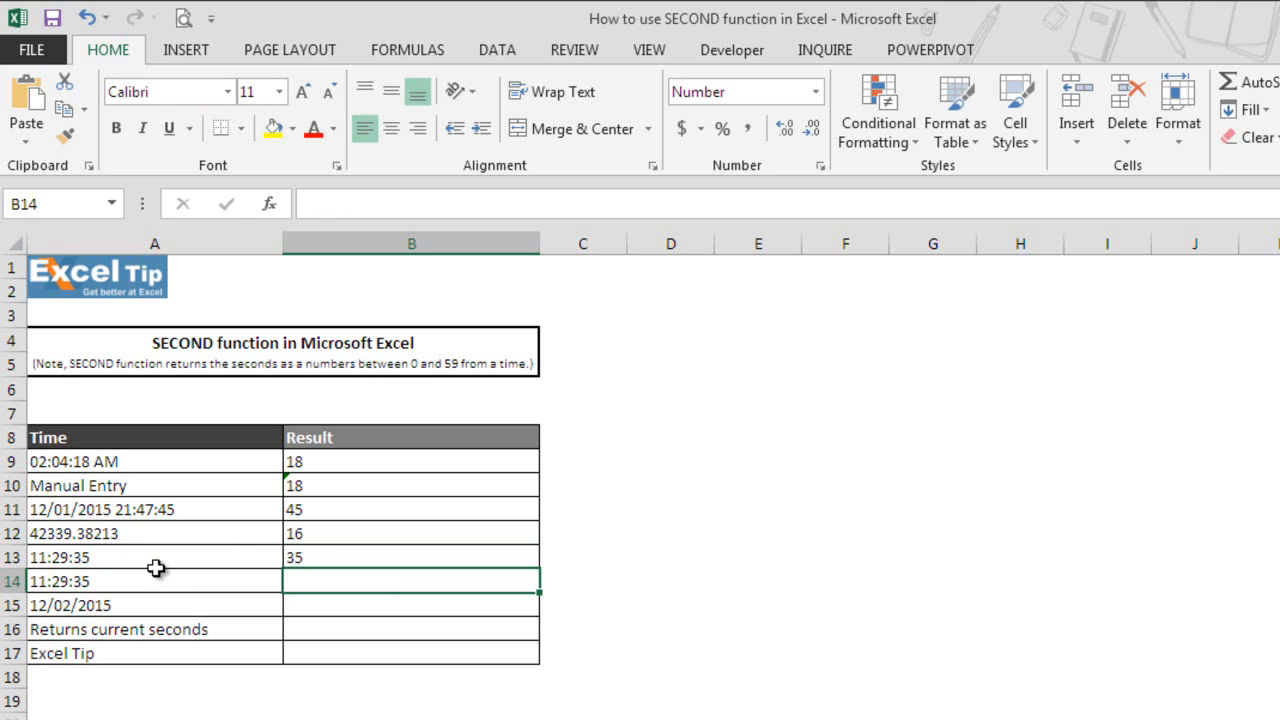
mouse_move(324, 578)
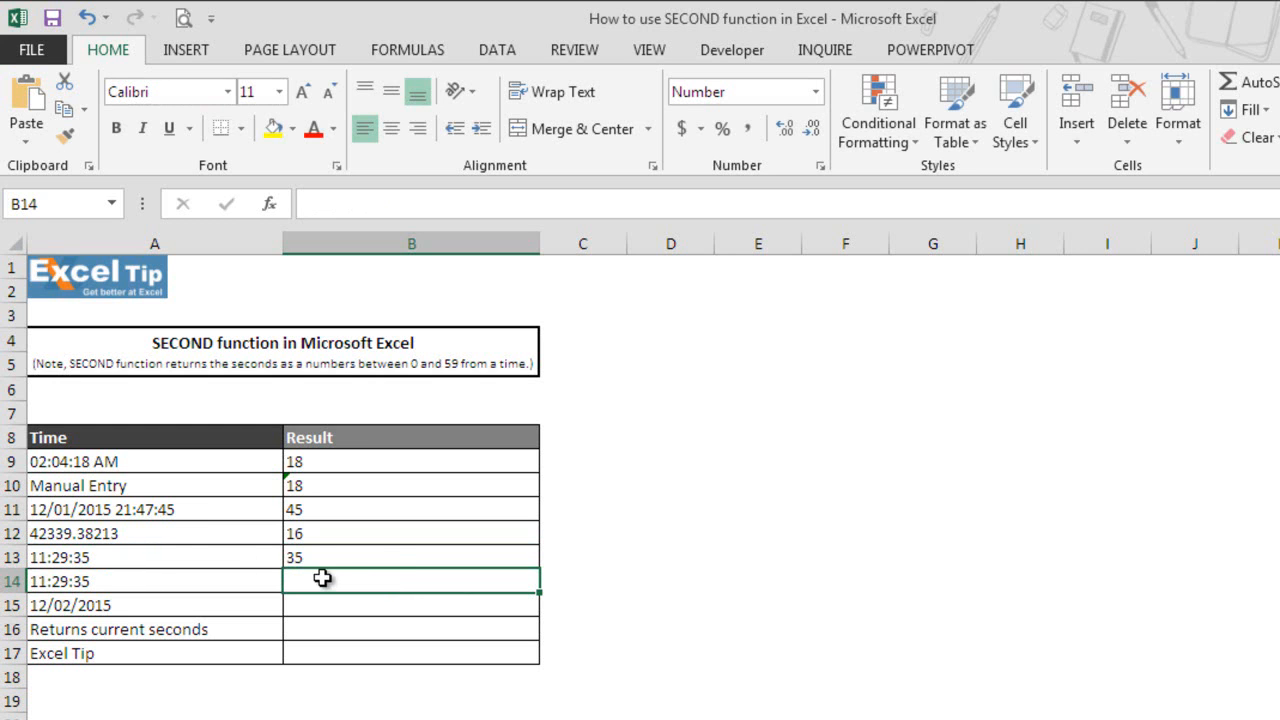
mouse_move(388, 556)
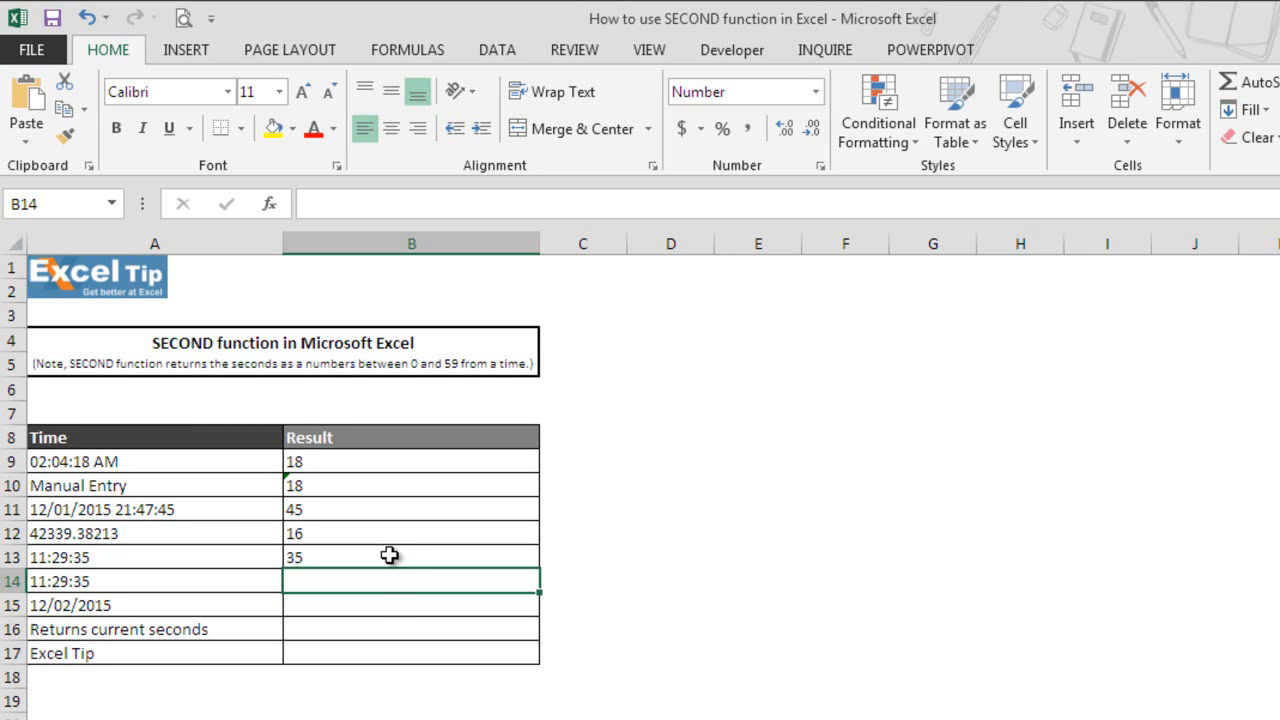
- Build =SECOND(A14)+15 in B14 to give 50
text(=se)
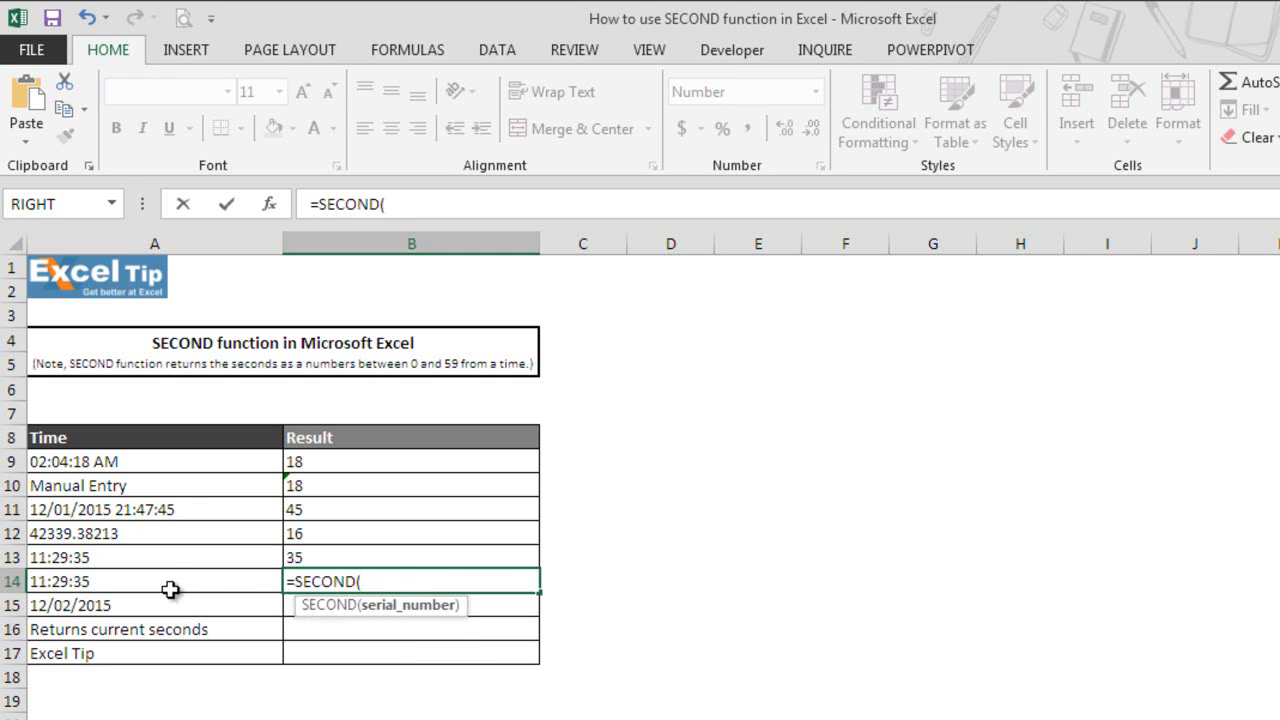
click(156, 580)
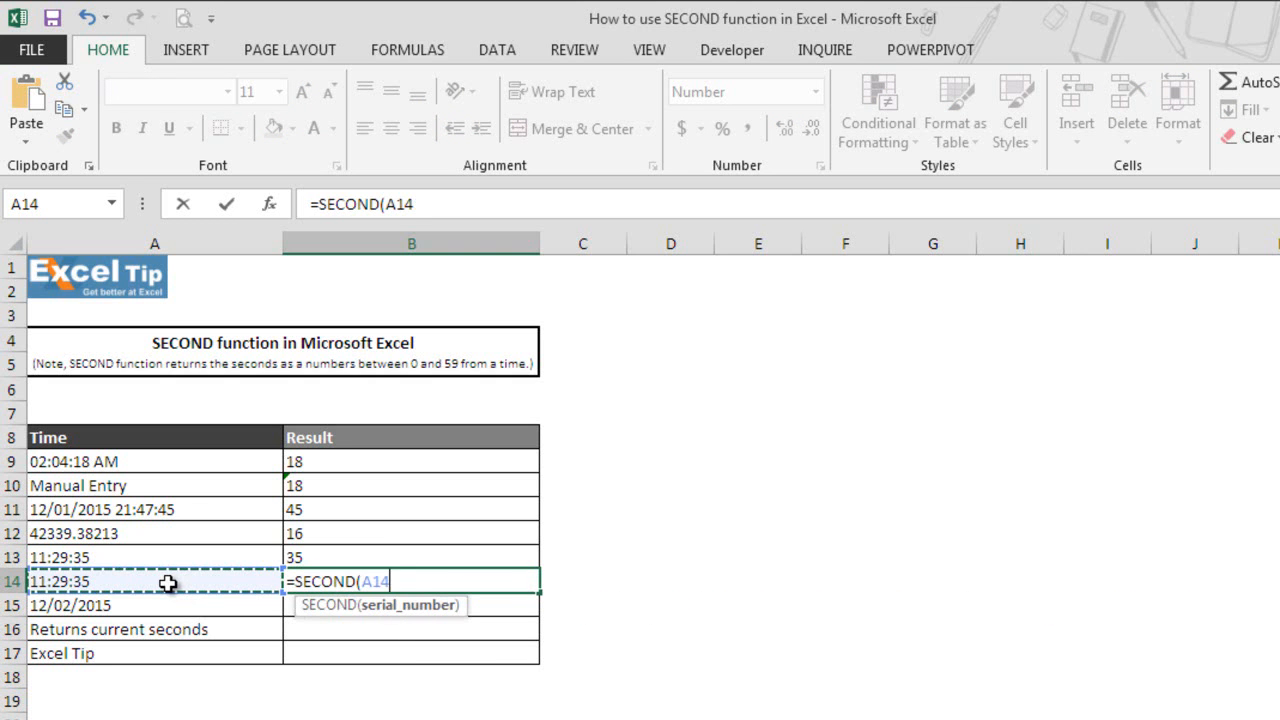
mouse_move(148, 584)
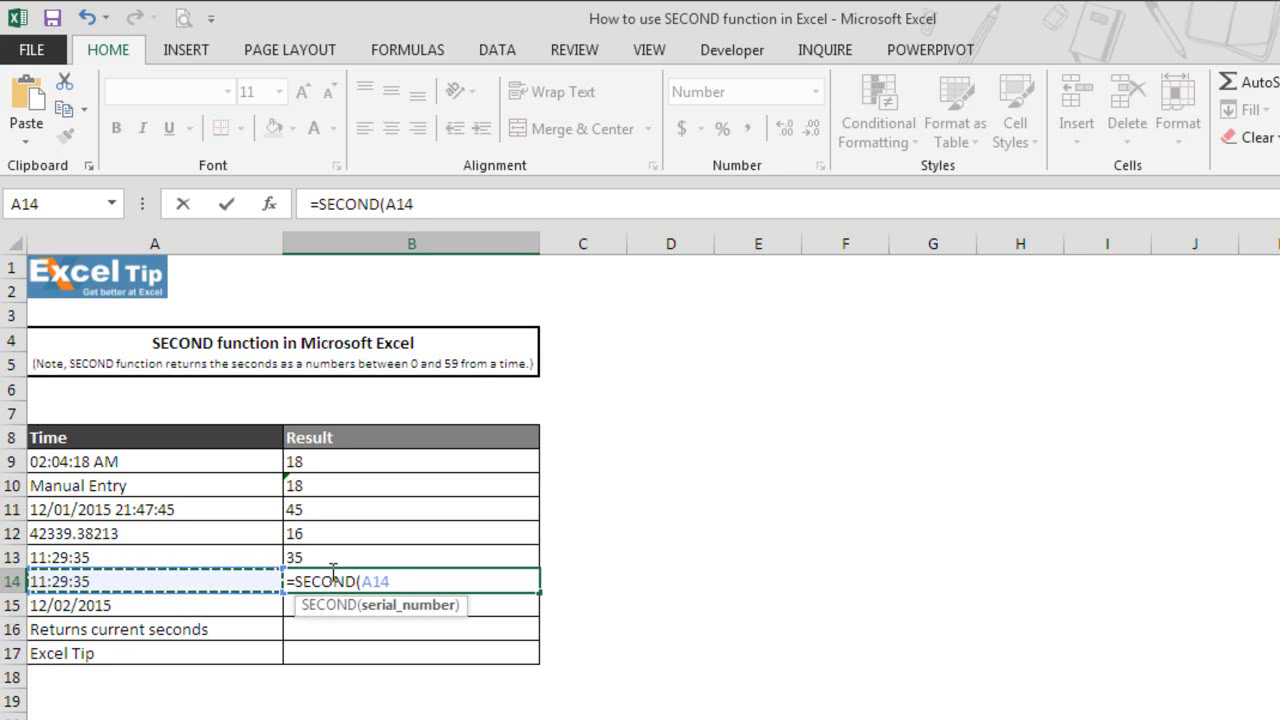
text())
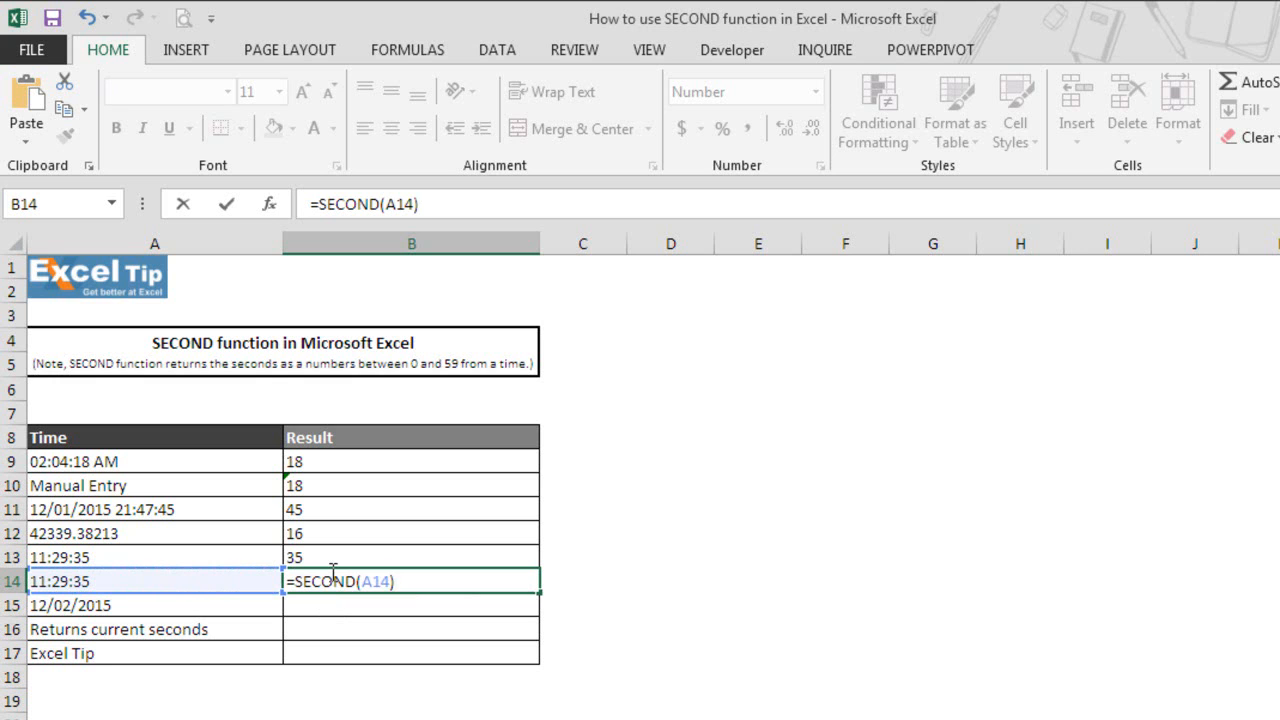
text(+15)
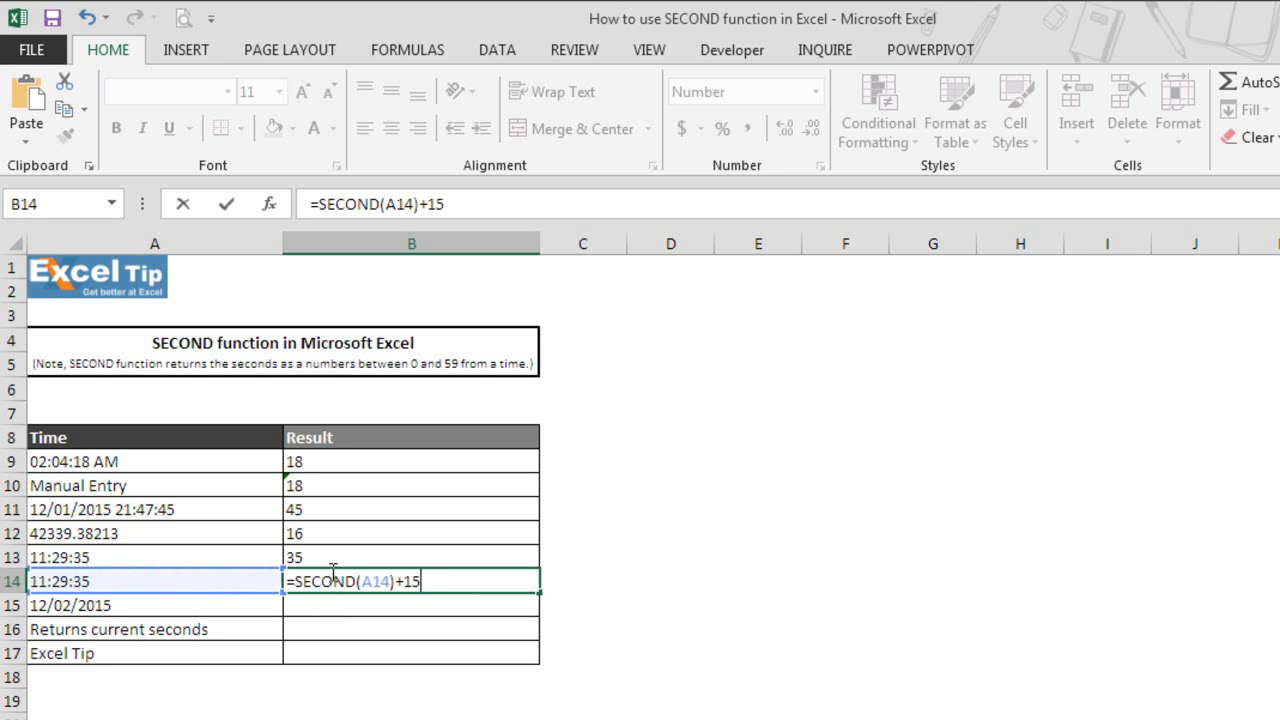
mouse_move(496, 628)
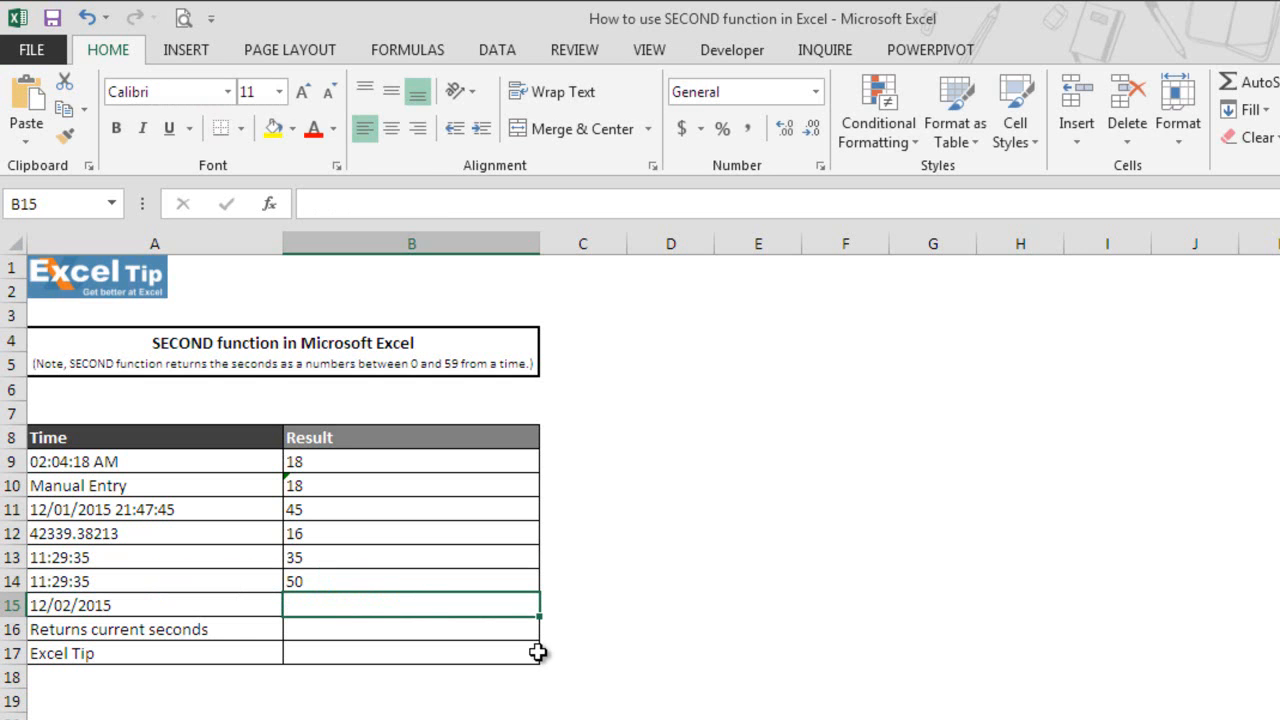
mouse_move(392, 572)
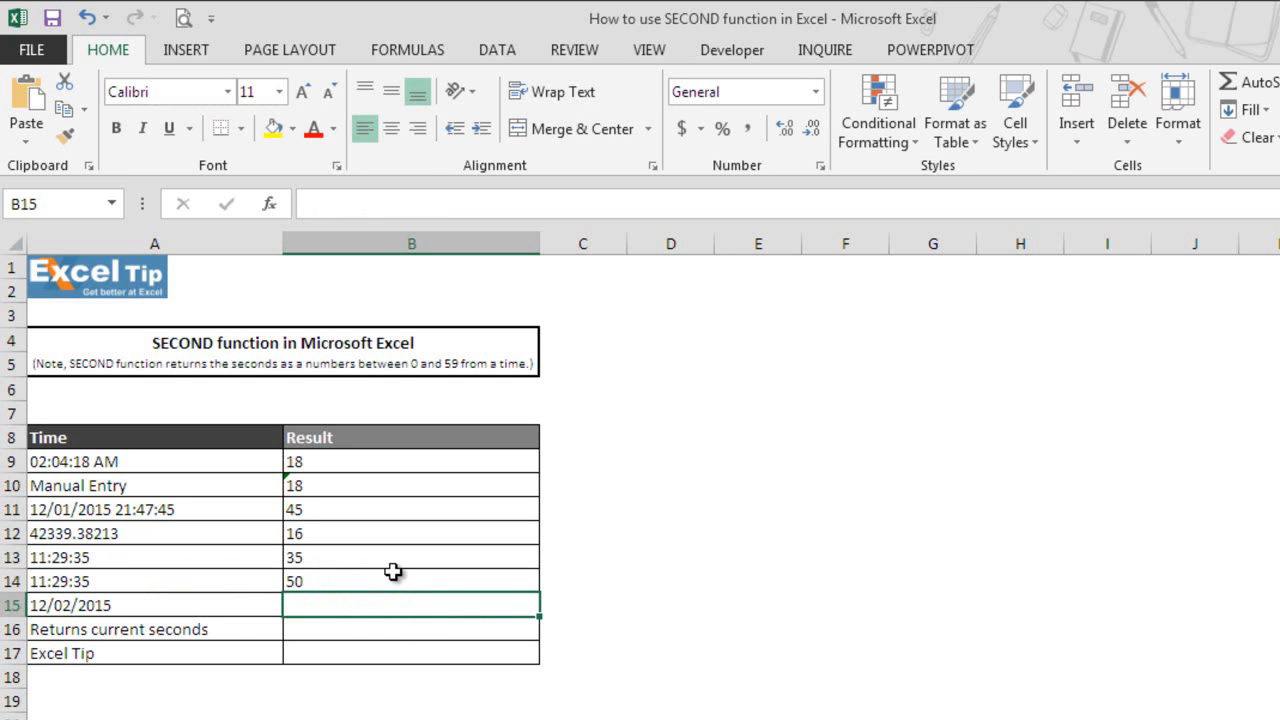
mouse_move(392, 580)
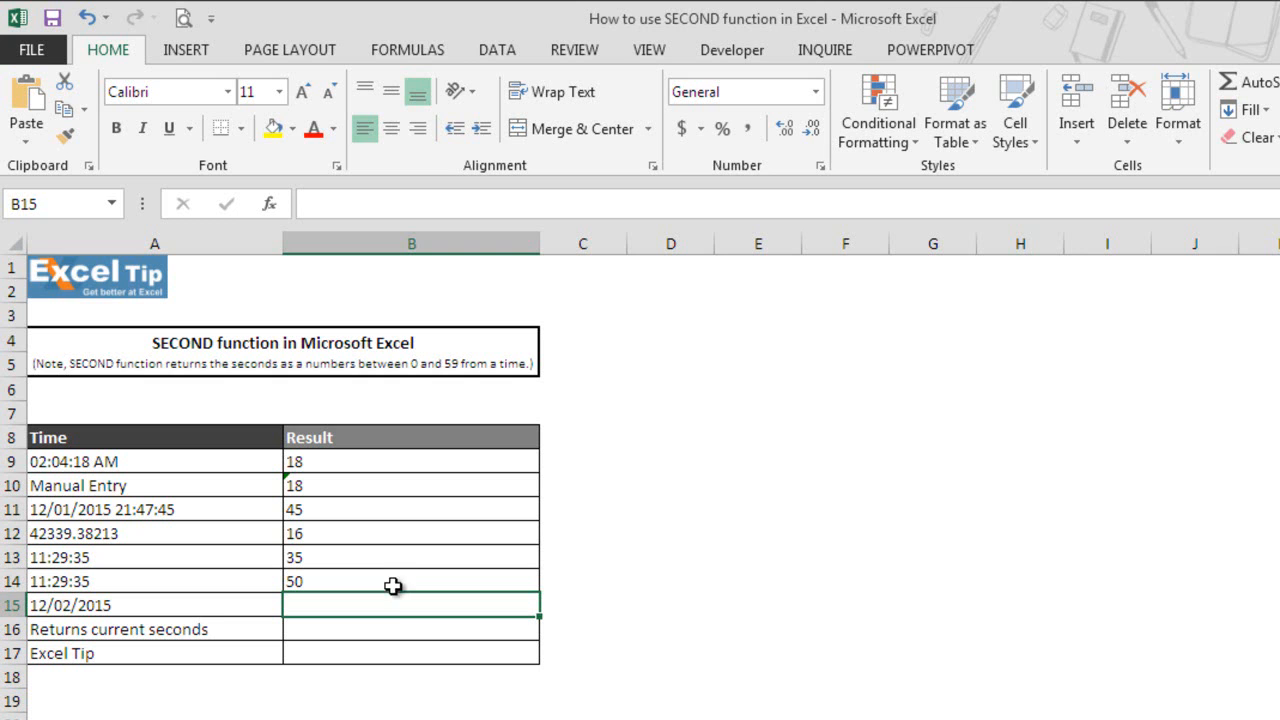
- Enter =SECOND(A15) in B15, returning 0 for the date 12/02/2015
text(=sec)
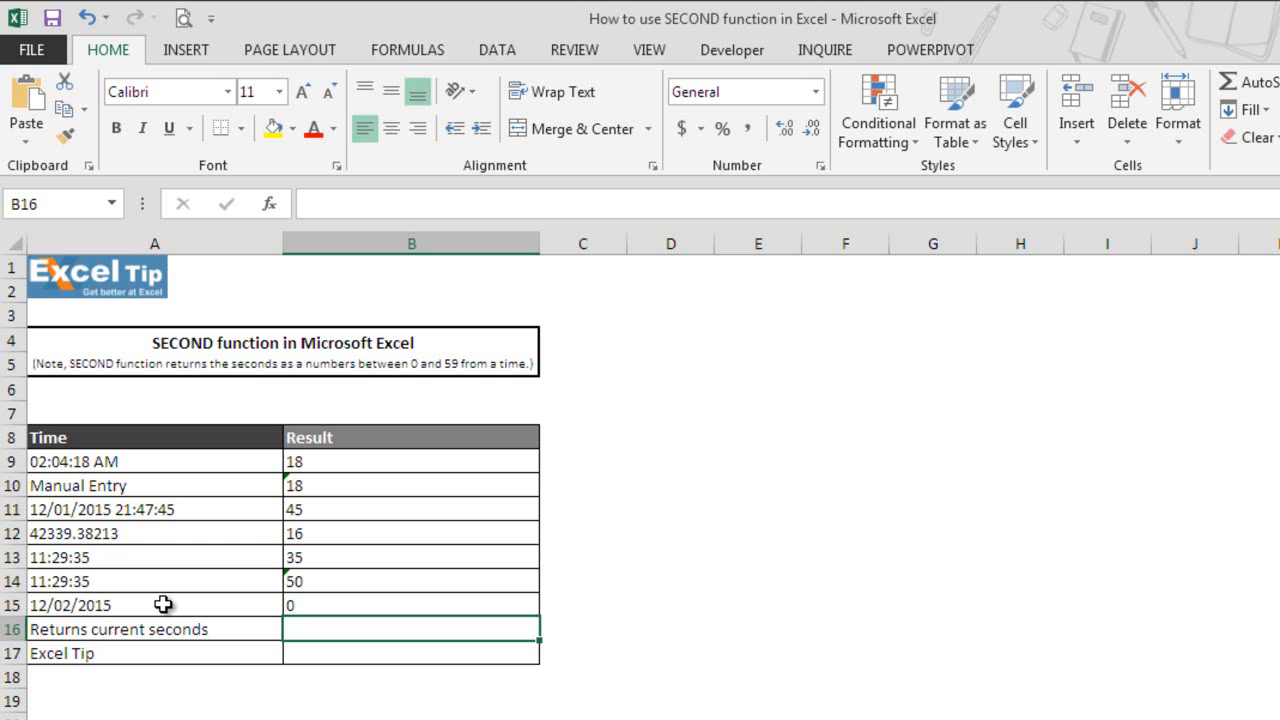
mouse_move(304, 592)
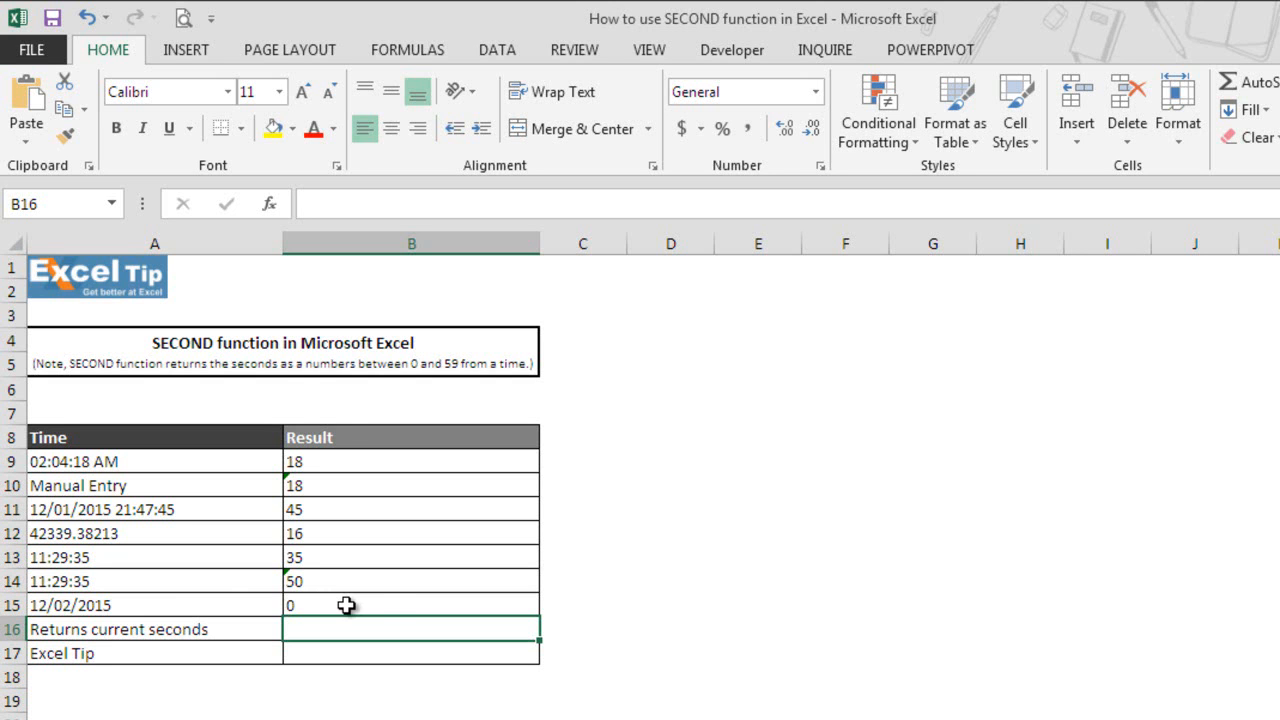
mouse_move(372, 604)
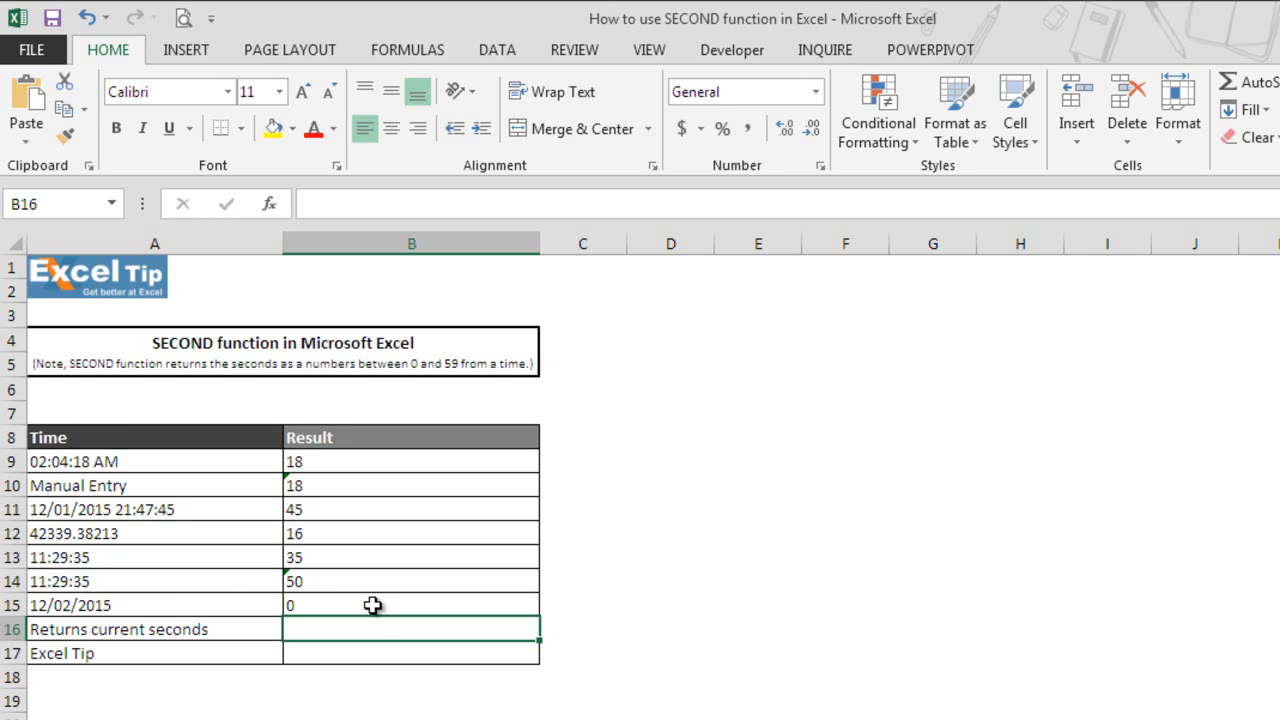
mouse_move(372, 622)
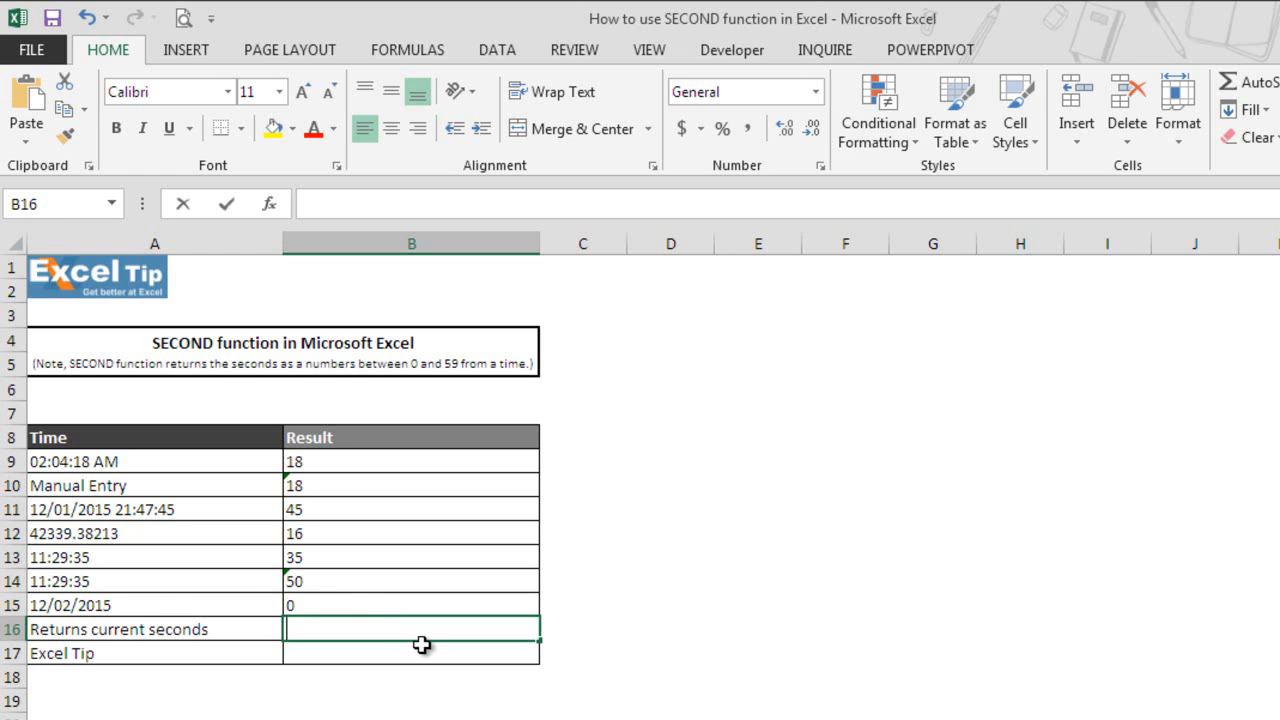
- Enter =SECOND(NOW()) in B16 to return the current seconds, showing 6
text(=second)
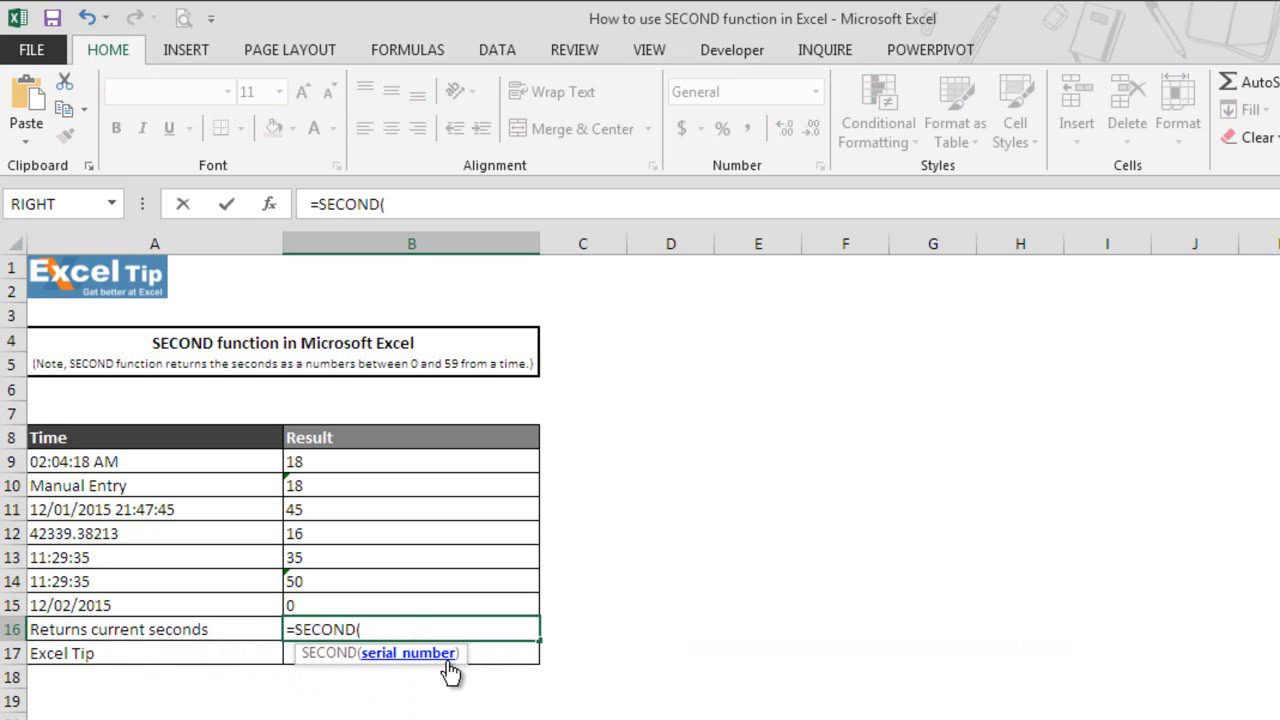
text(no)
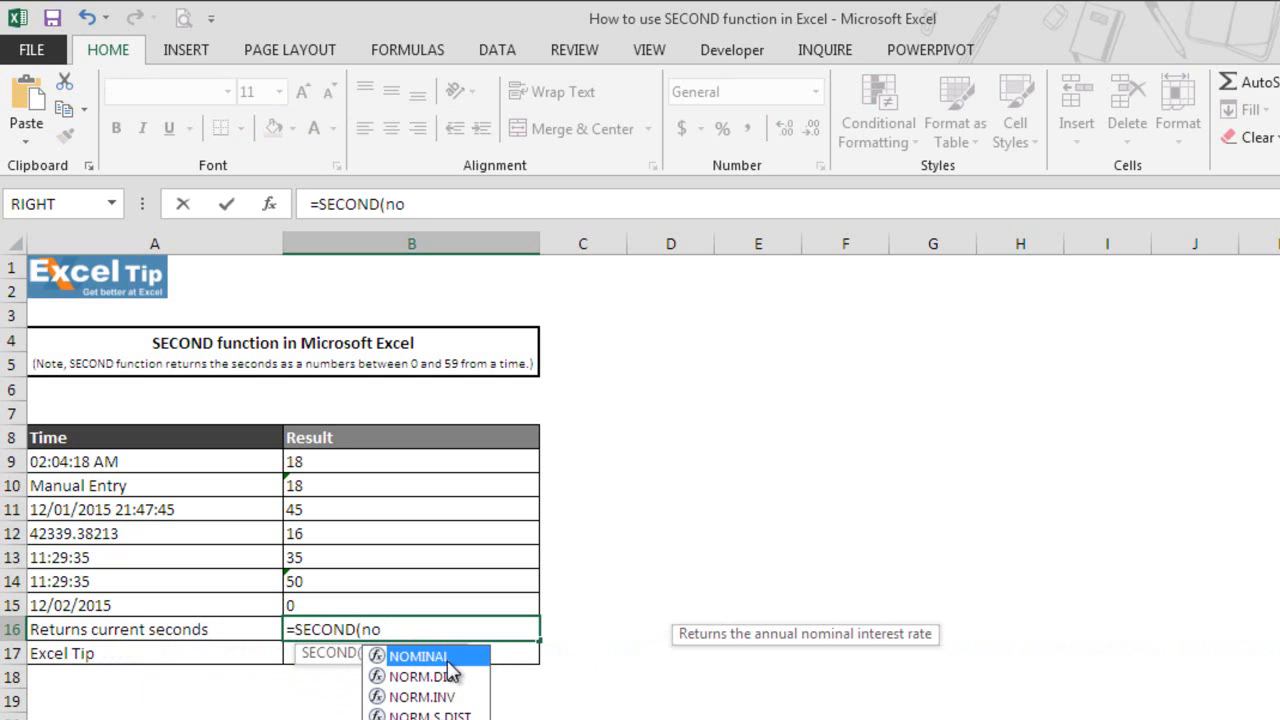
text(w)
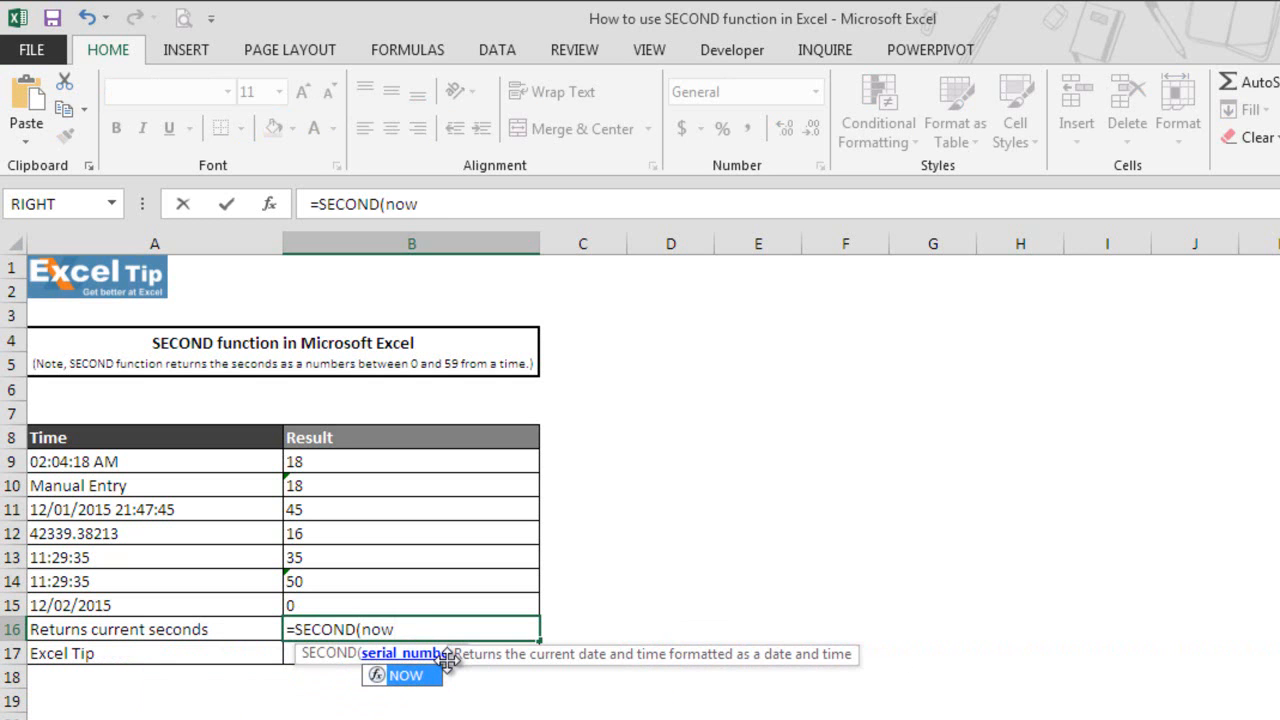
text())
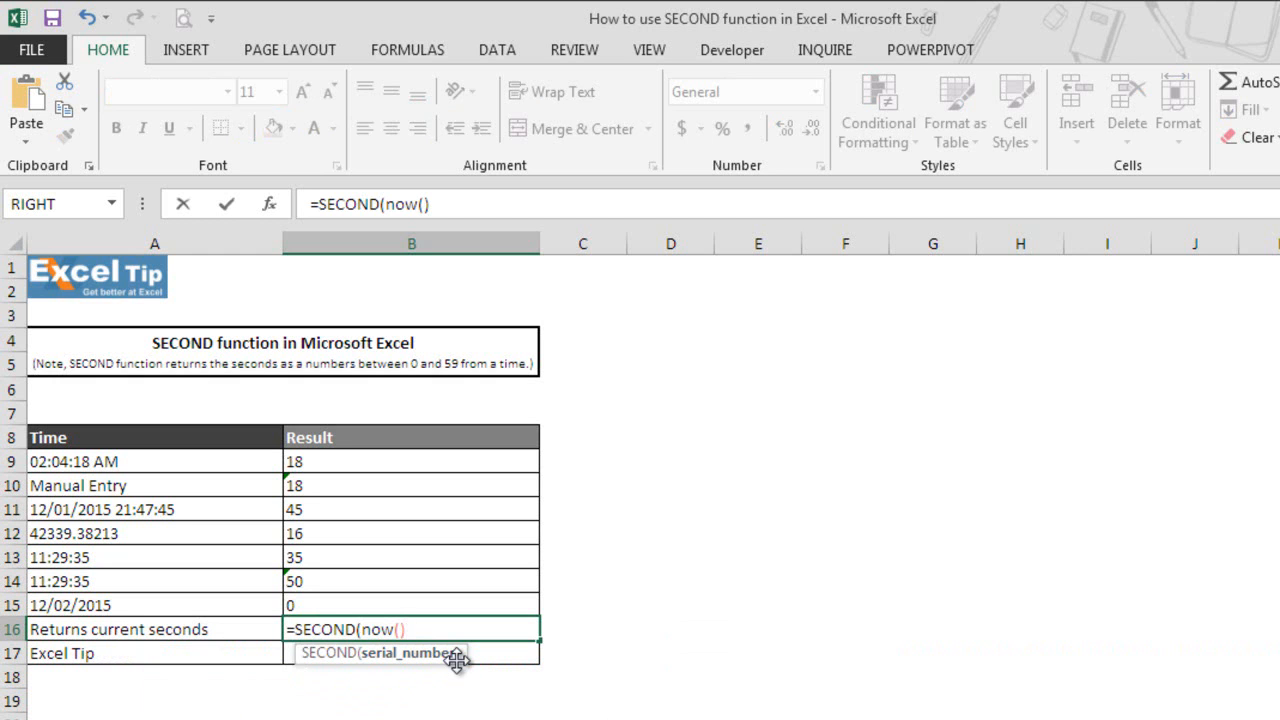
mouse_move(404, 644)
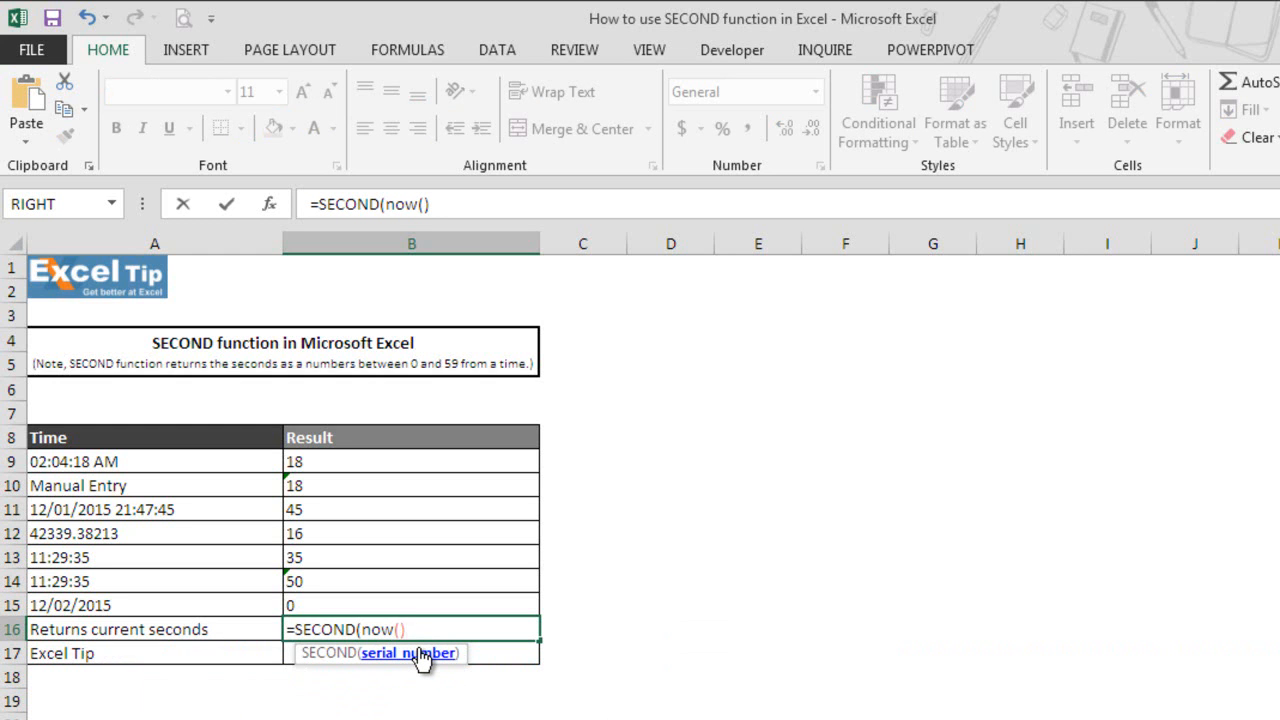
text())
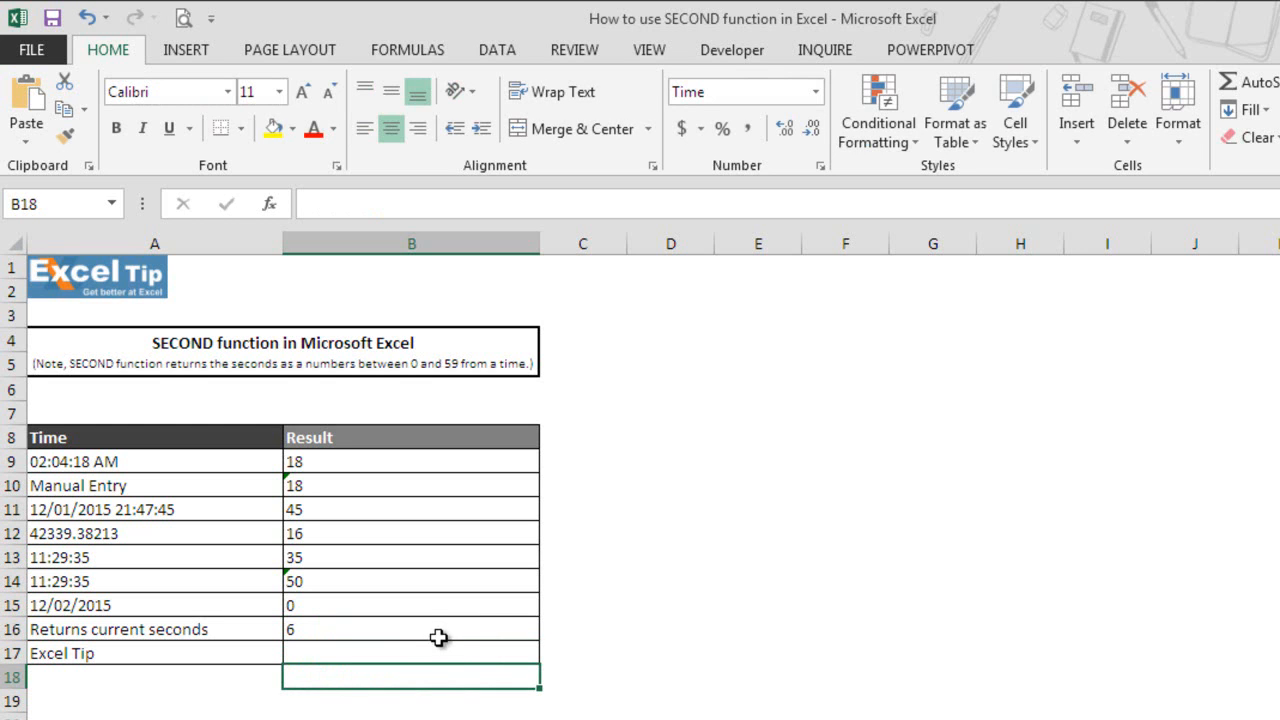
mouse_move(408, 648)
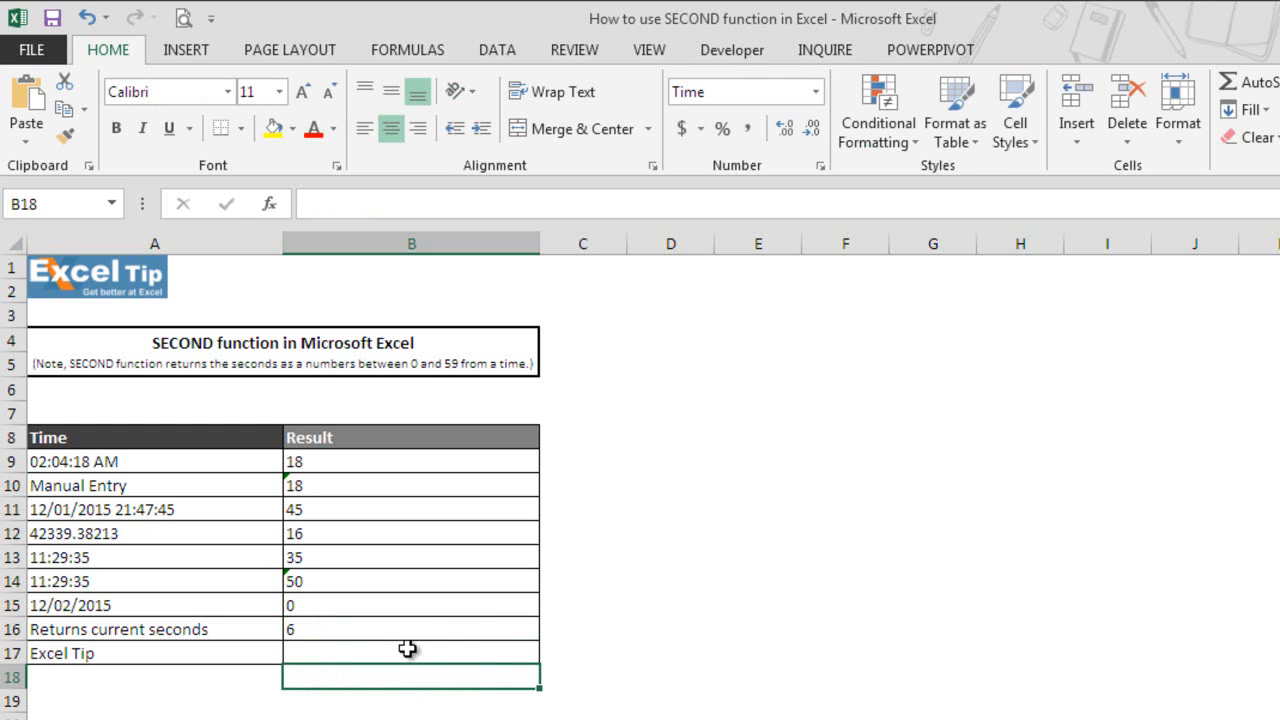
mouse_move(376, 638)
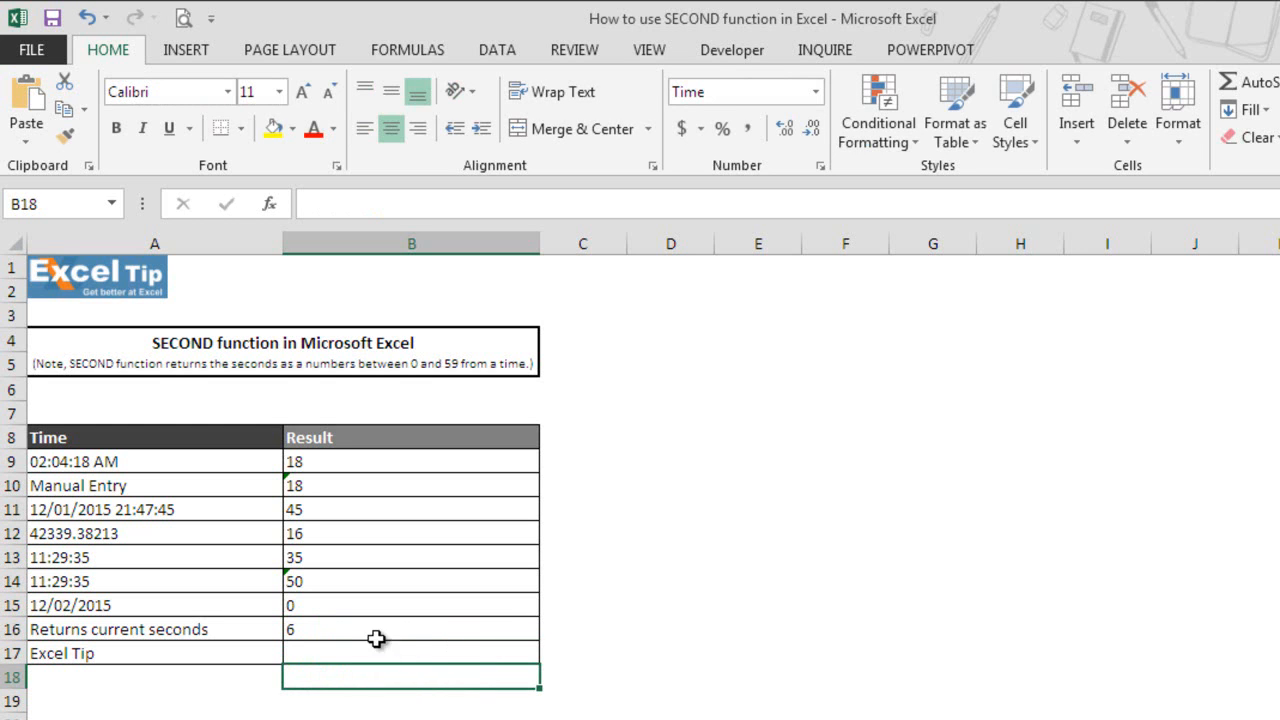
mouse_move(372, 636)
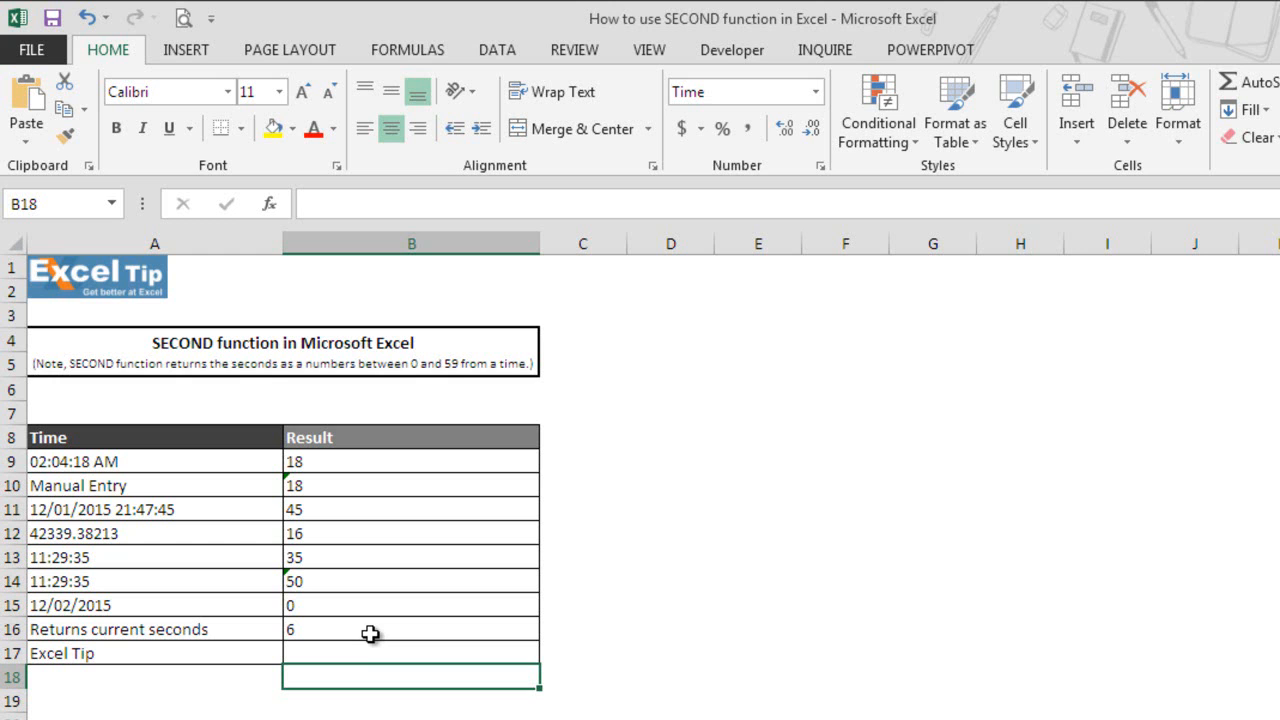
click(410, 652)
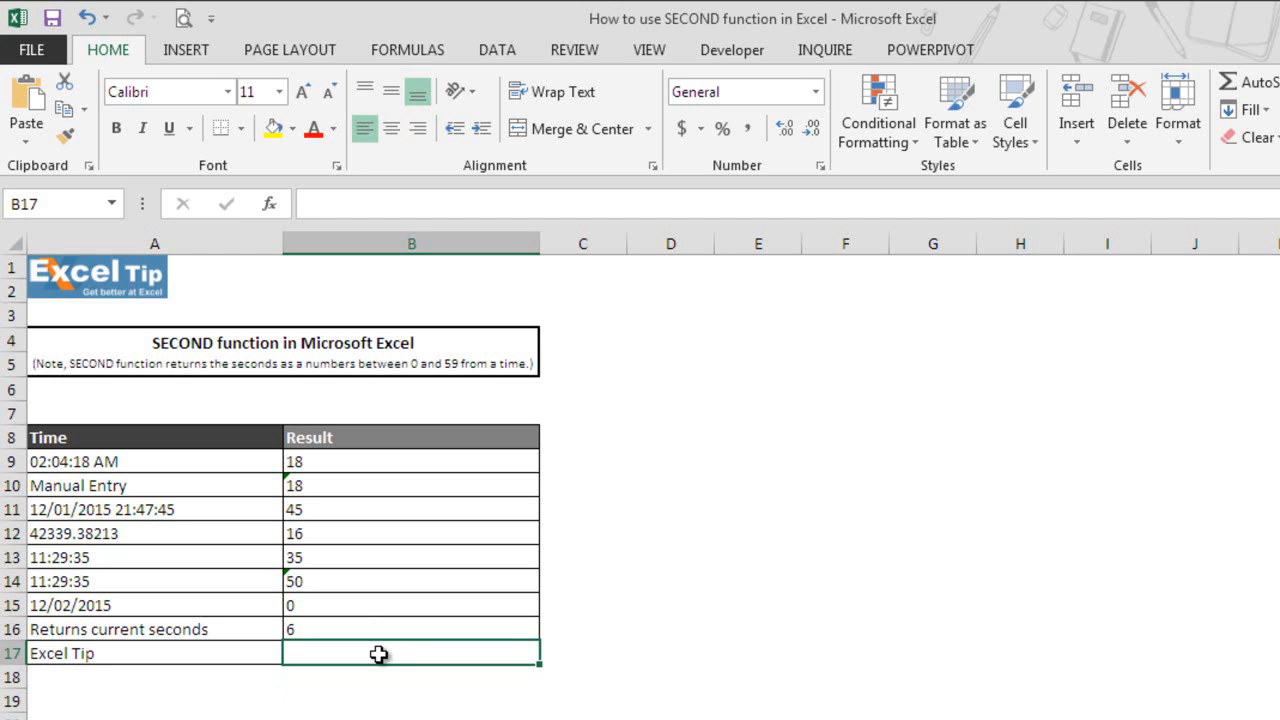
- Enter =SECOND(A17) in B17 on the Excel Tip text, producing #VALUE!
text(=)
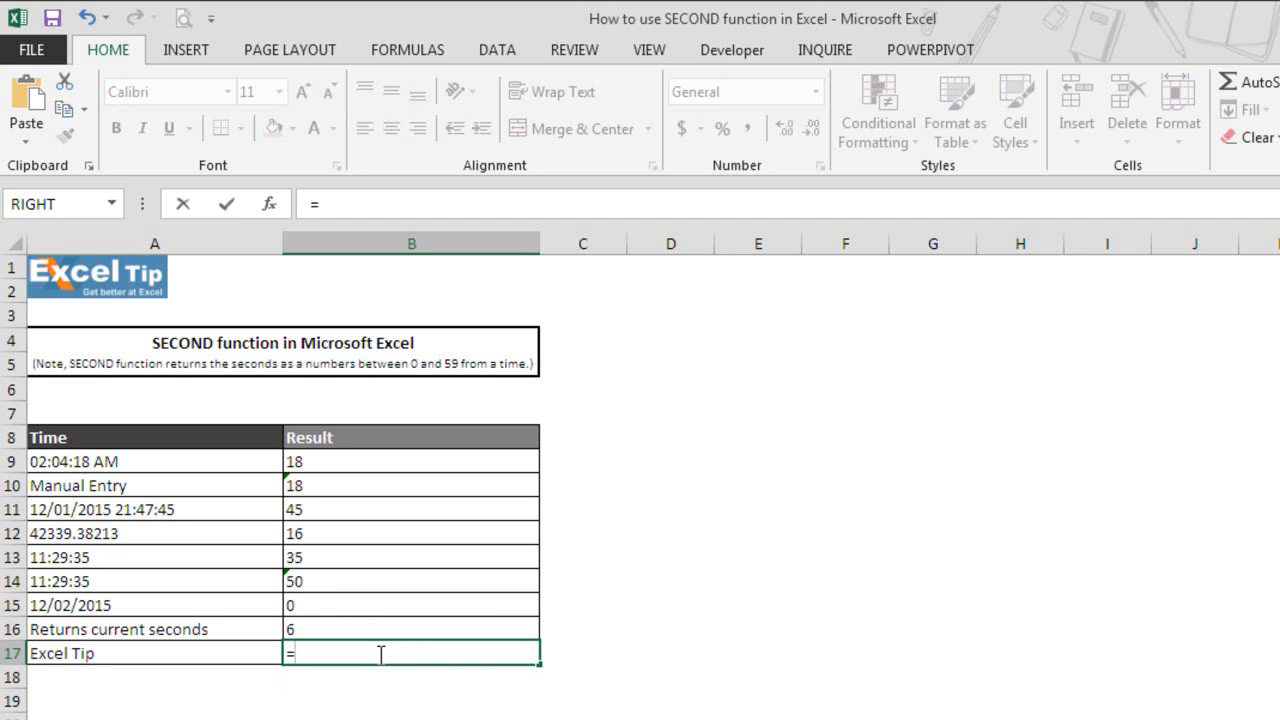
text(second)
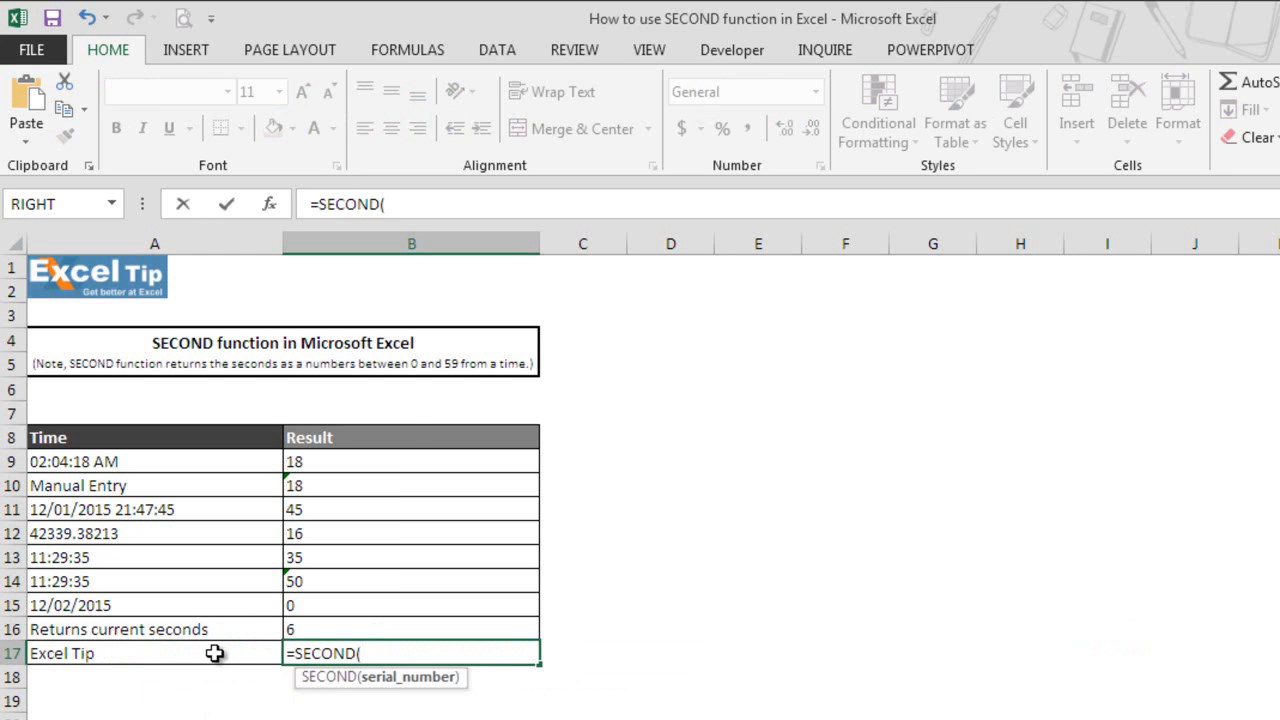
click(62, 652)
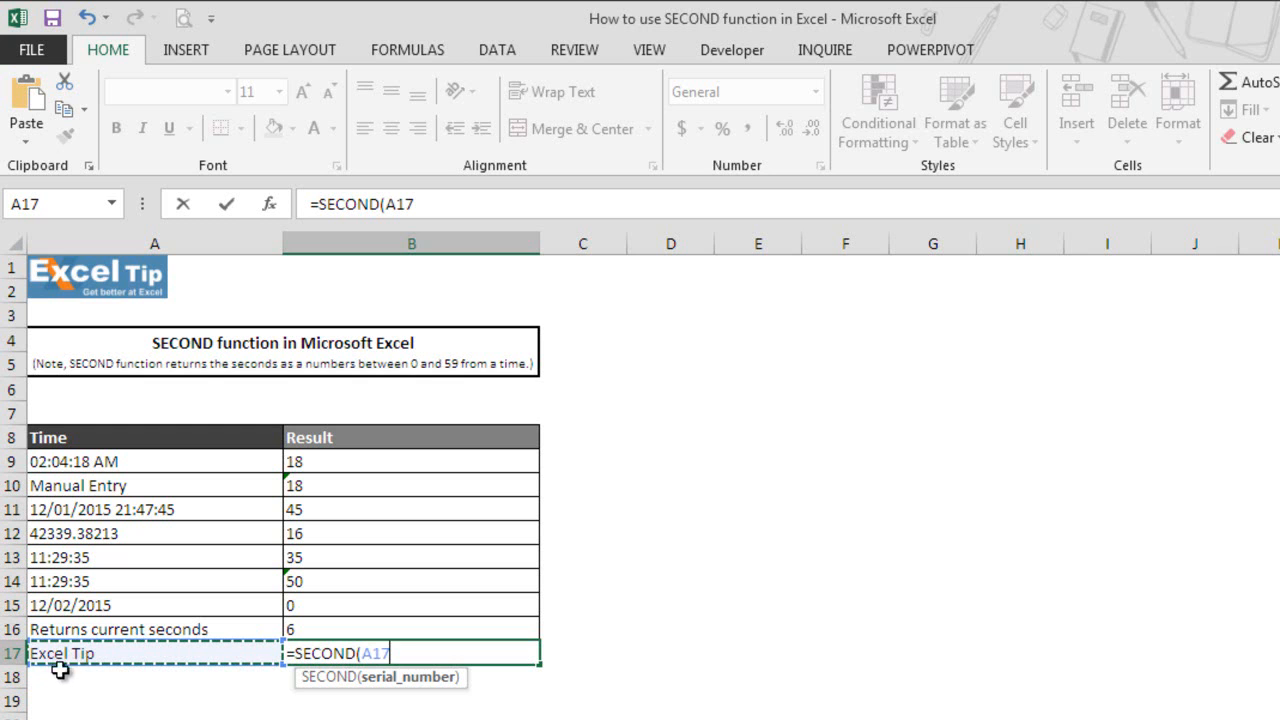
text())
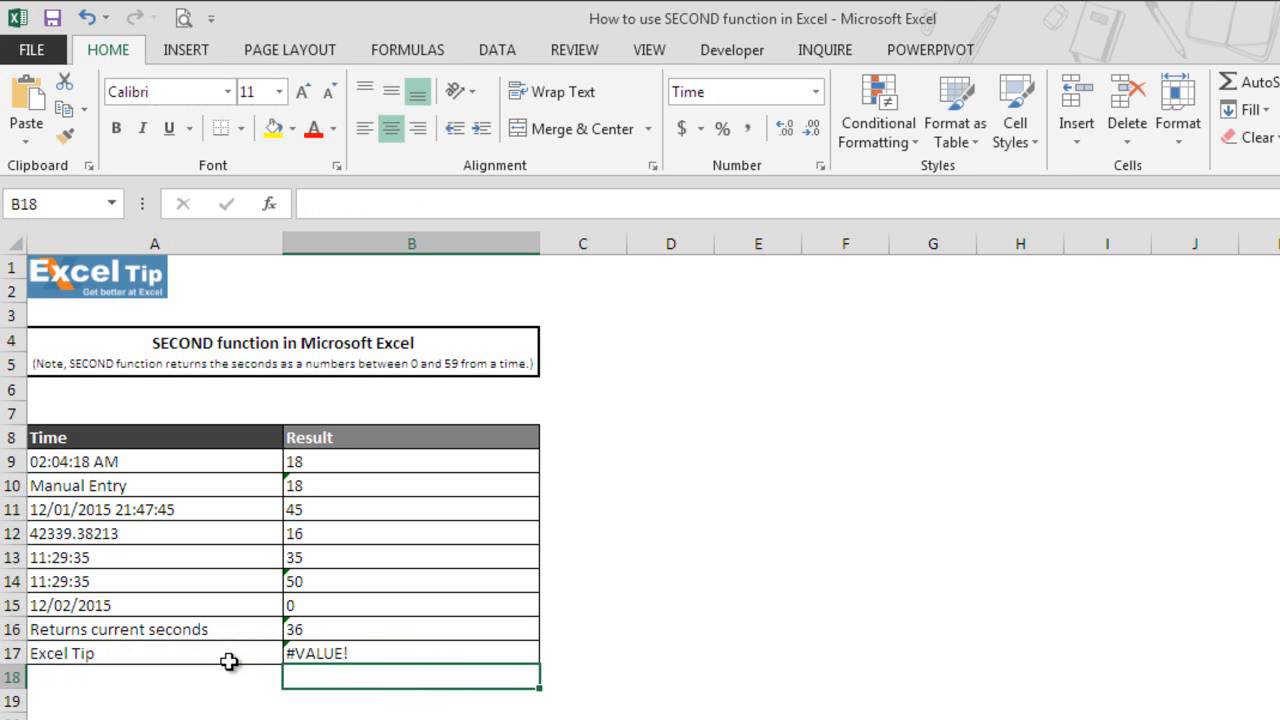
mouse_move(392, 656)
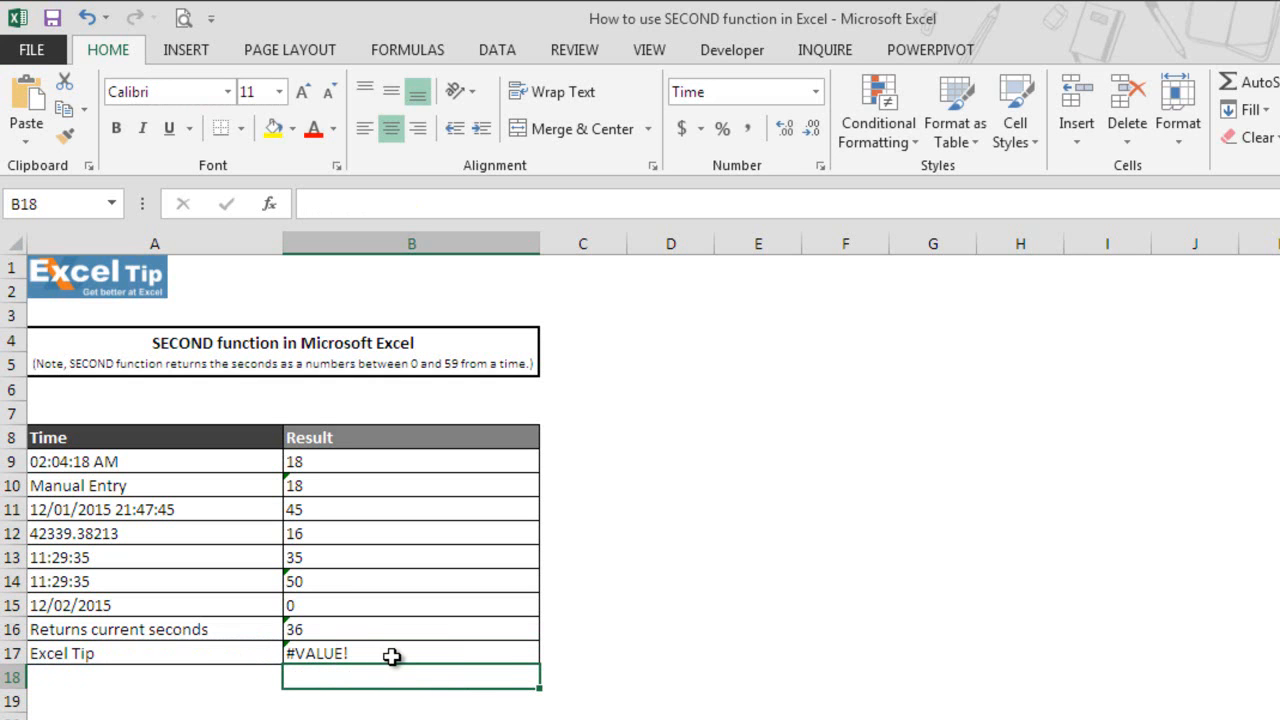